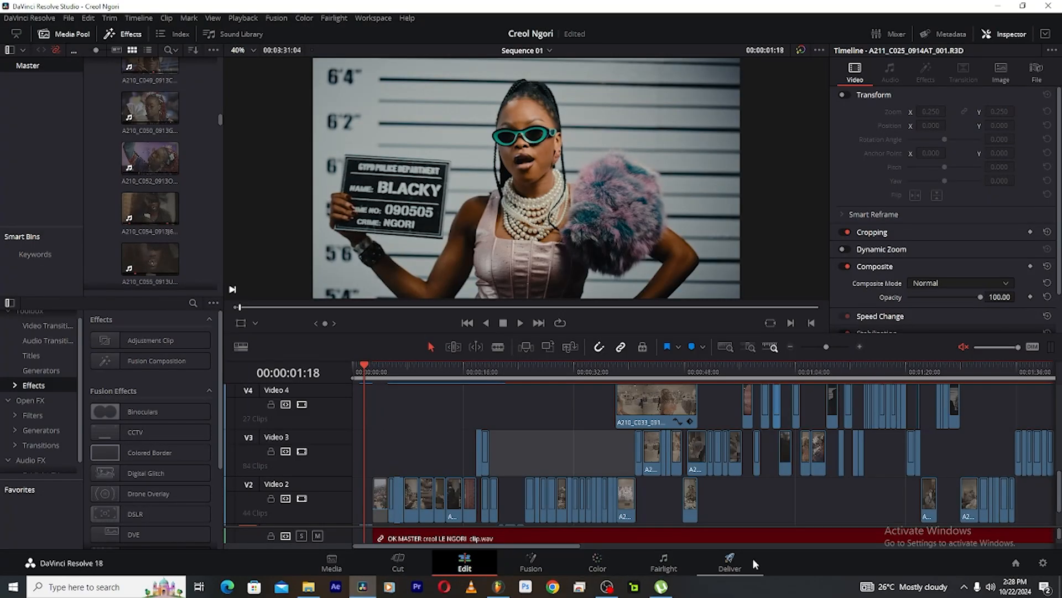
mouse_move(597, 565)
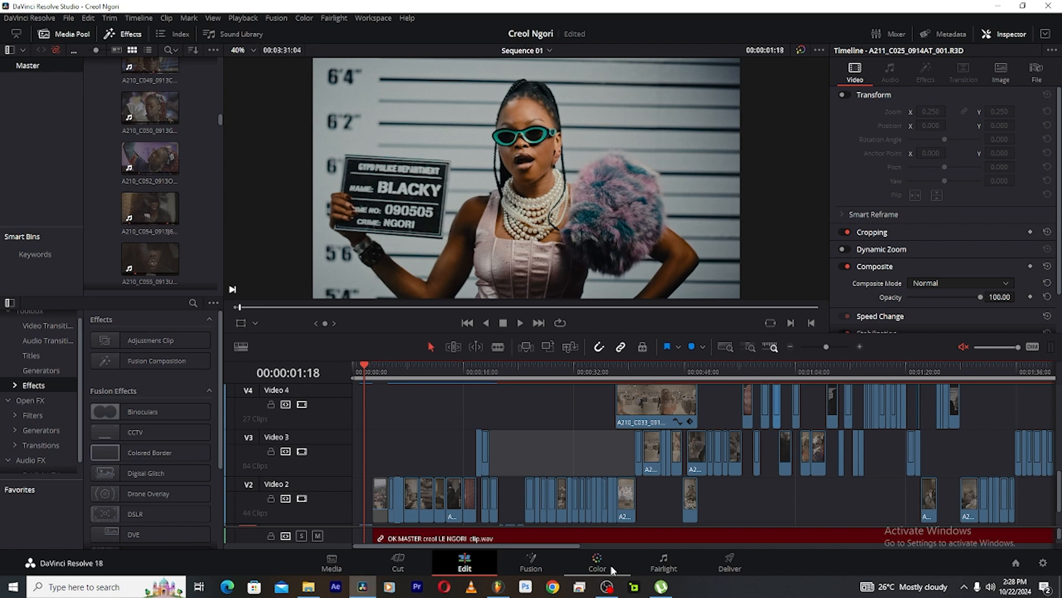
mouse_move(612, 564)
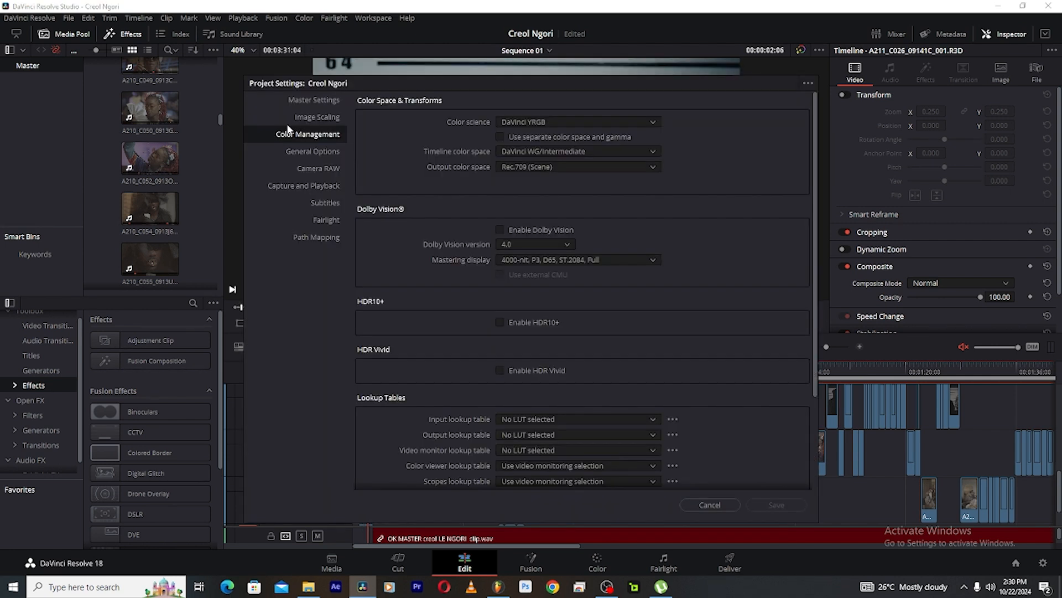
mouse_move(502, 160)
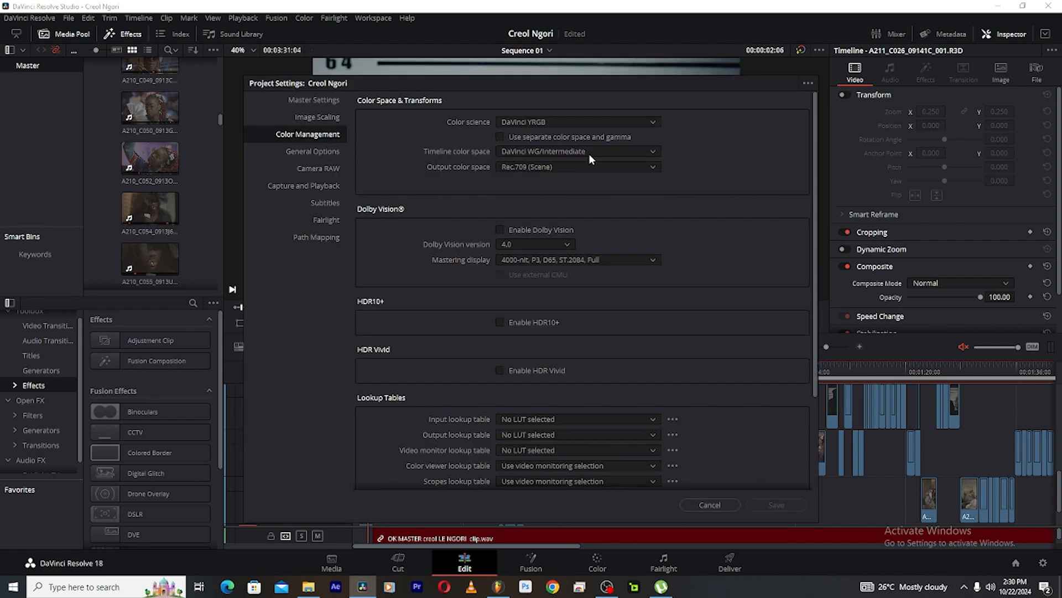
mouse_move(504, 175)
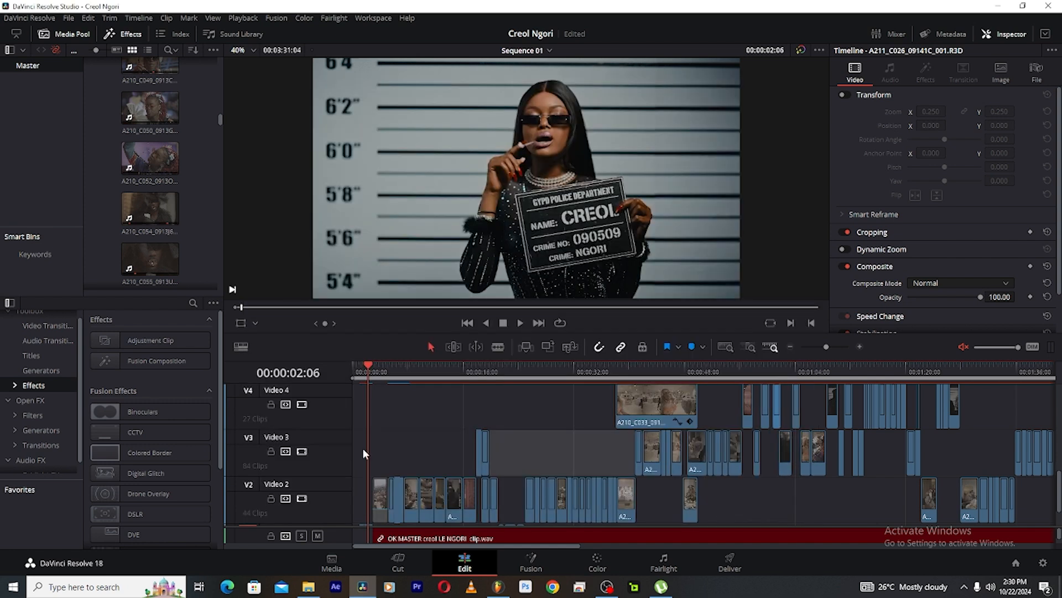
- Open Lightbox with enlarged clip thumbnails and expand the Grouped clip list
left_click(596, 568)
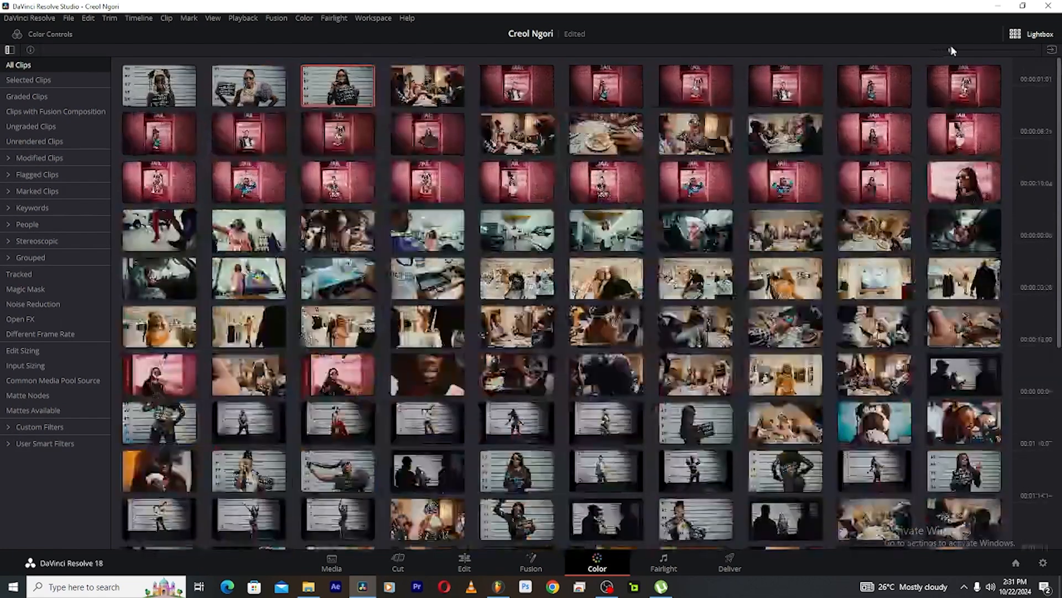
left_click_drag(952, 51, 981, 51)
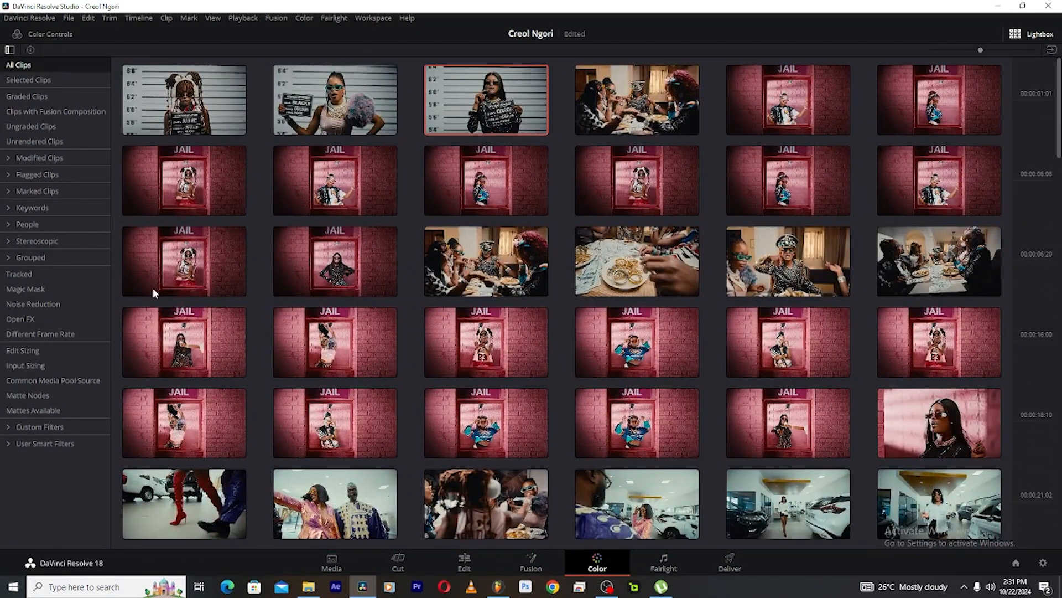
left_click(9, 257)
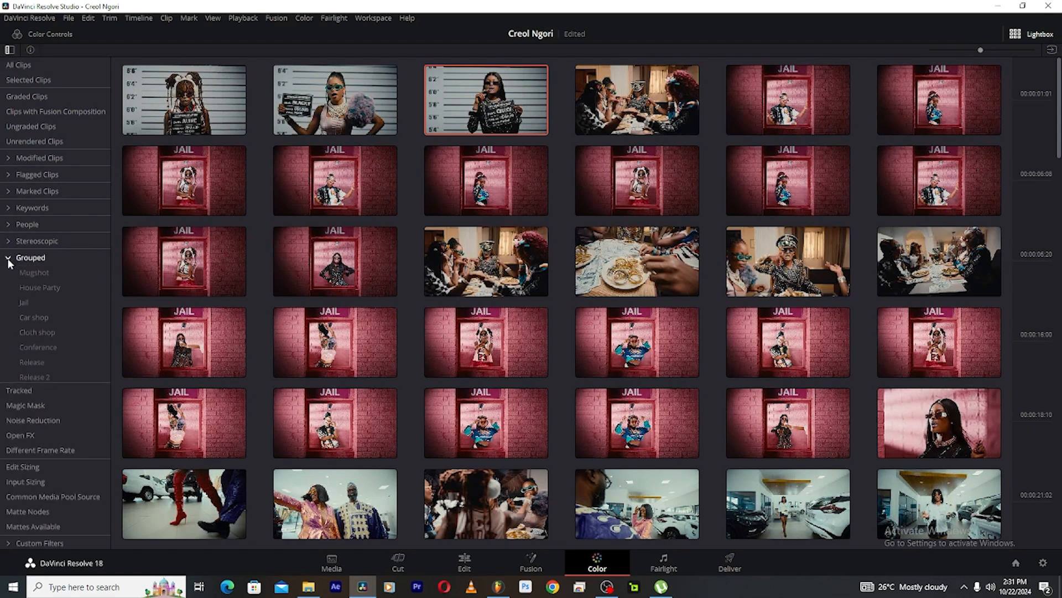
- Browse the House Party, Jail, Cloth shop and Mugshot groups, then close Lightbox
left_click(39, 287)
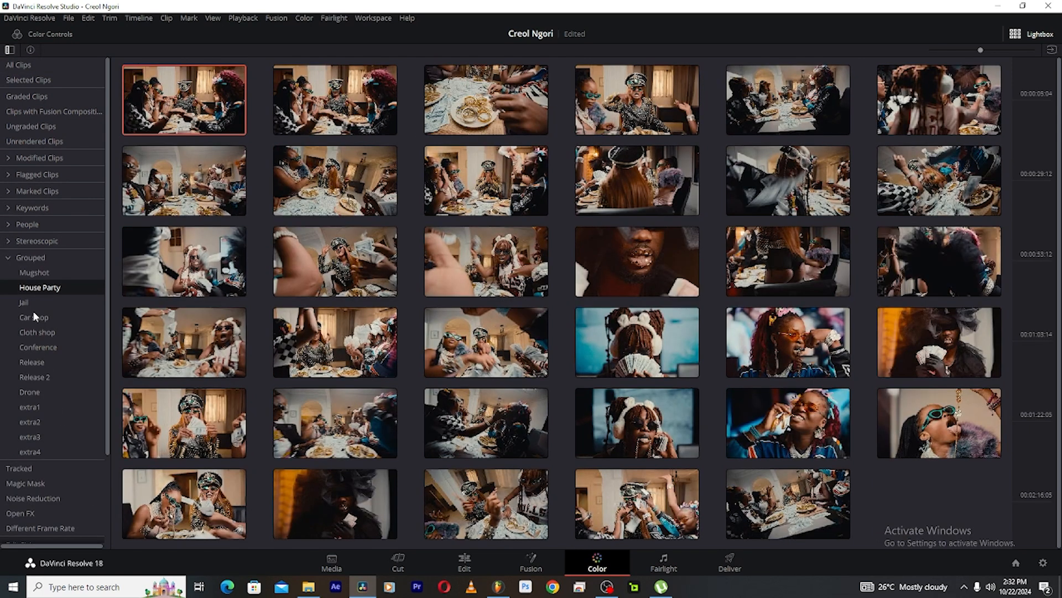
left_click(23, 302)
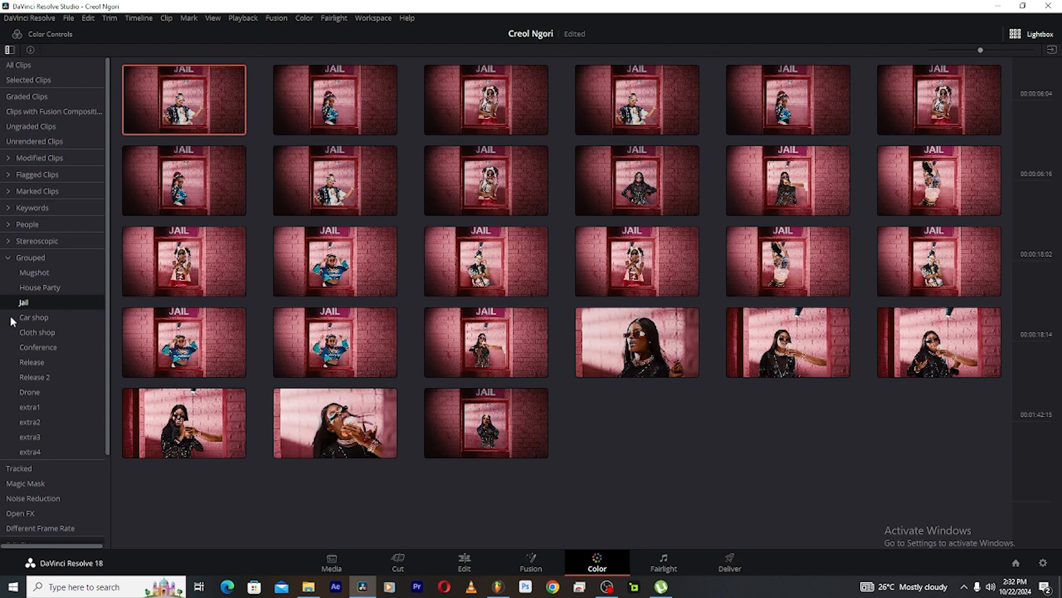
left_click(35, 332)
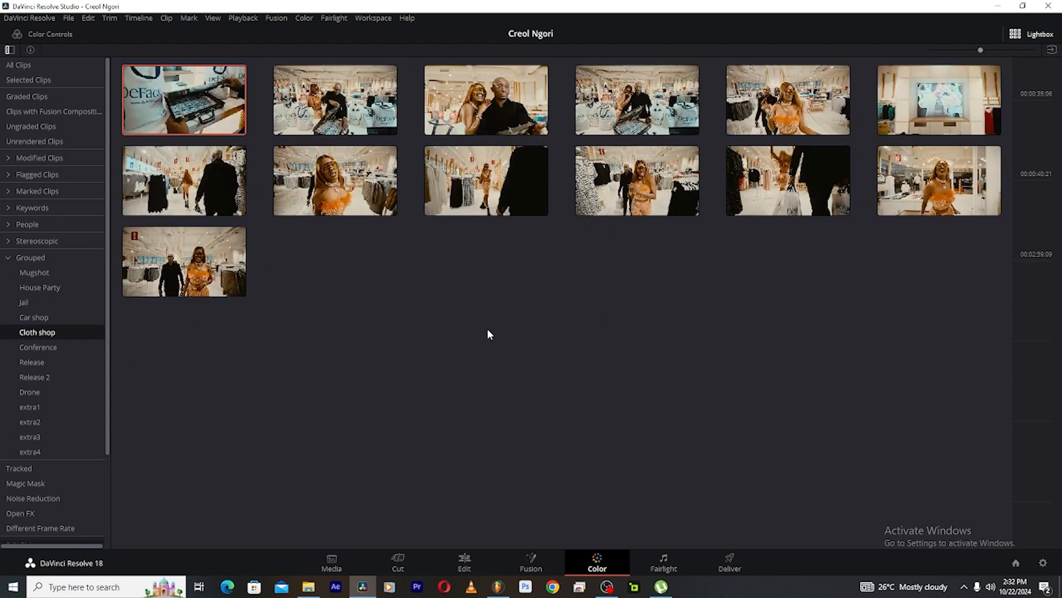
left_click(34, 272)
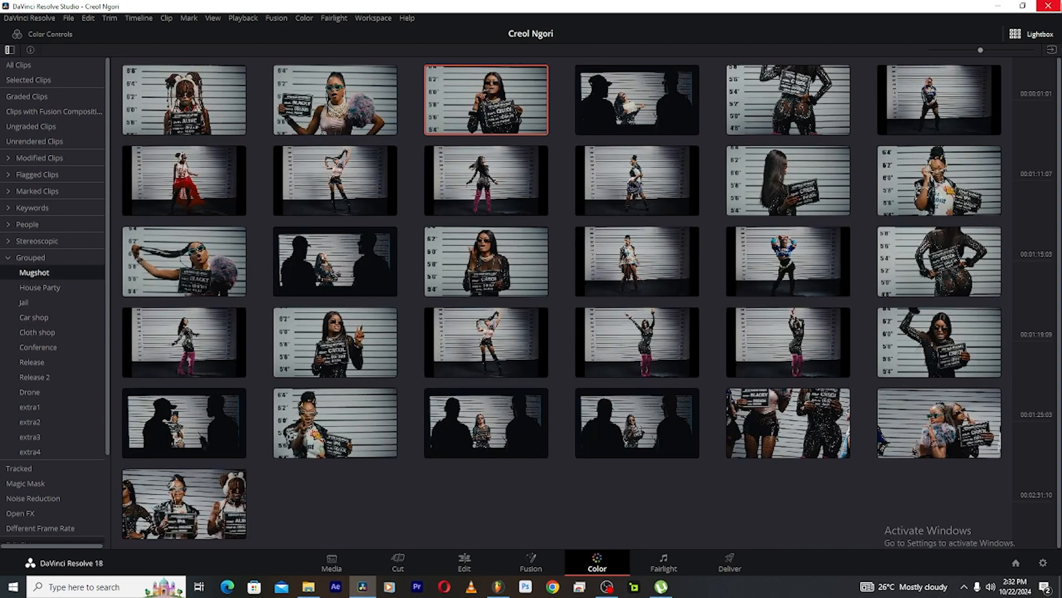
left_click(1015, 34)
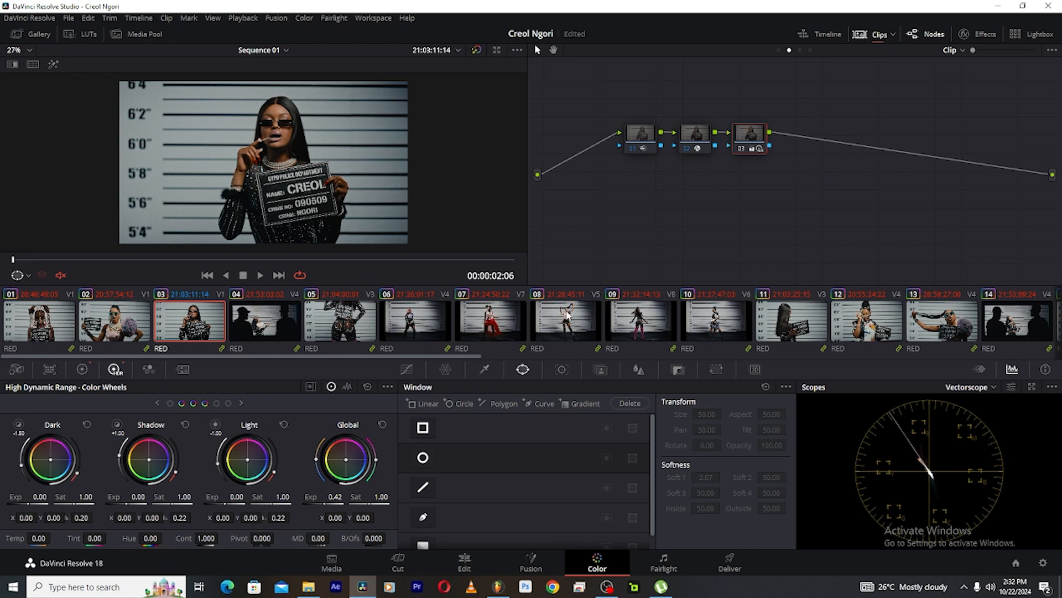
mouse_move(459, 386)
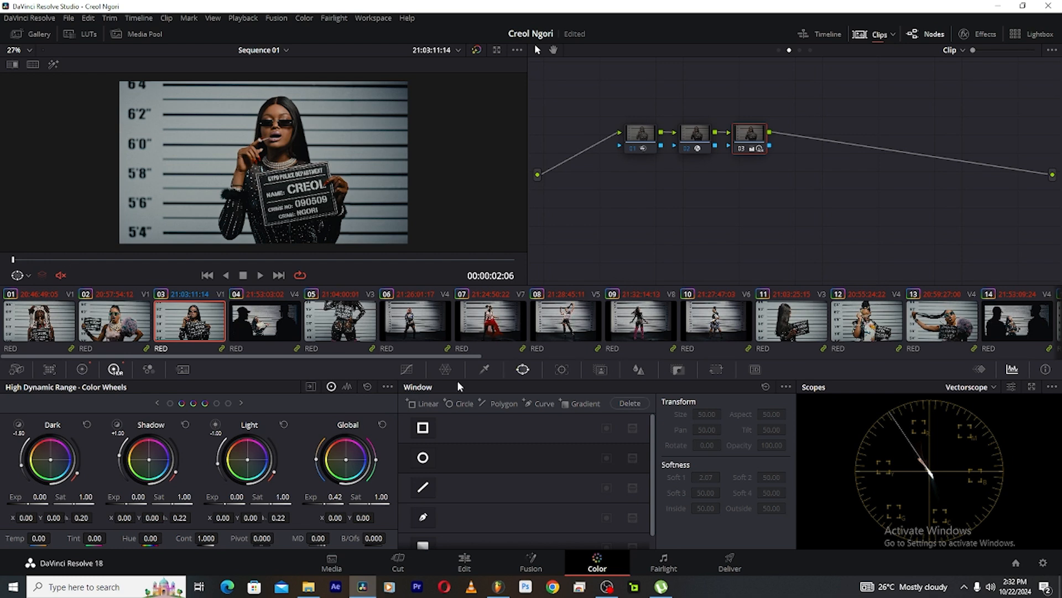
mouse_move(145, 330)
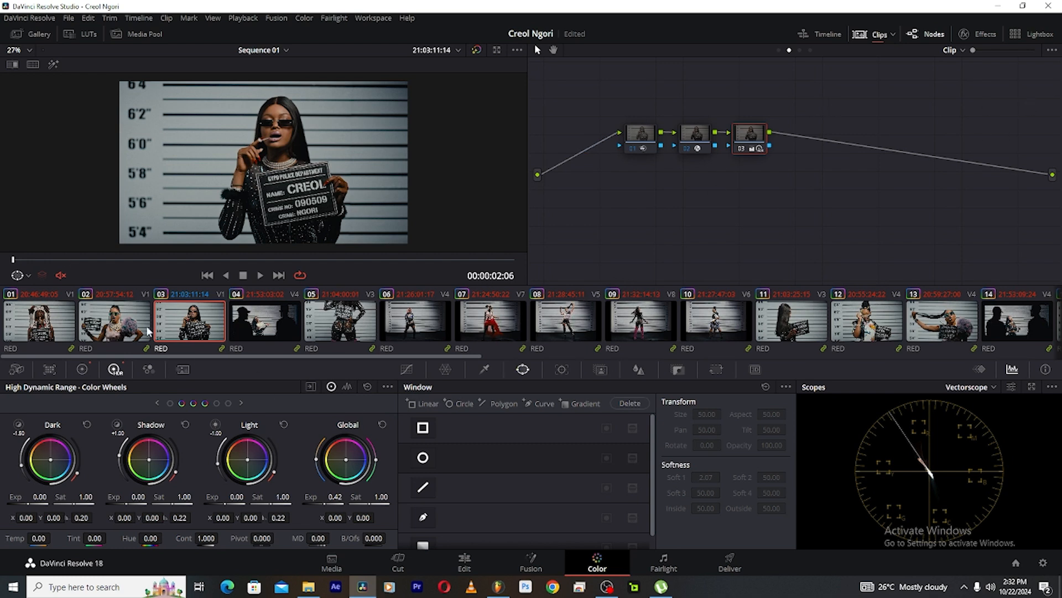
mouse_move(790, 84)
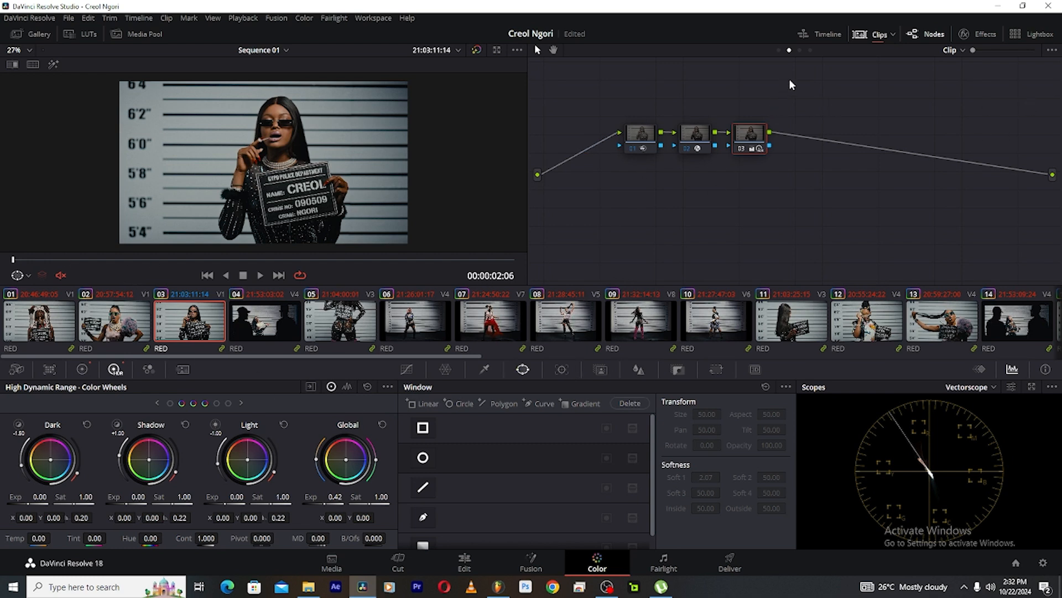
mouse_move(812, 50)
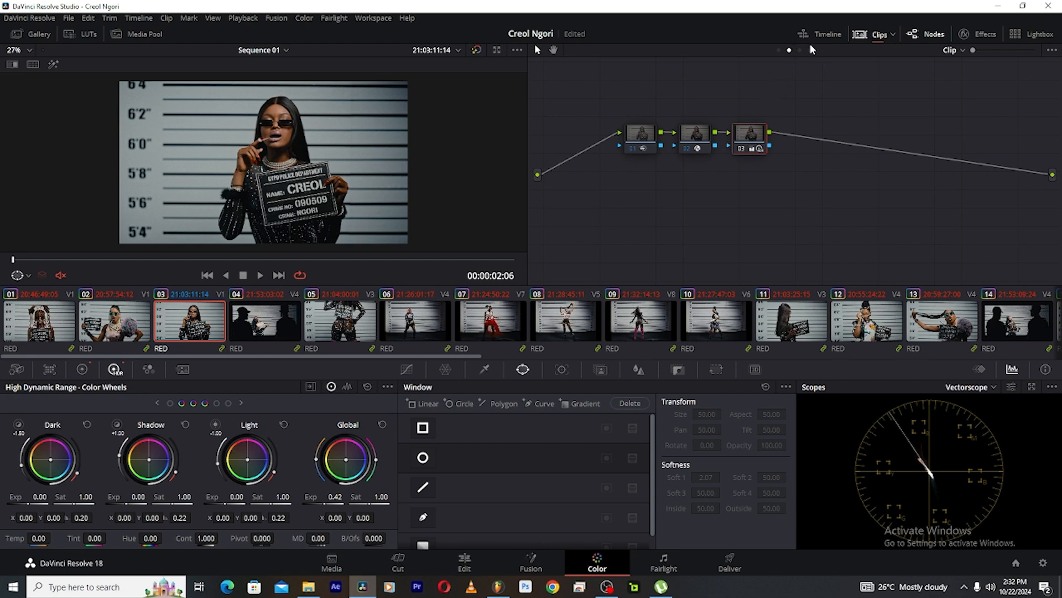
mouse_move(734, 87)
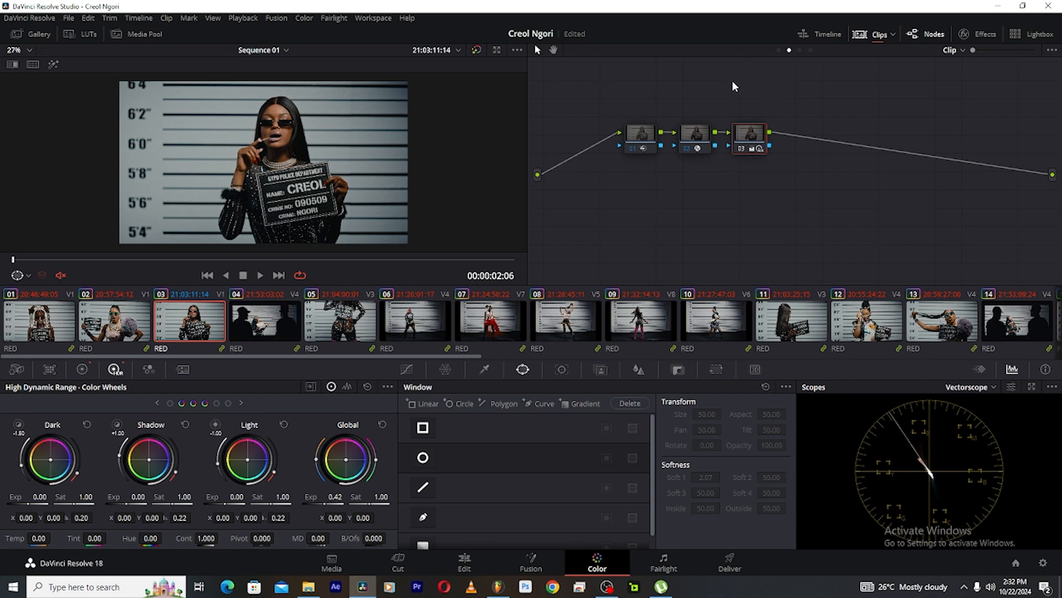
- Show node 02's Color Space Transform: REDWideGamutRGB Log3G10 to DaVinci Wide Gamut Intermediate
left_click(695, 134)
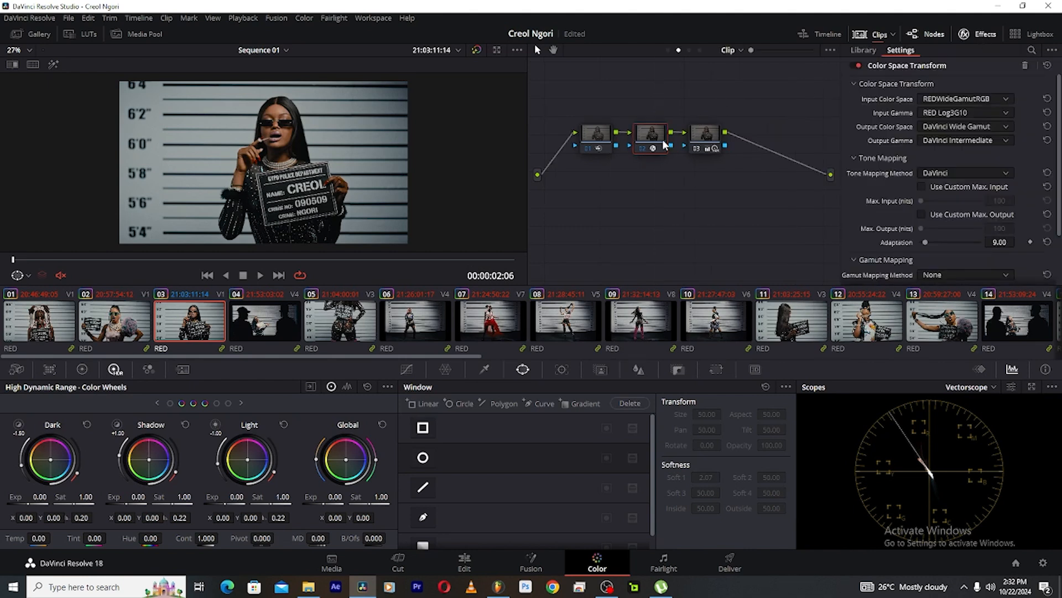
left_click(597, 134)
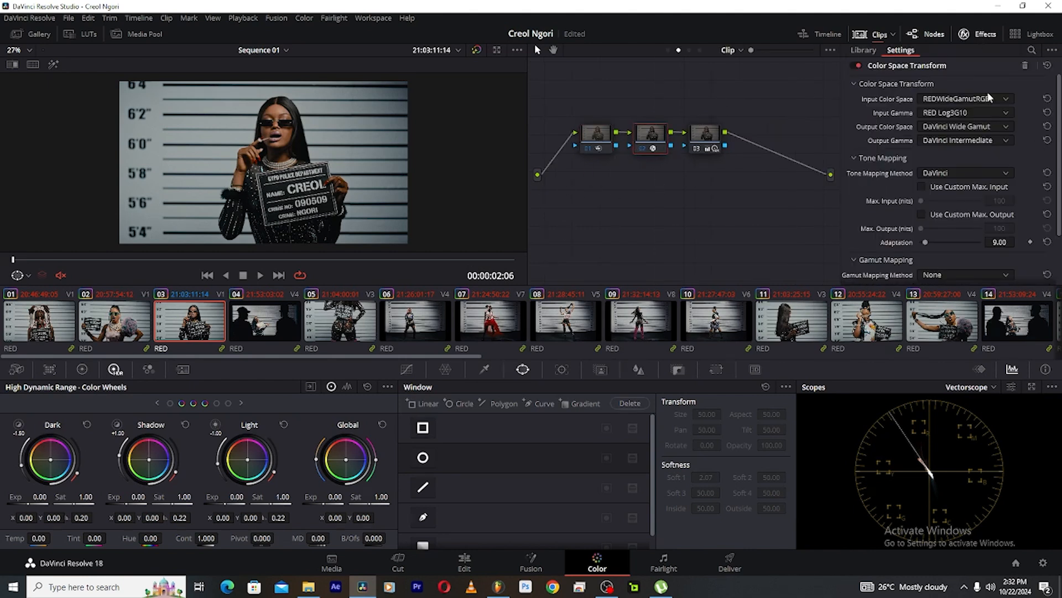
mouse_move(987, 107)
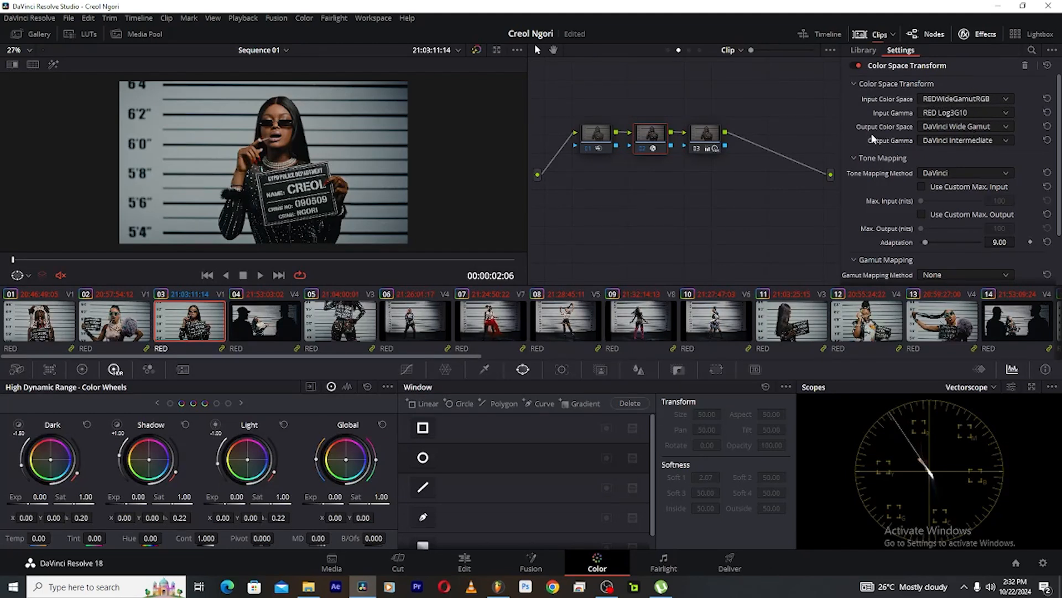
mouse_move(949, 170)
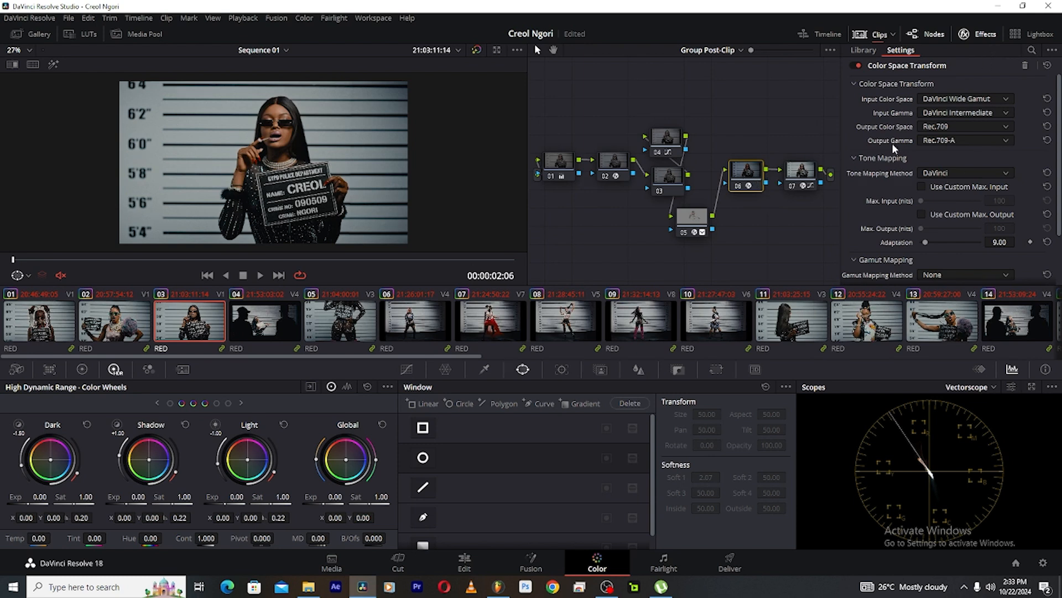
mouse_move(900, 102)
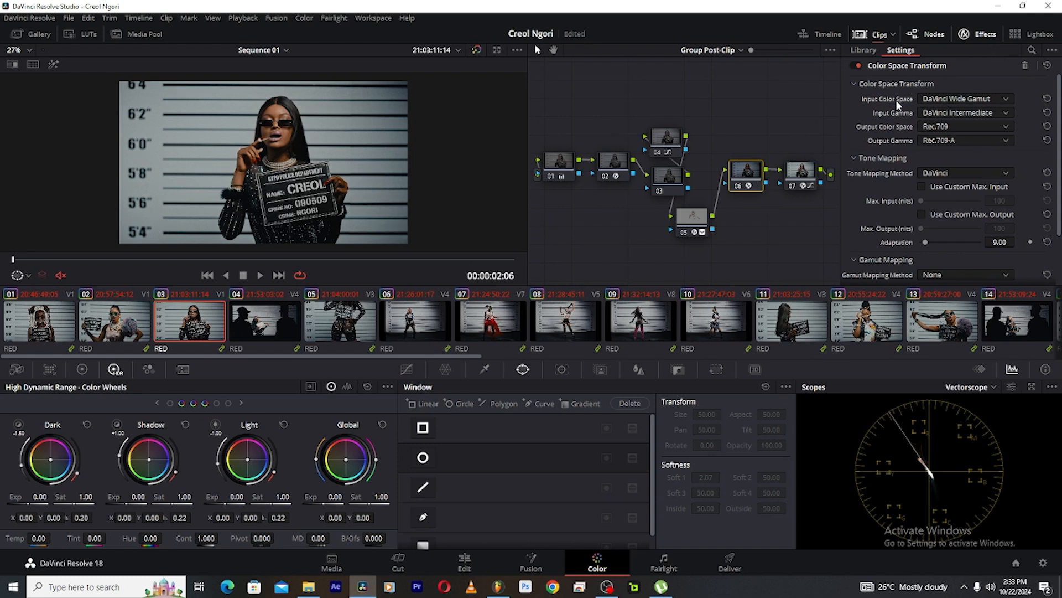
mouse_move(976, 109)
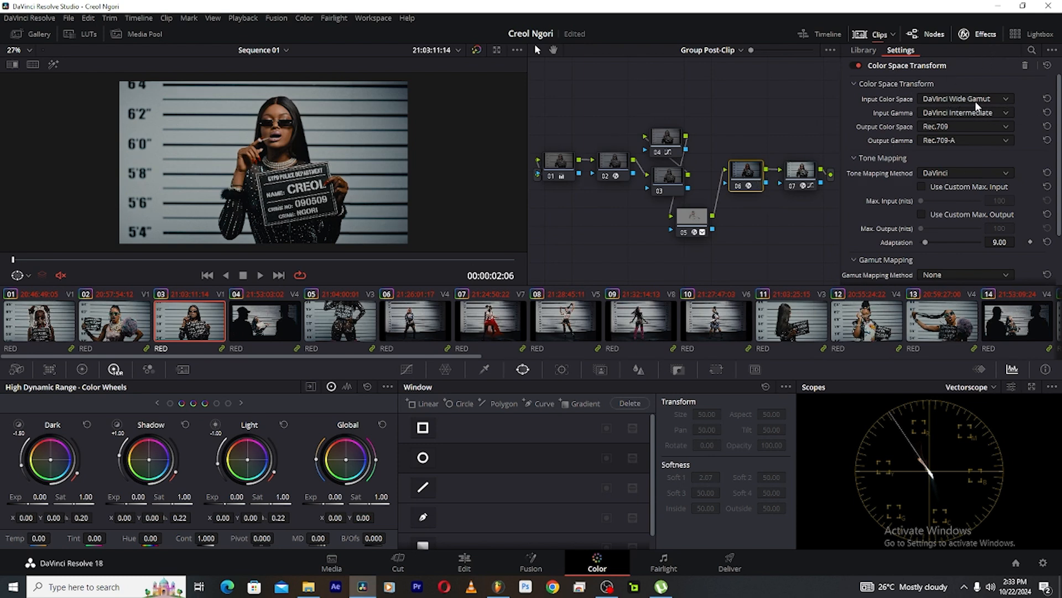
mouse_move(1038, 117)
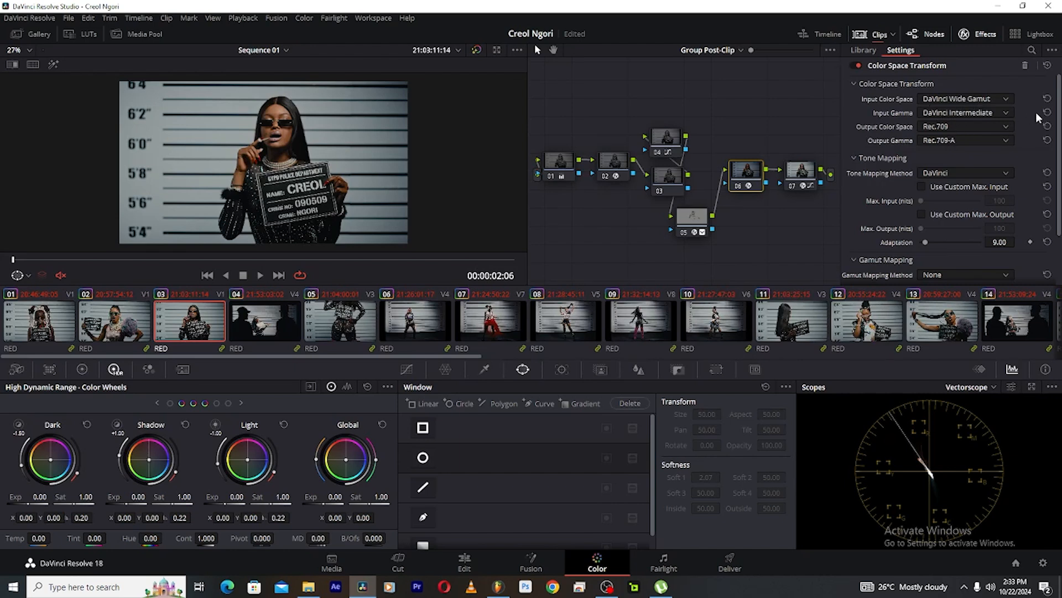
mouse_move(981, 108)
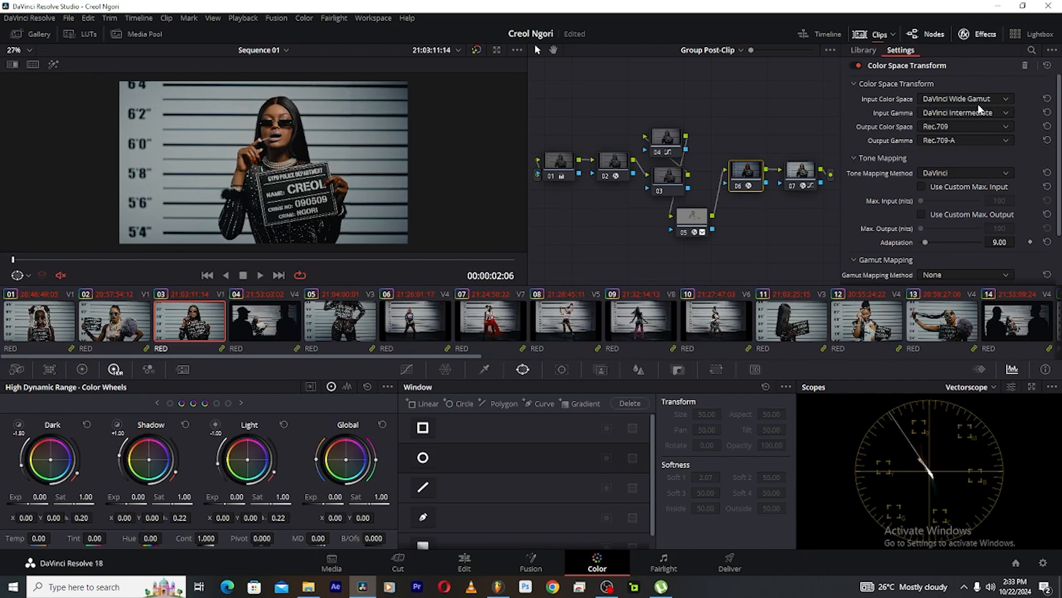
mouse_move(847, 195)
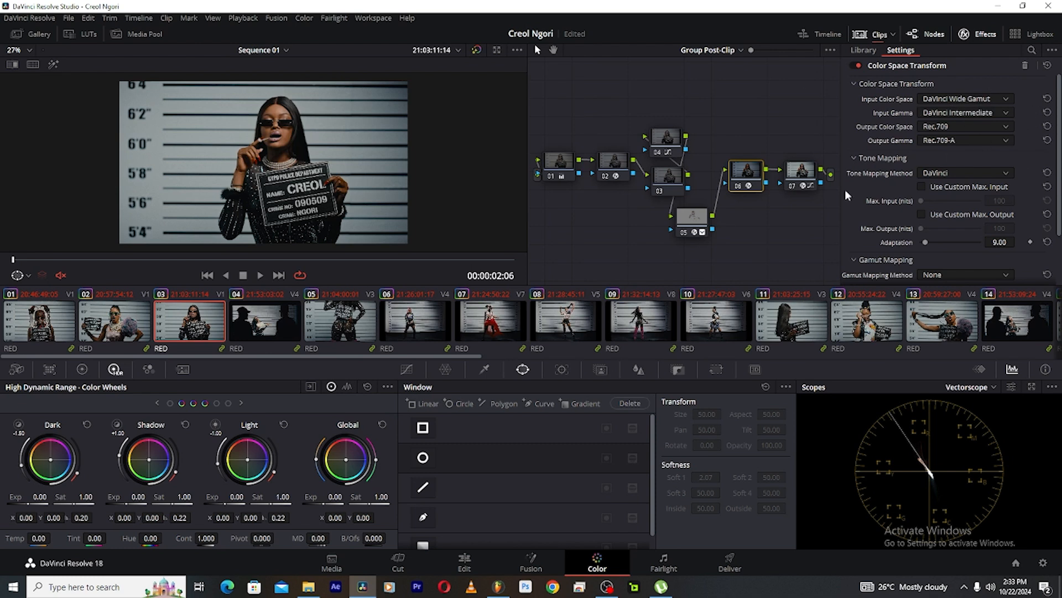
mouse_move(831, 127)
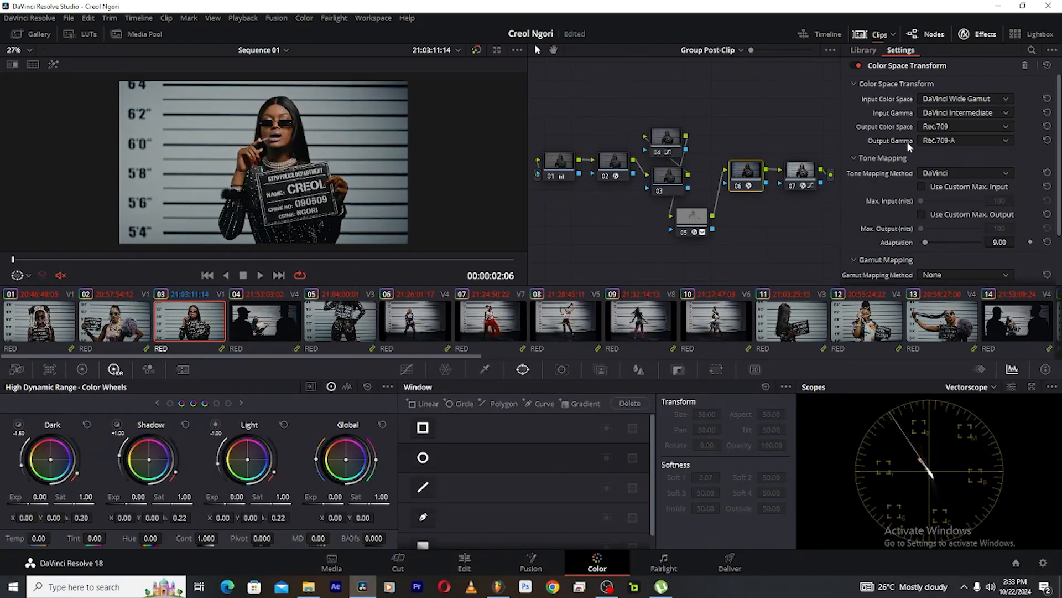
mouse_move(920, 153)
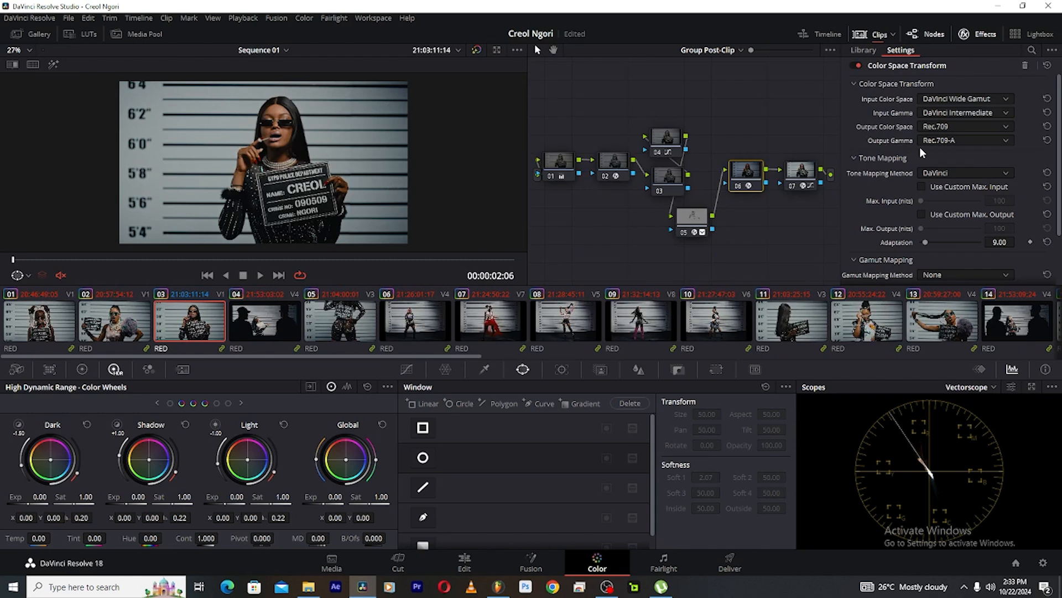
left_click(800, 171)
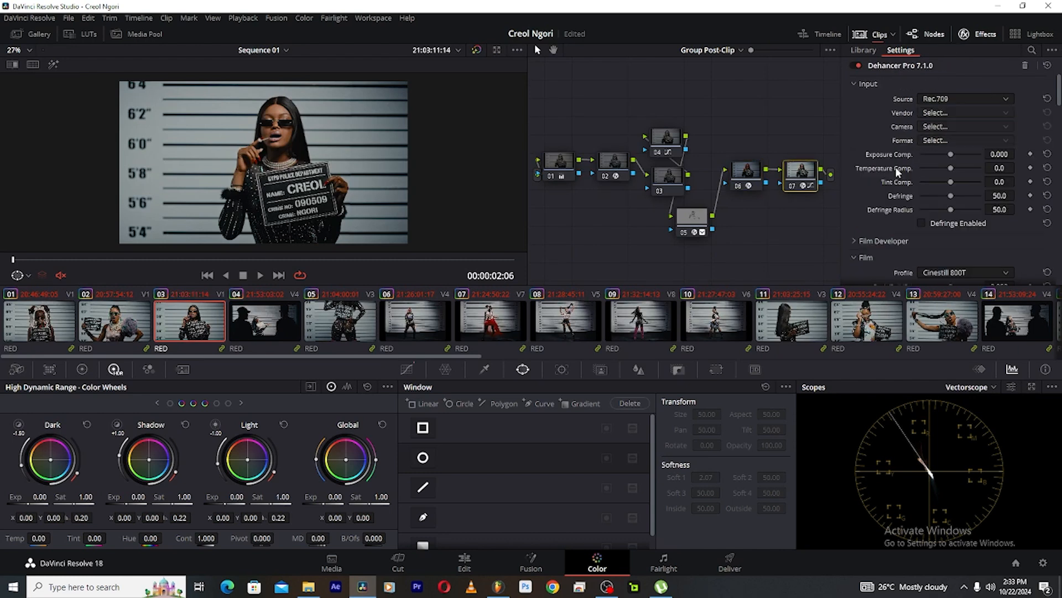
mouse_move(914, 147)
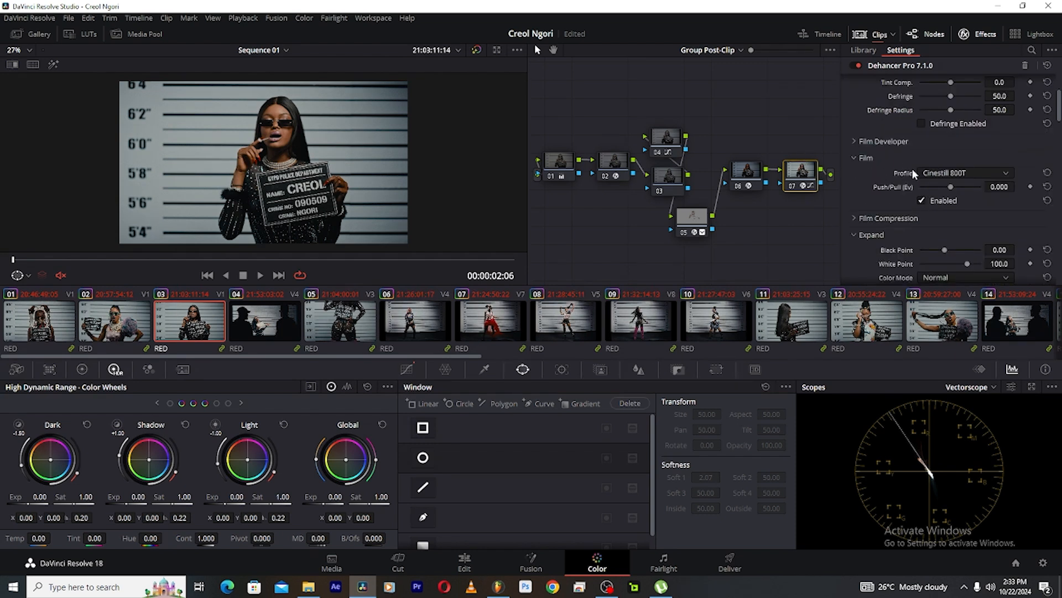
mouse_move(943, 184)
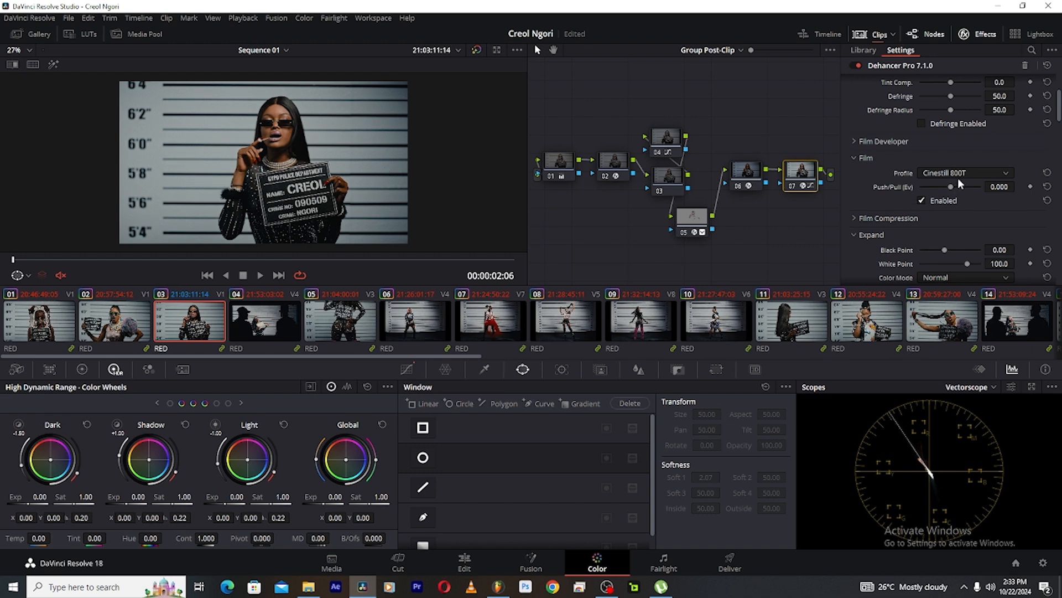
mouse_move(931, 201)
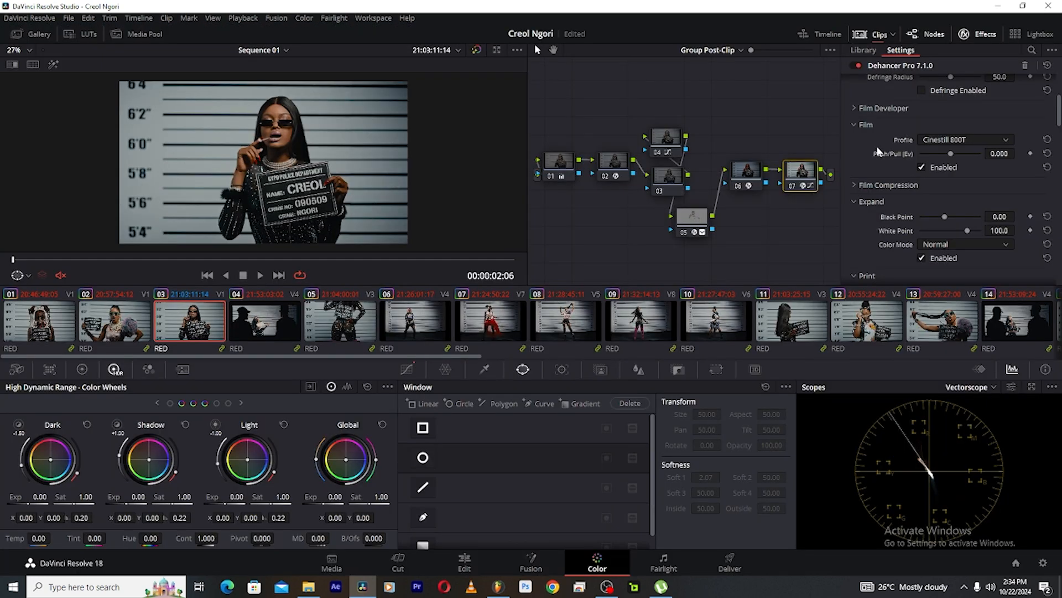
mouse_move(869, 128)
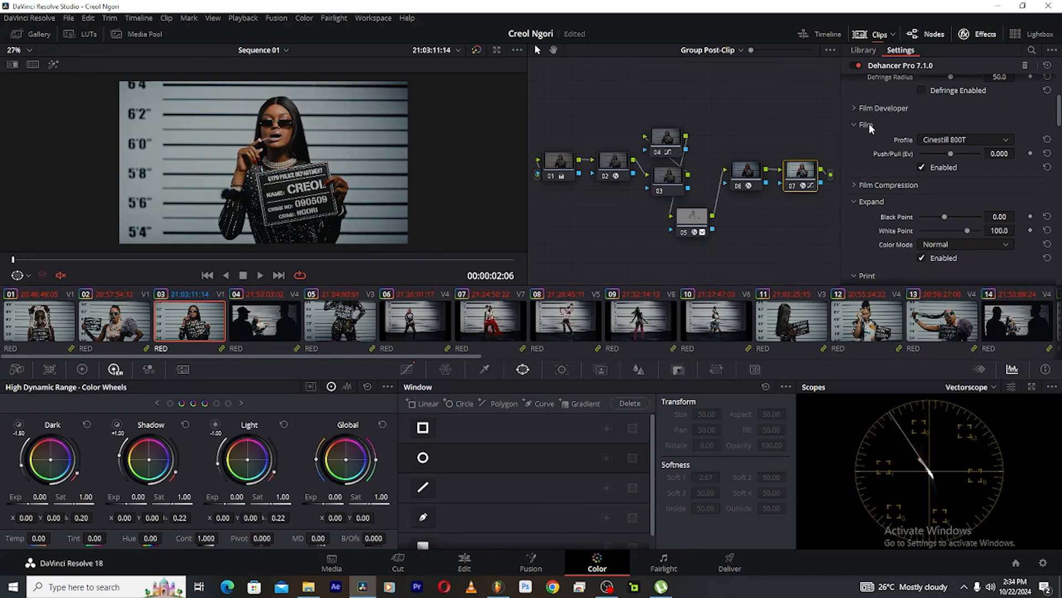
mouse_move(914, 169)
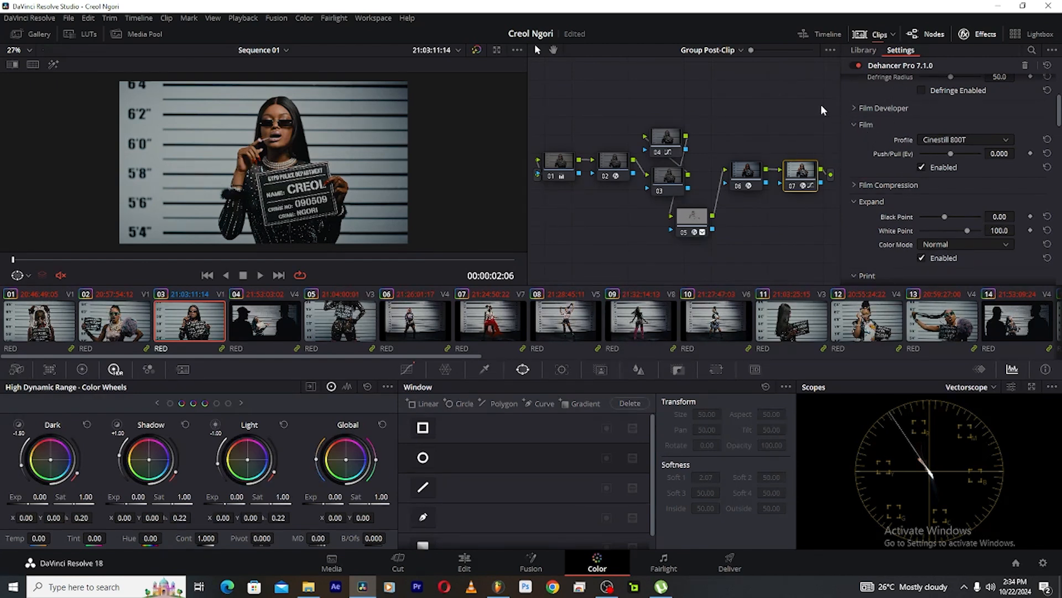
mouse_move(802, 147)
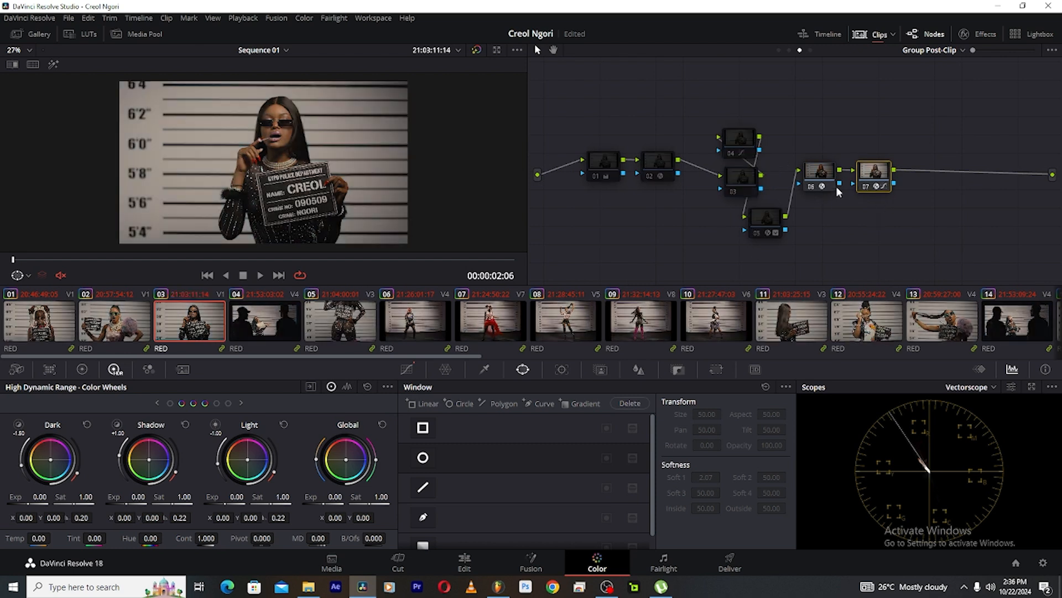
- Close the Settings panel and switch the node editor to the CREOL clip's three-node tree
left_click(981, 34)
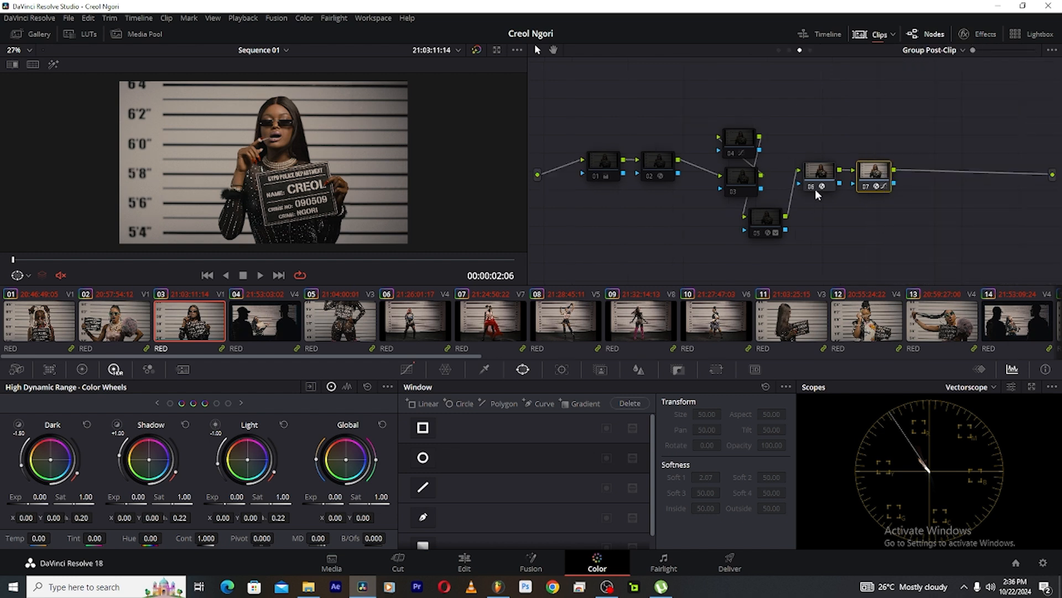
mouse_move(633, 179)
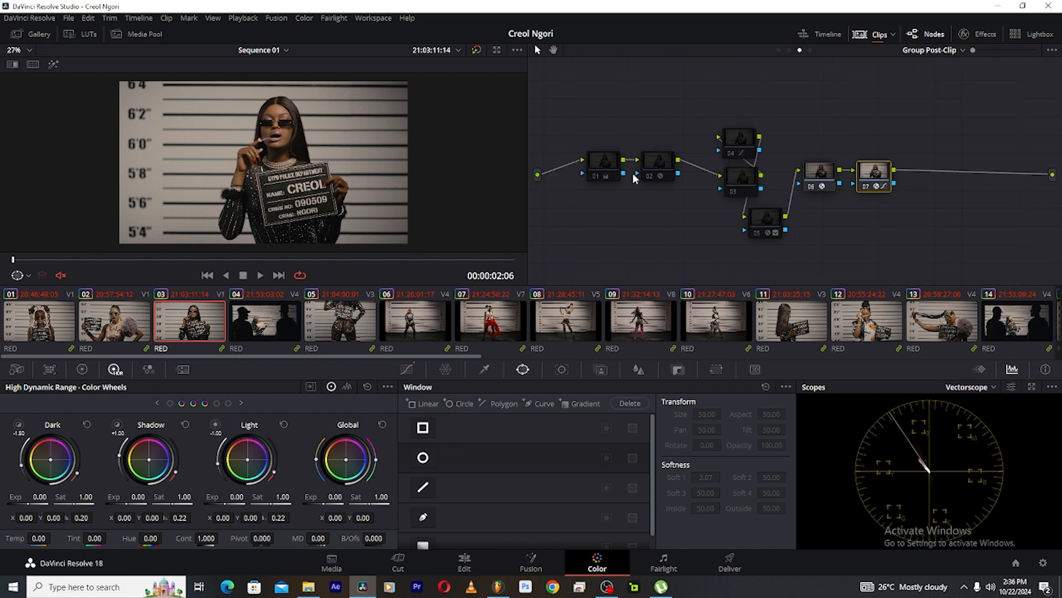
mouse_move(598, 179)
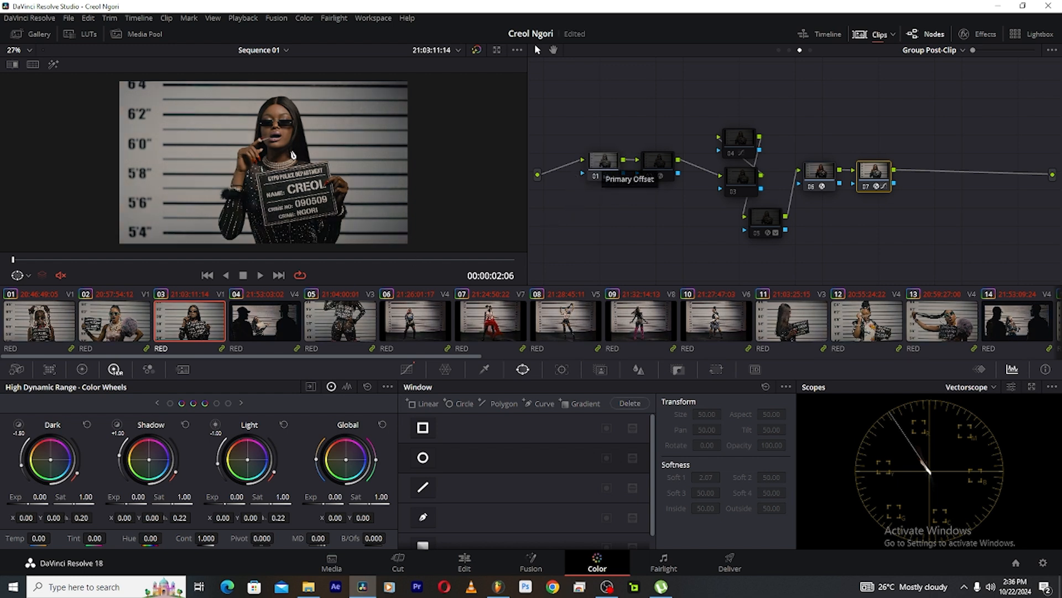
left_click(658, 174)
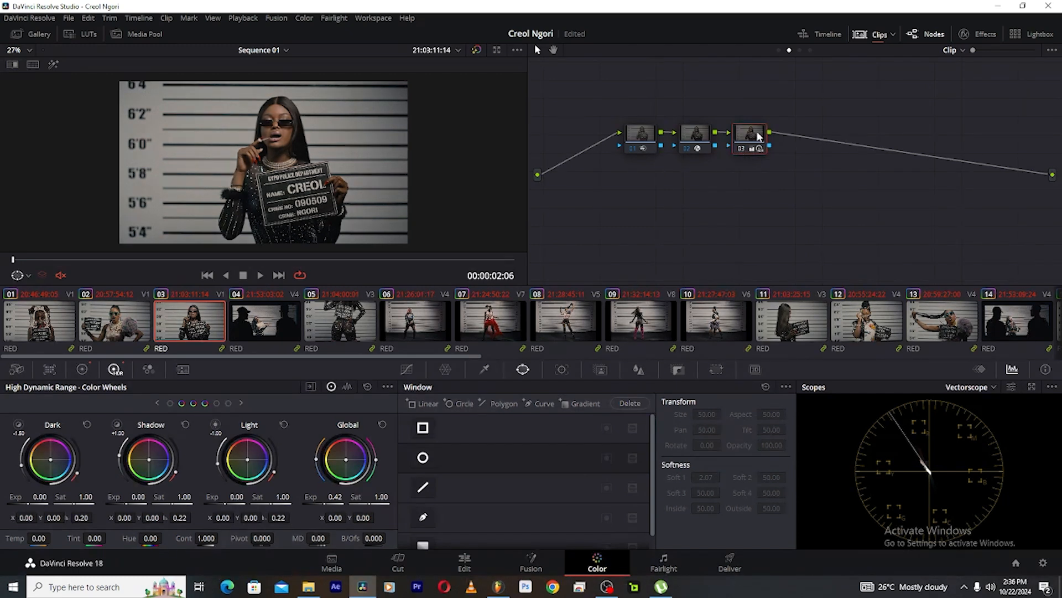
mouse_move(758, 136)
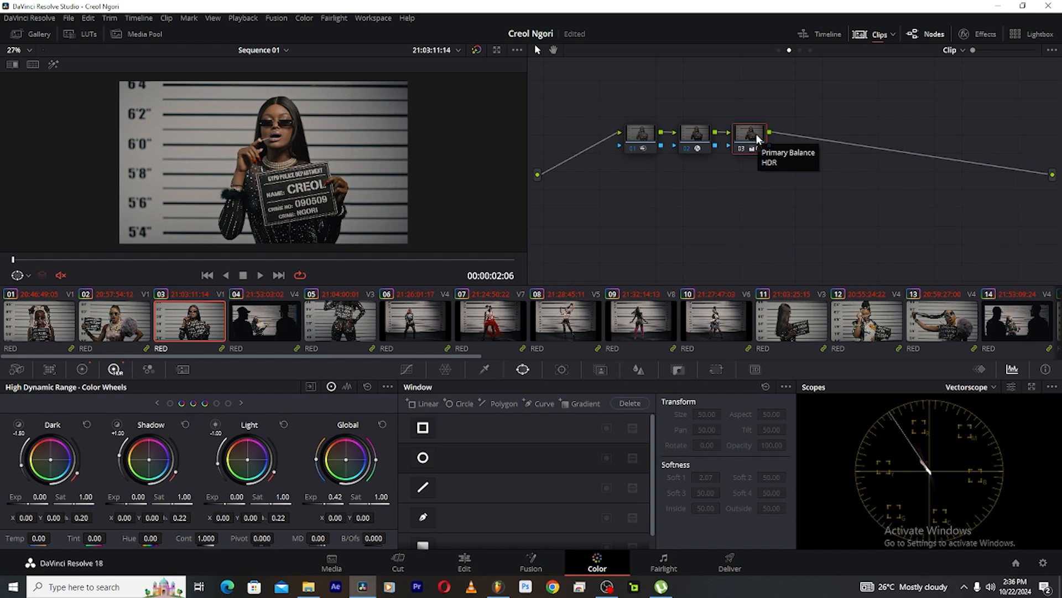
- Switch the node editor back to Group Post-Clip after checking node 03, Primary Balance HDR
left_click(949, 50)
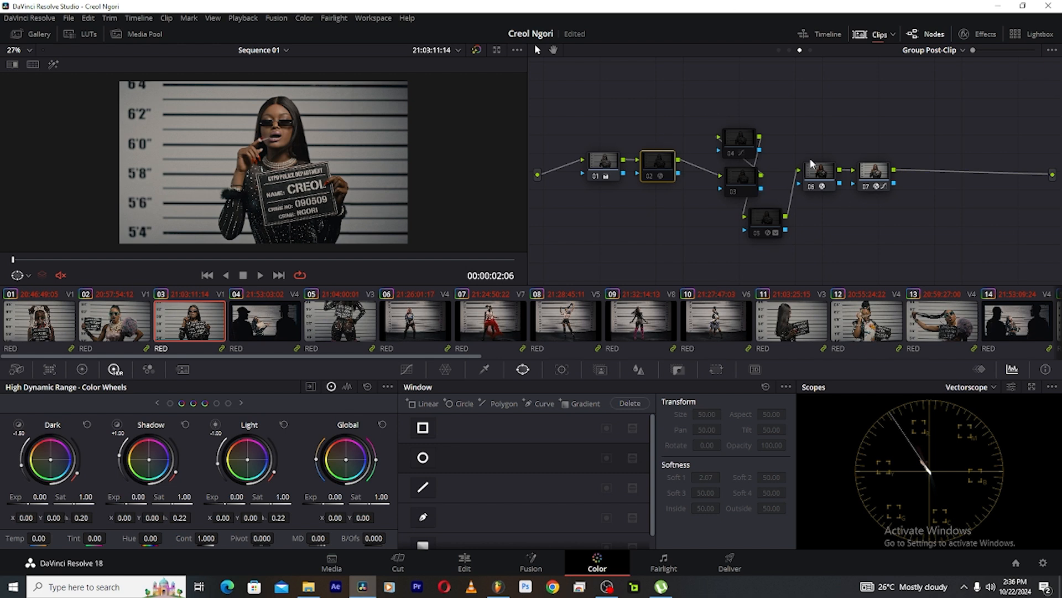
mouse_move(717, 164)
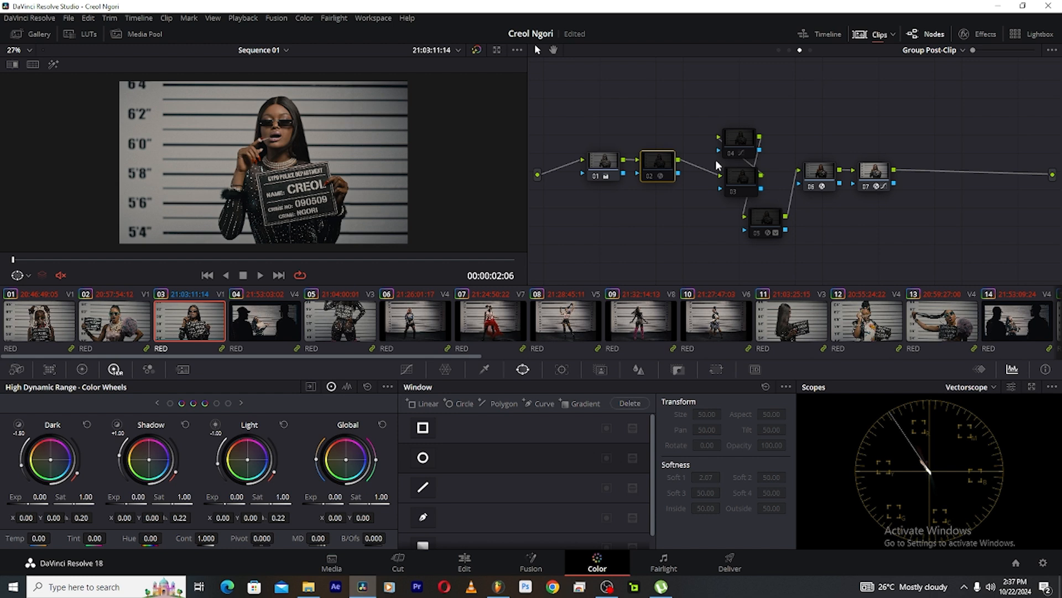
mouse_move(722, 161)
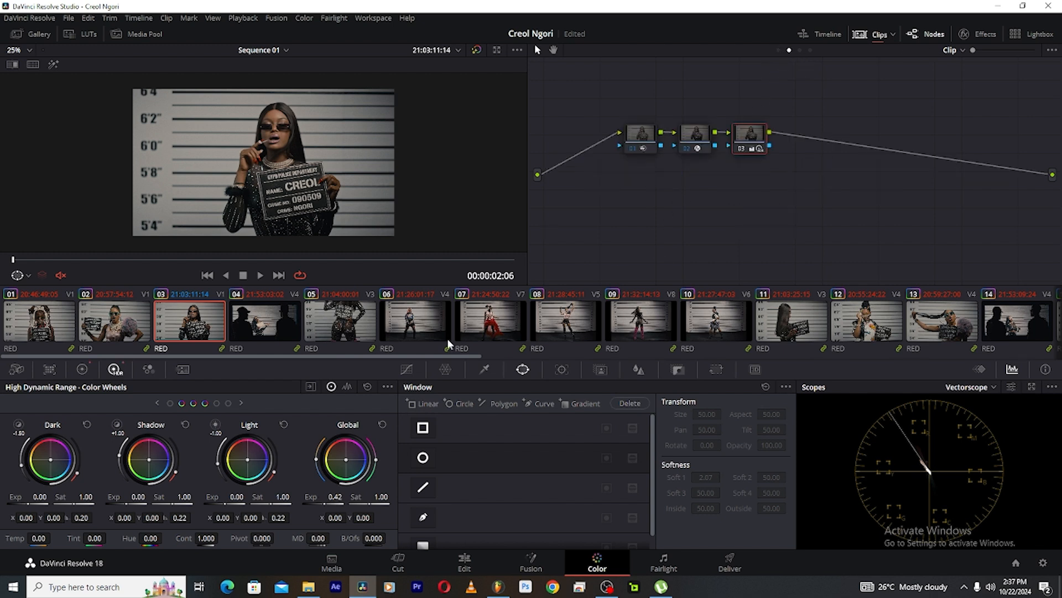
mouse_move(740, 128)
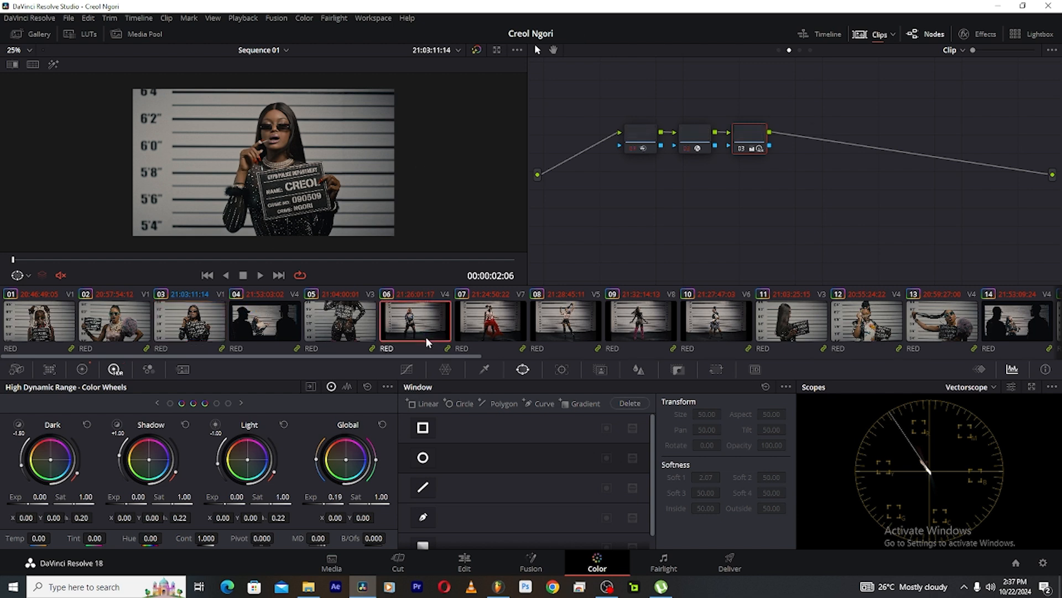
- Load clip 06, the full-length dancer in front of the height chart
left_click(415, 321)
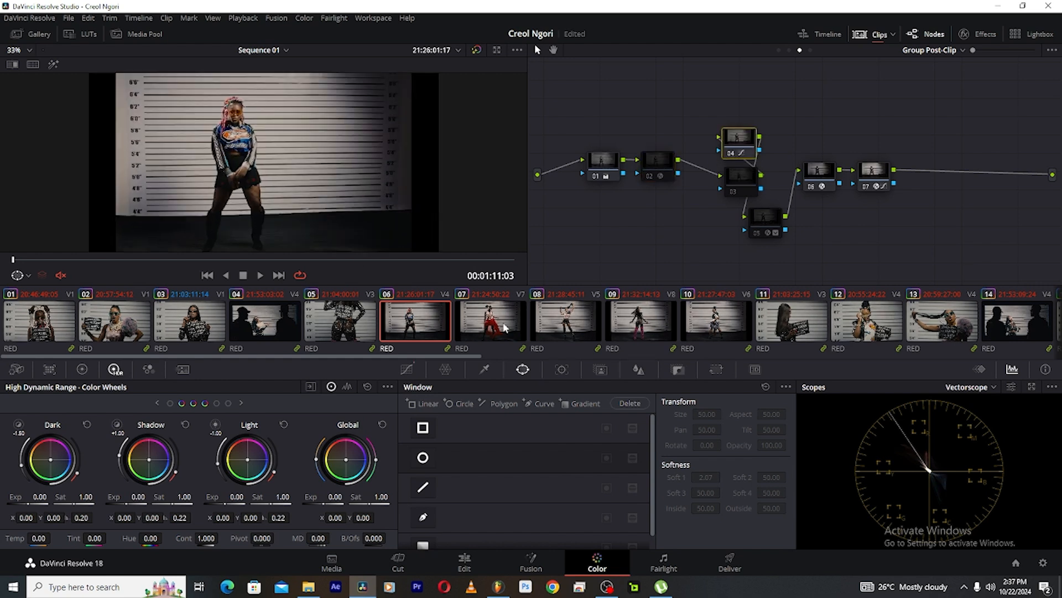
- Preview clips 09 and 13, then settle on clip 12, the IPA mugshot
left_click(640, 325)
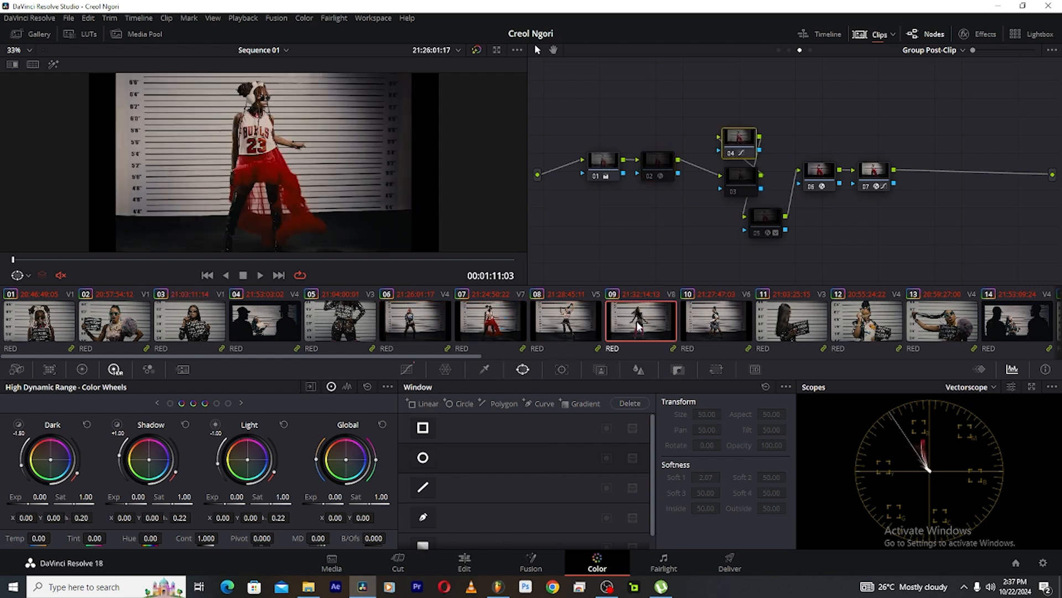
left_click(867, 322)
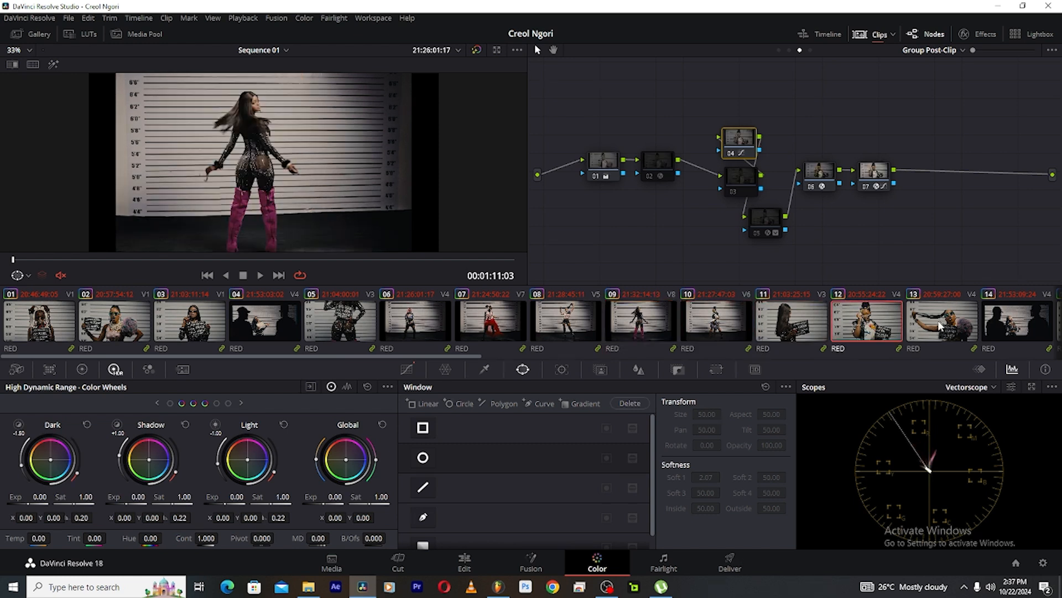
left_click(941, 321)
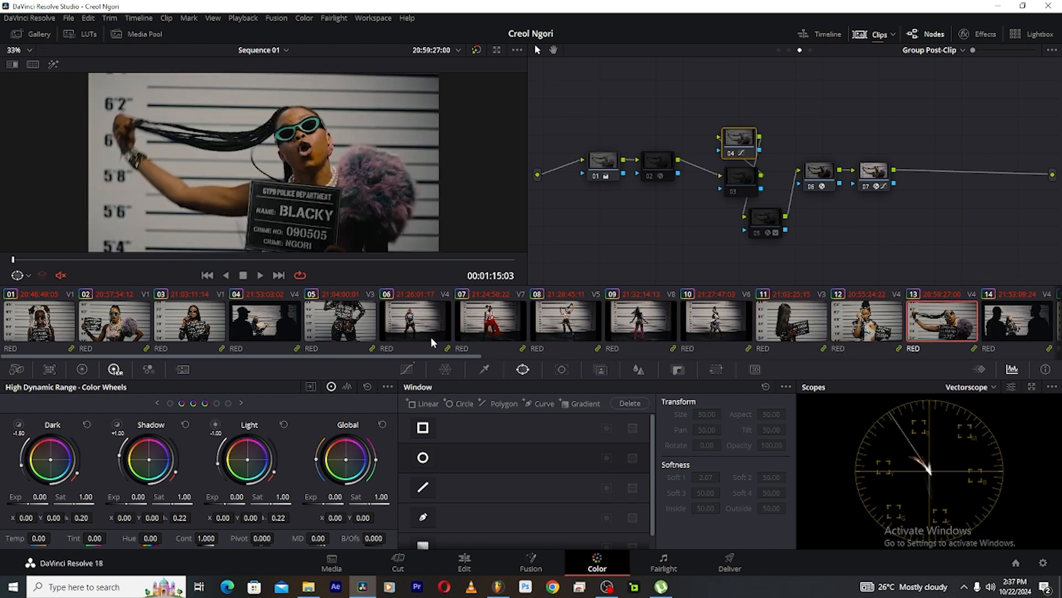
left_click(867, 320)
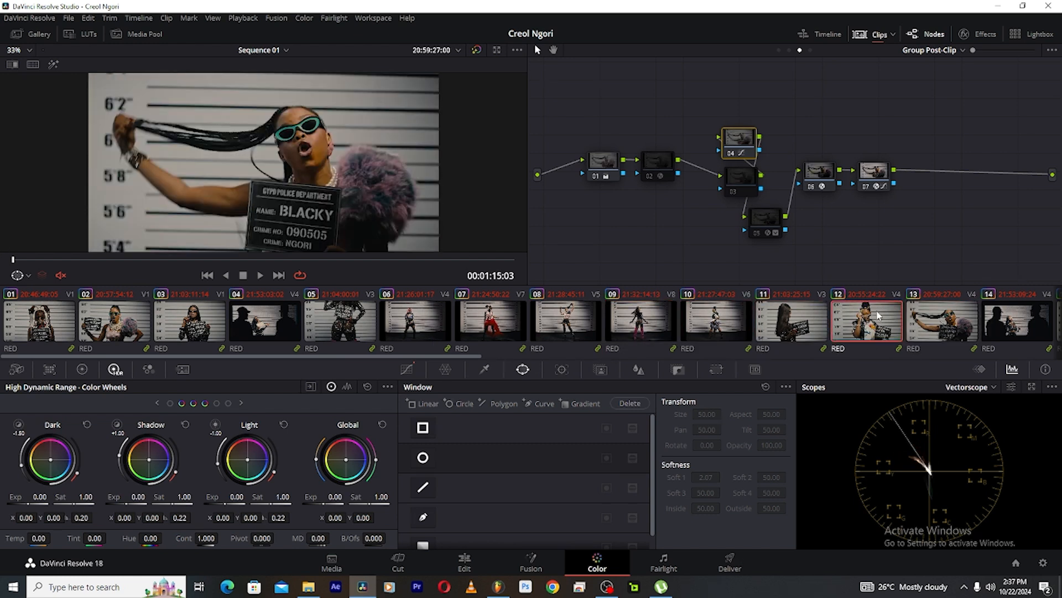
left_click(865, 320)
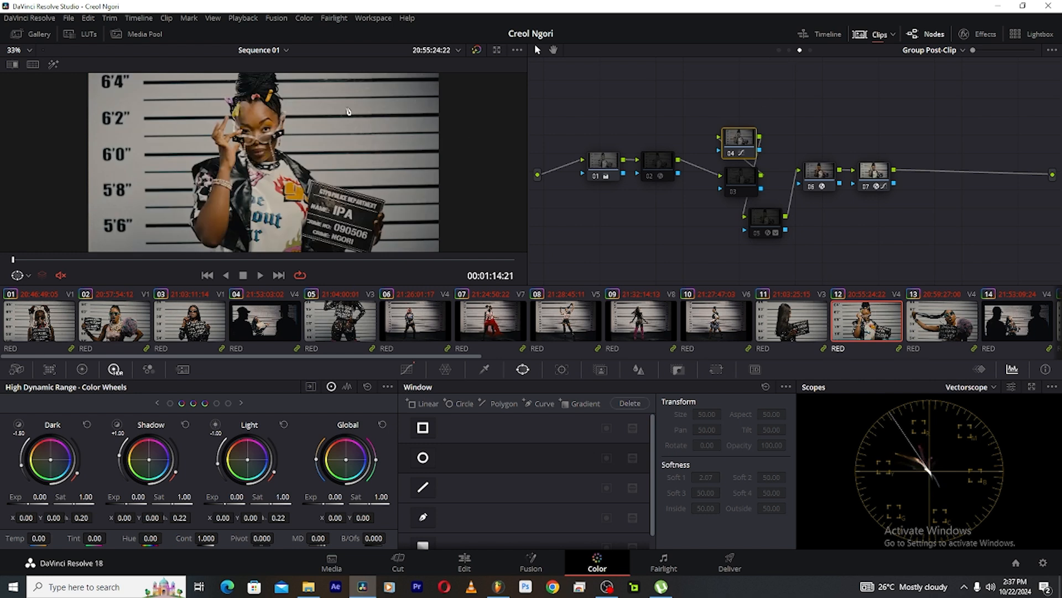
mouse_move(792, 51)
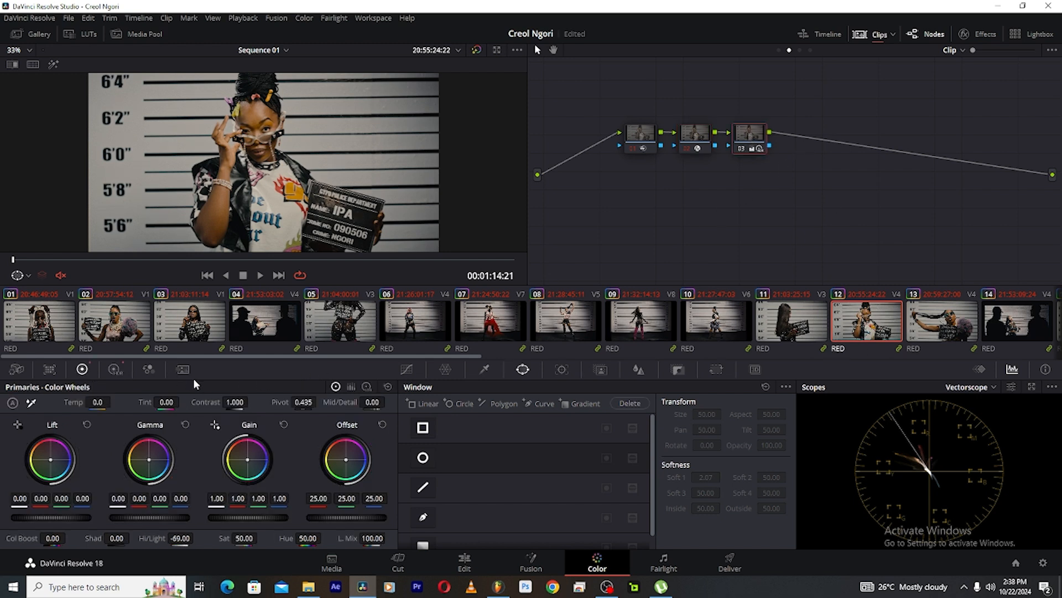
- Show the IPA clip's Group Post-Clip nodes instead of its Clip-level grade
left_click_drag(236, 401, 236, 413)
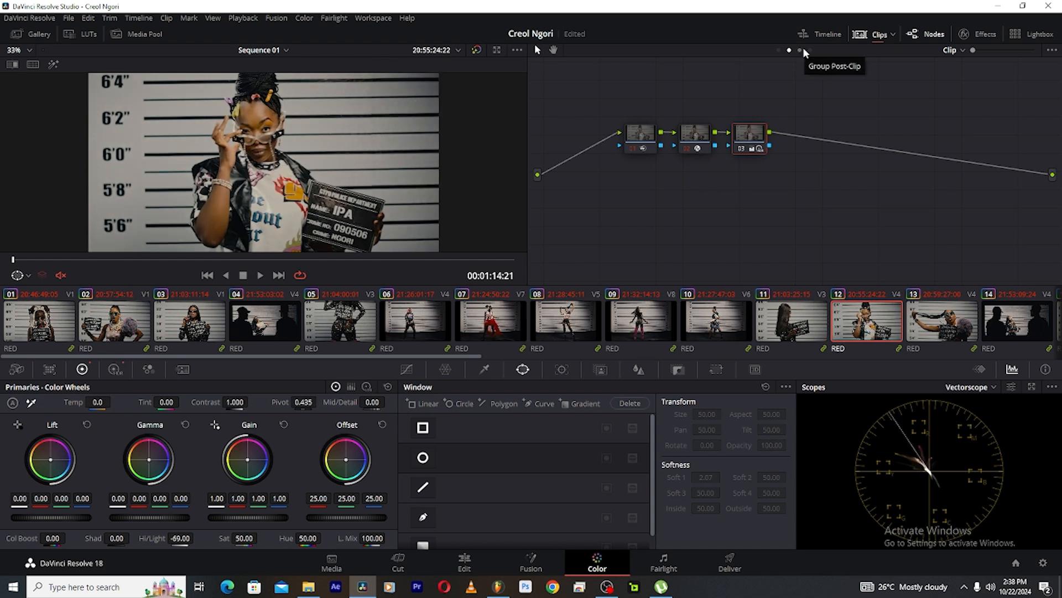
mouse_move(805, 121)
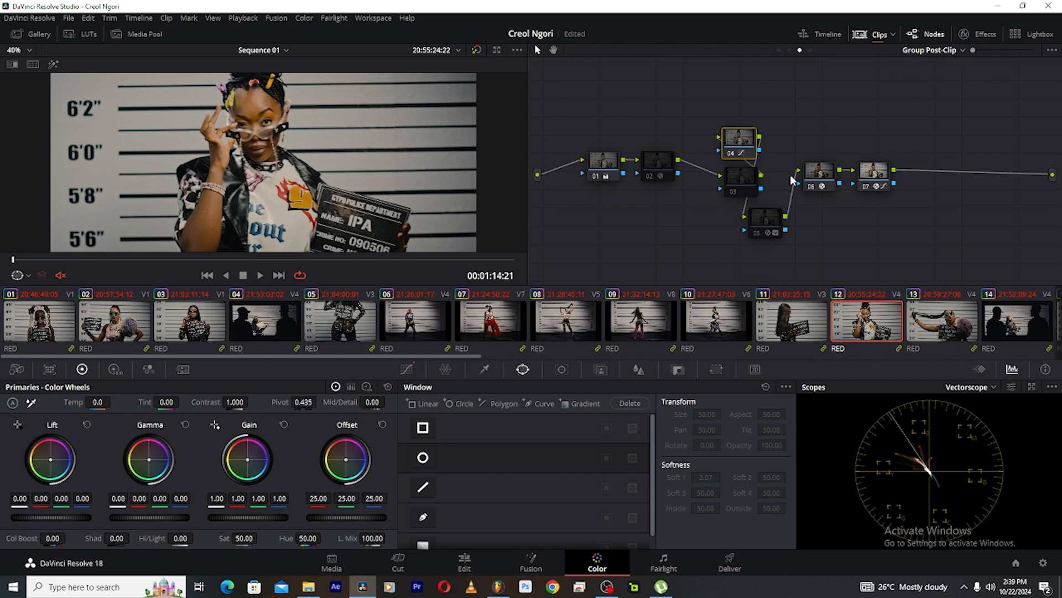
mouse_move(962, 328)
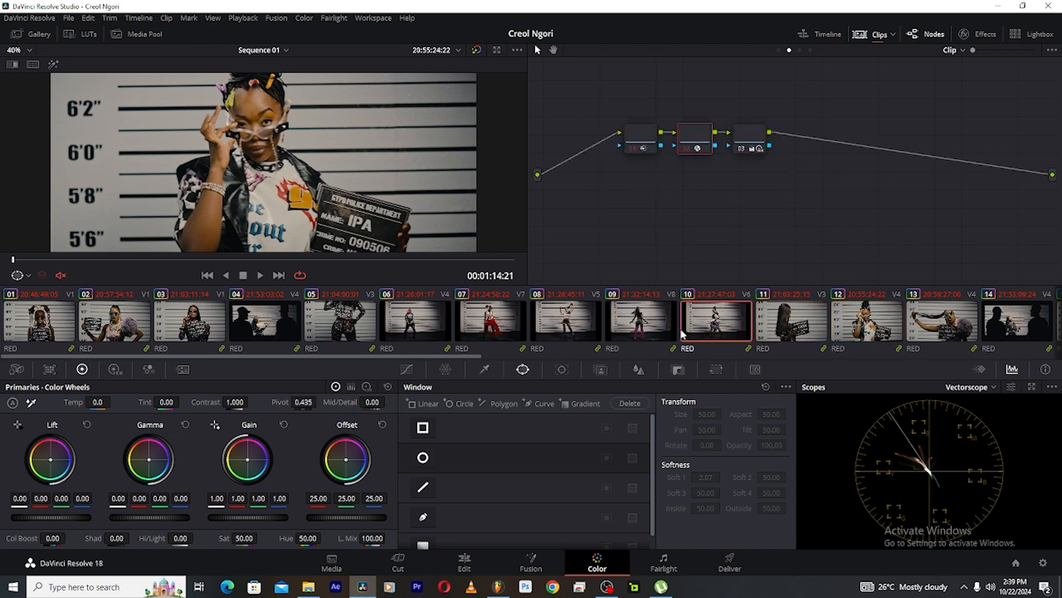
- Preview clips 07 and 09, then return to clip 12, the IPA mugshot
left_click(489, 320)
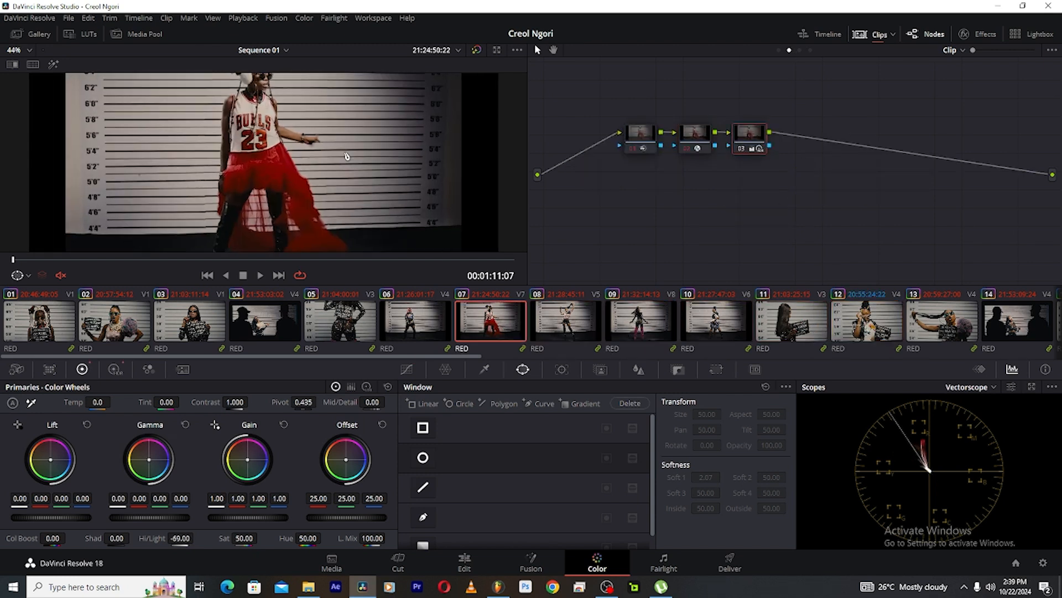
left_click(637, 326)
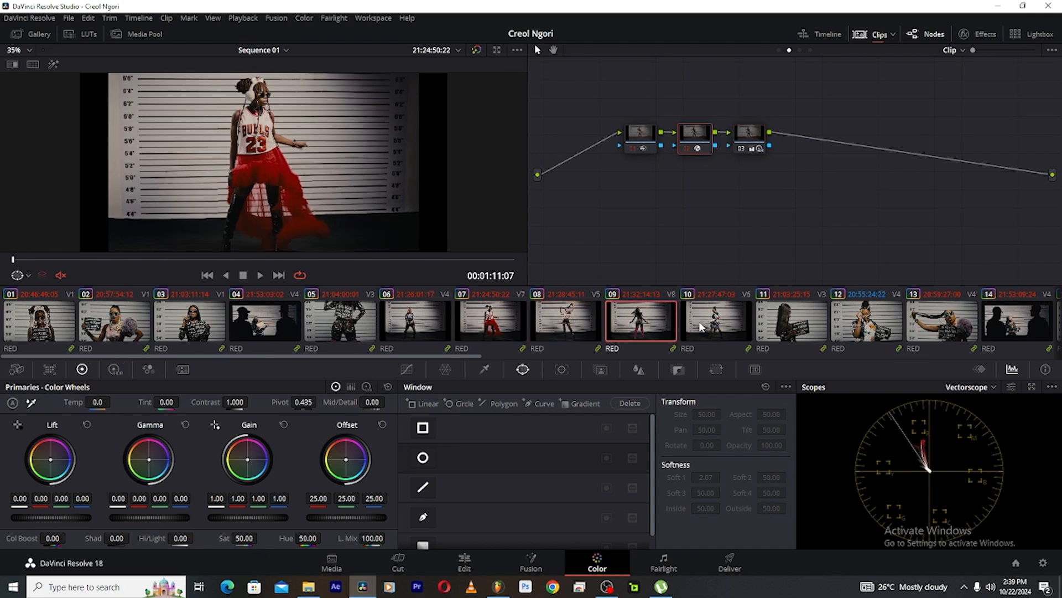
left_click(715, 322)
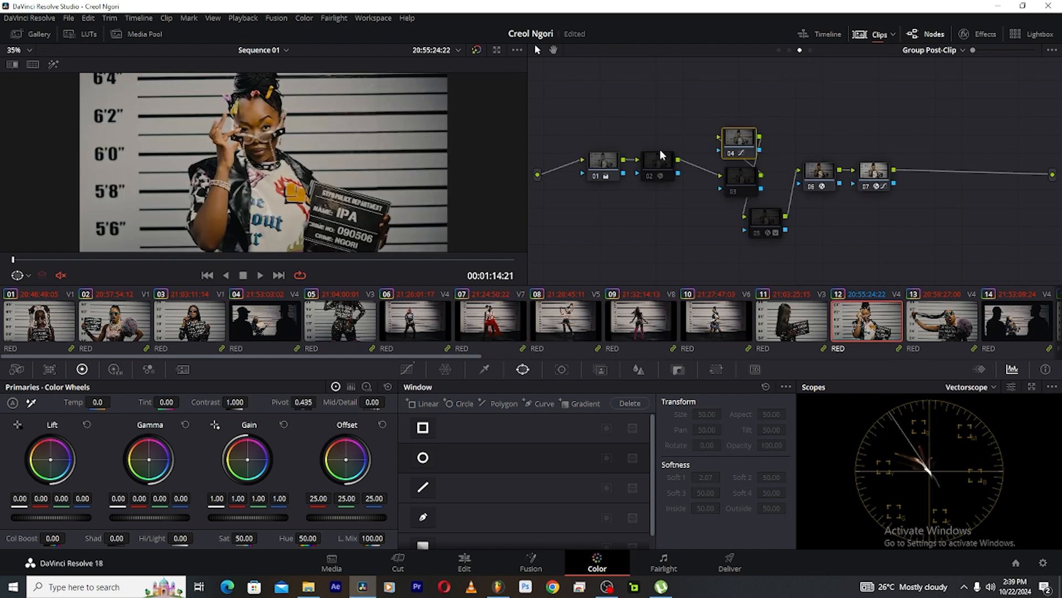
- Select post-clip node 02 and show its Tetra DCTL colour-shaper settings
left_click(656, 176)
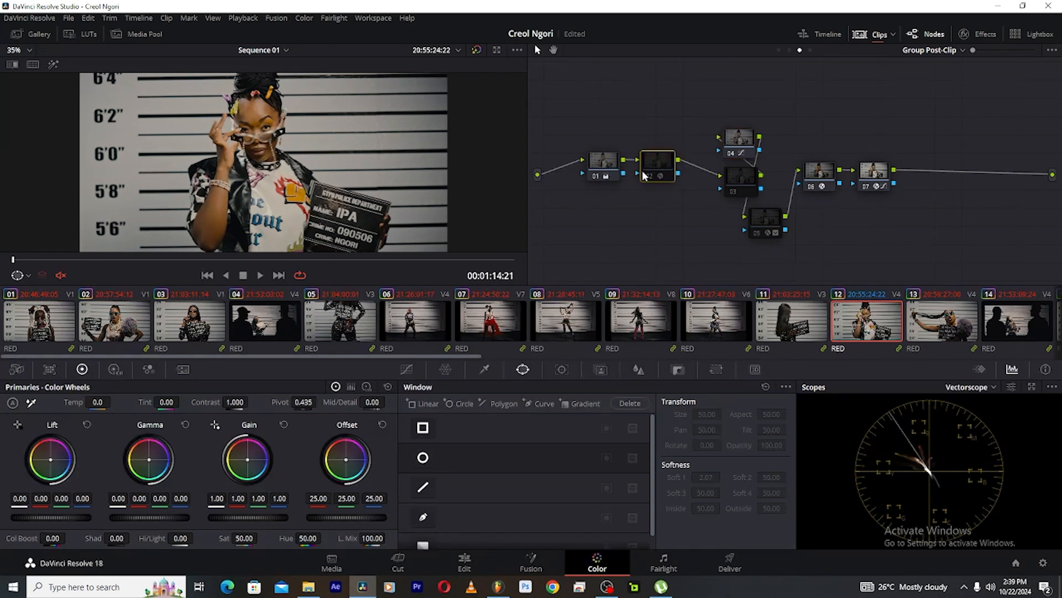
left_click(656, 168)
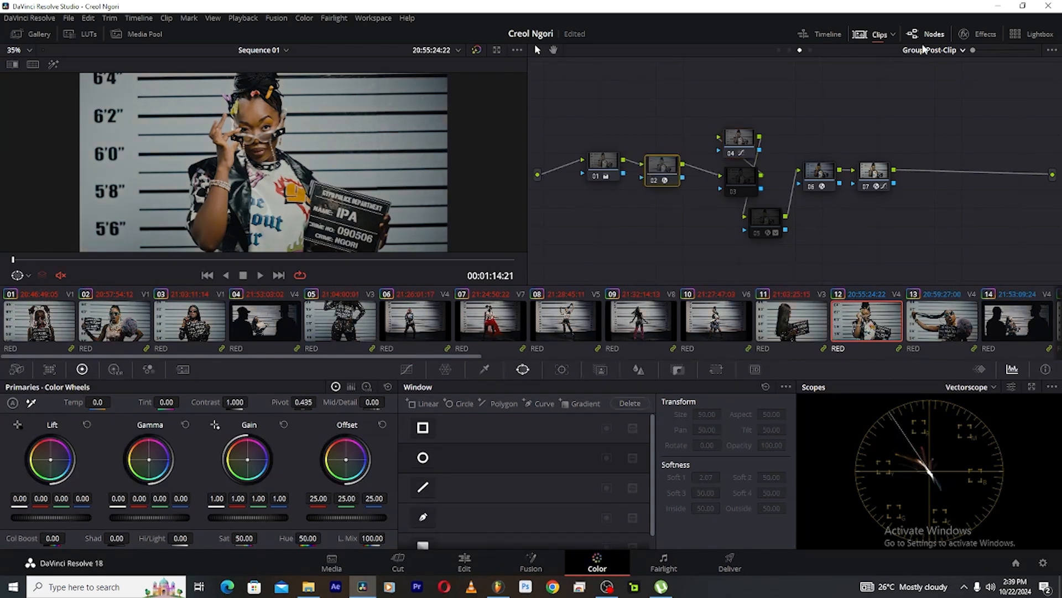
left_click(984, 33)
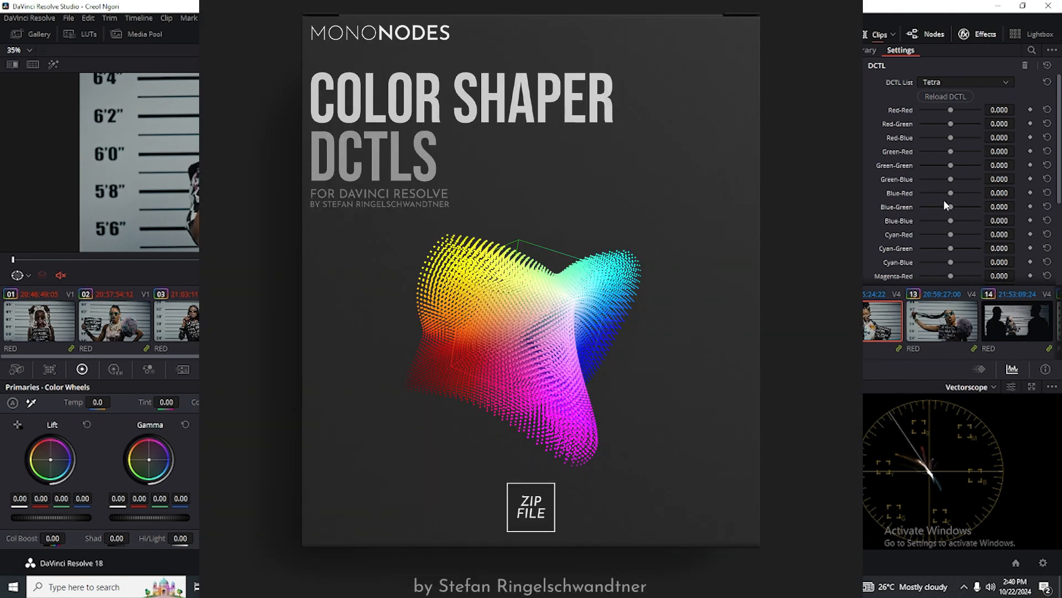
mouse_move(922, 208)
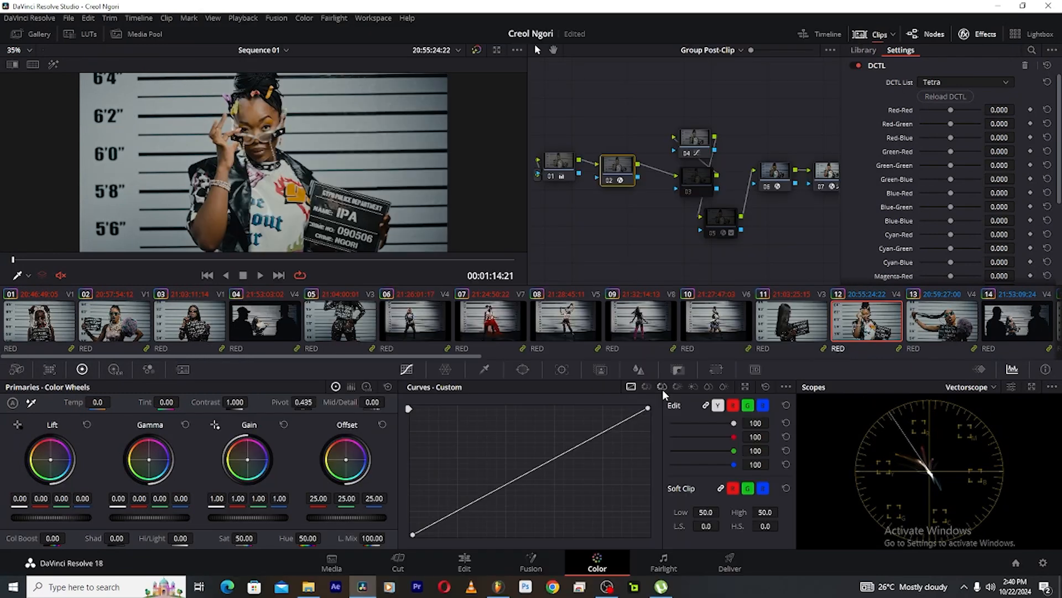
left_click(662, 386)
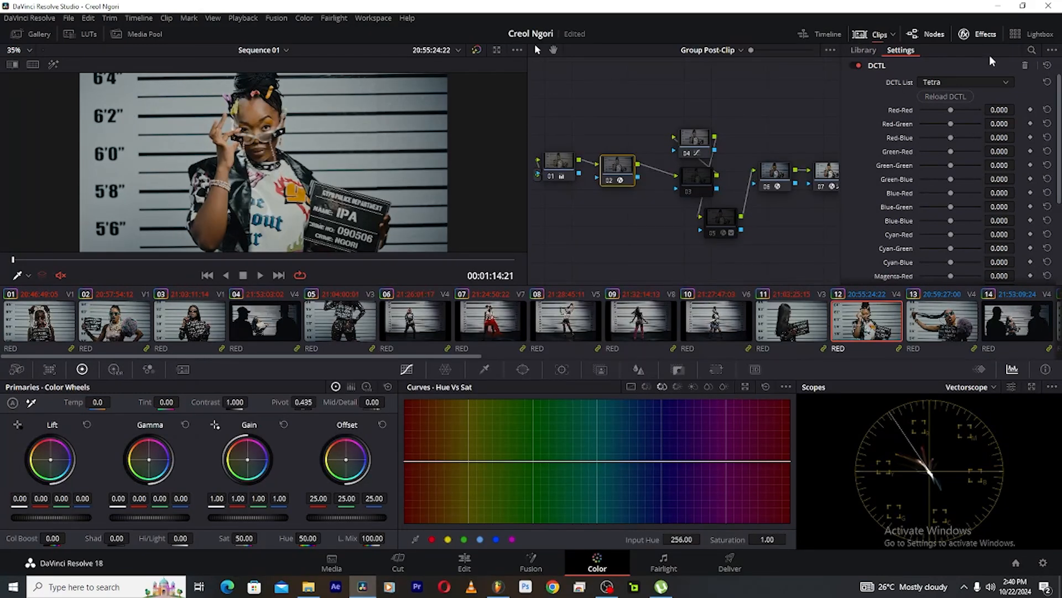
mouse_move(661, 222)
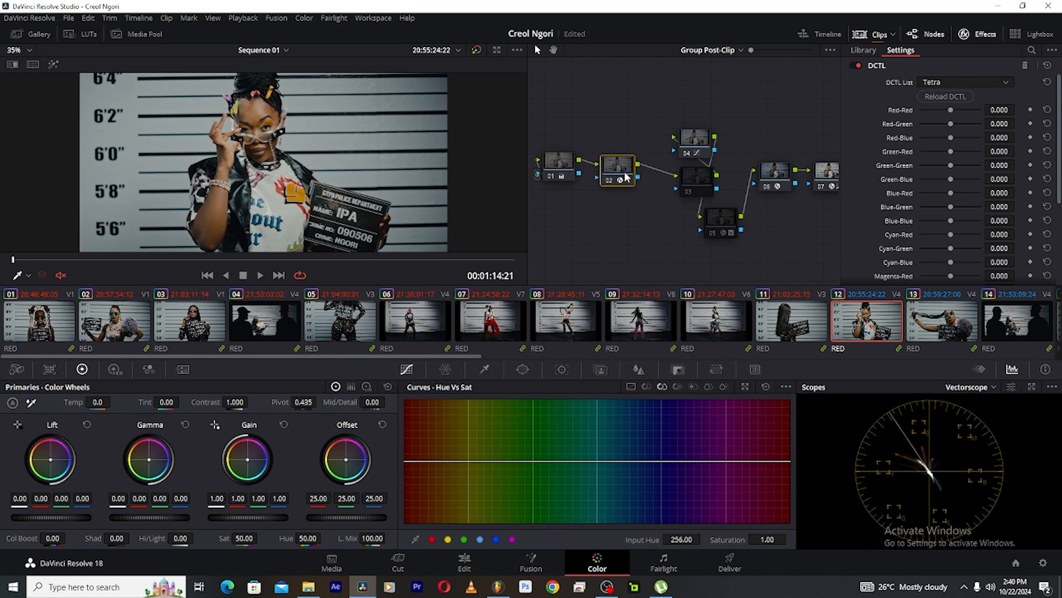
mouse_move(625, 176)
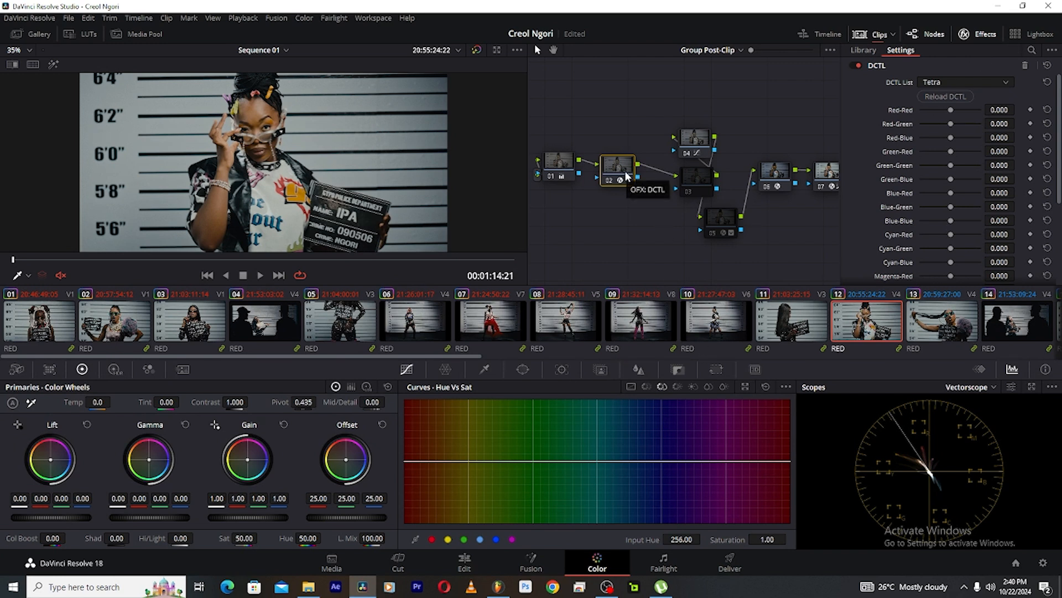
mouse_move(628, 165)
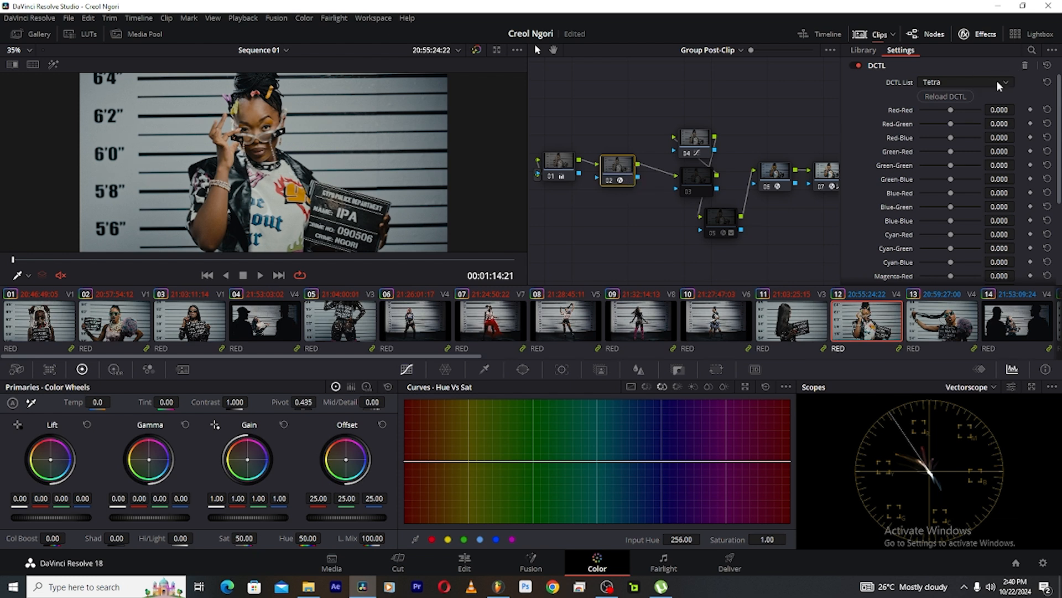
mouse_move(990, 189)
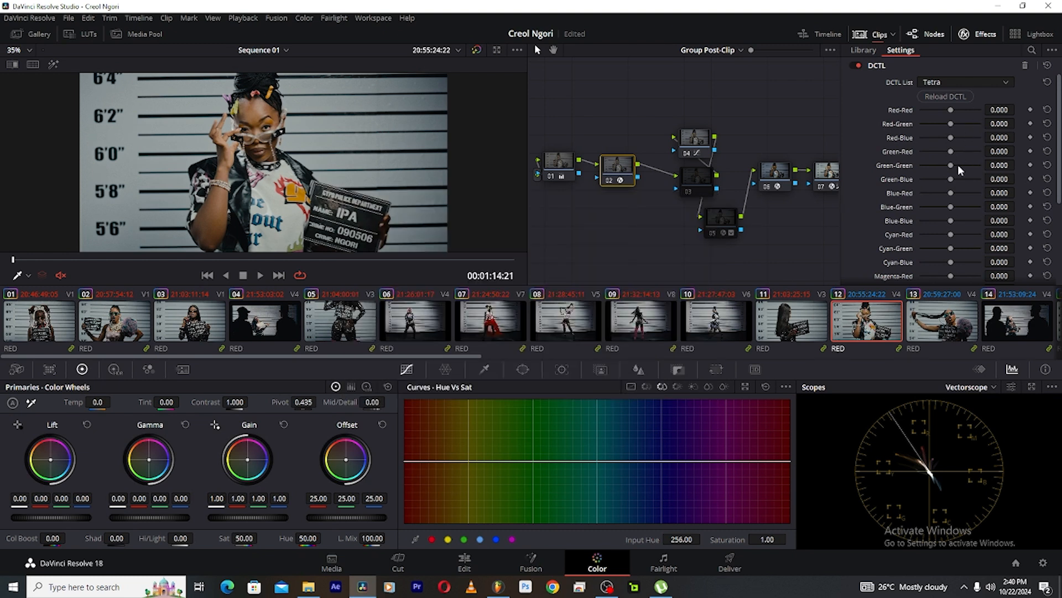
mouse_move(648, 164)
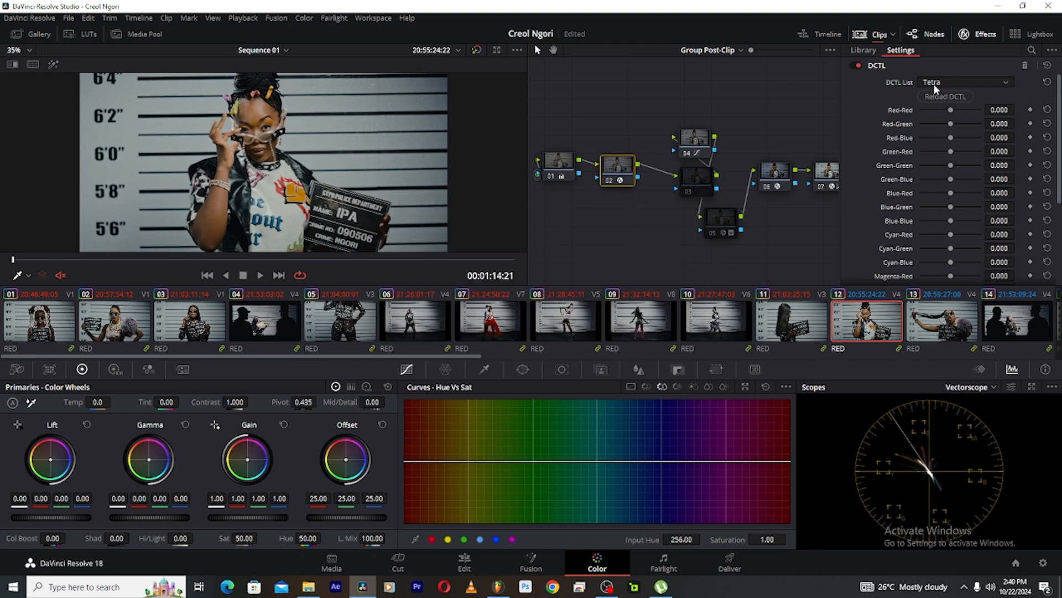
mouse_move(994, 104)
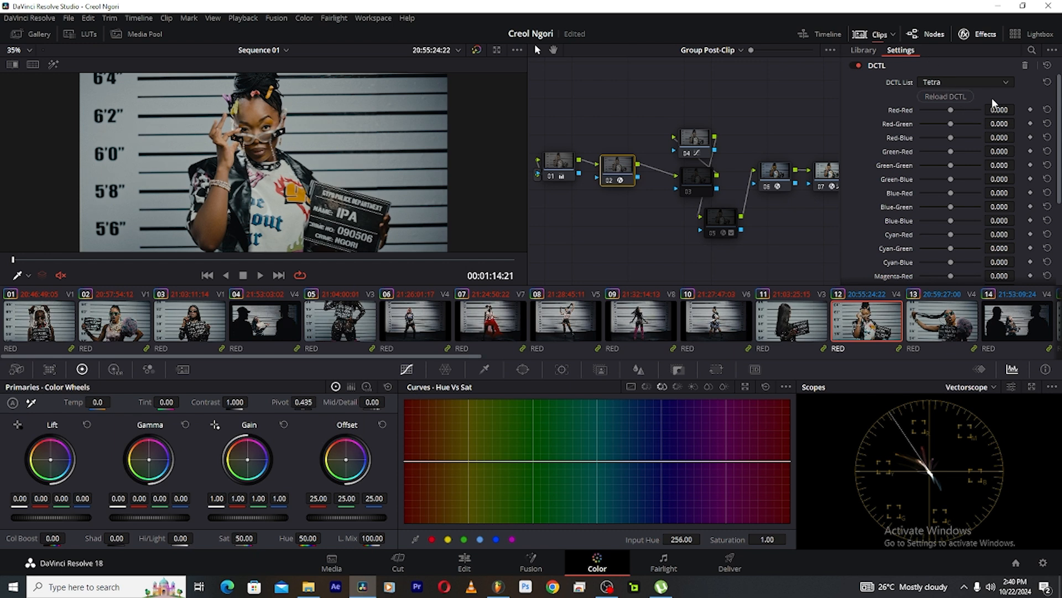
scroll("down", 3)
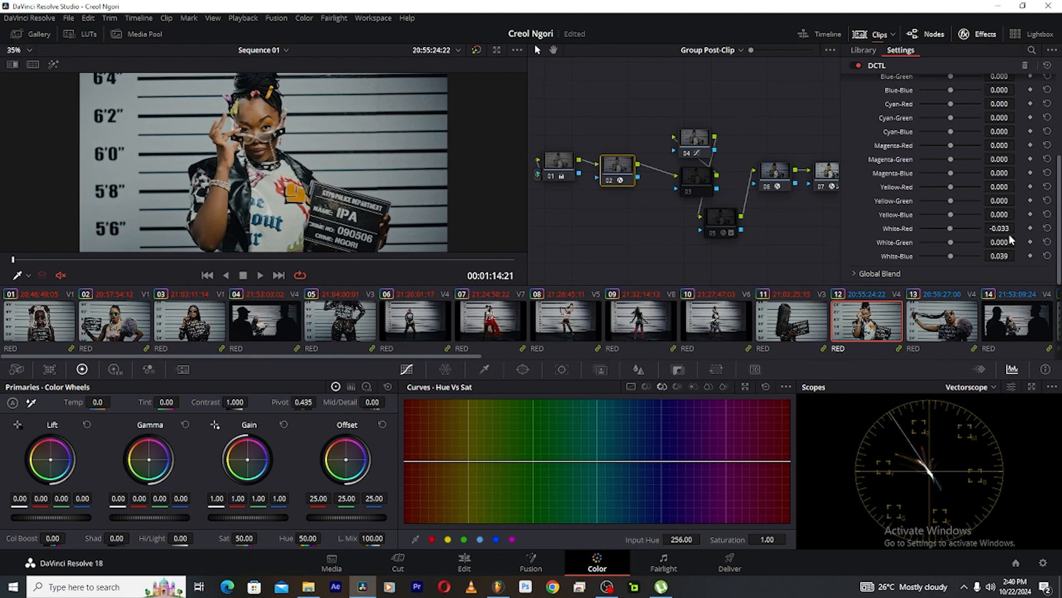
mouse_move(922, 259)
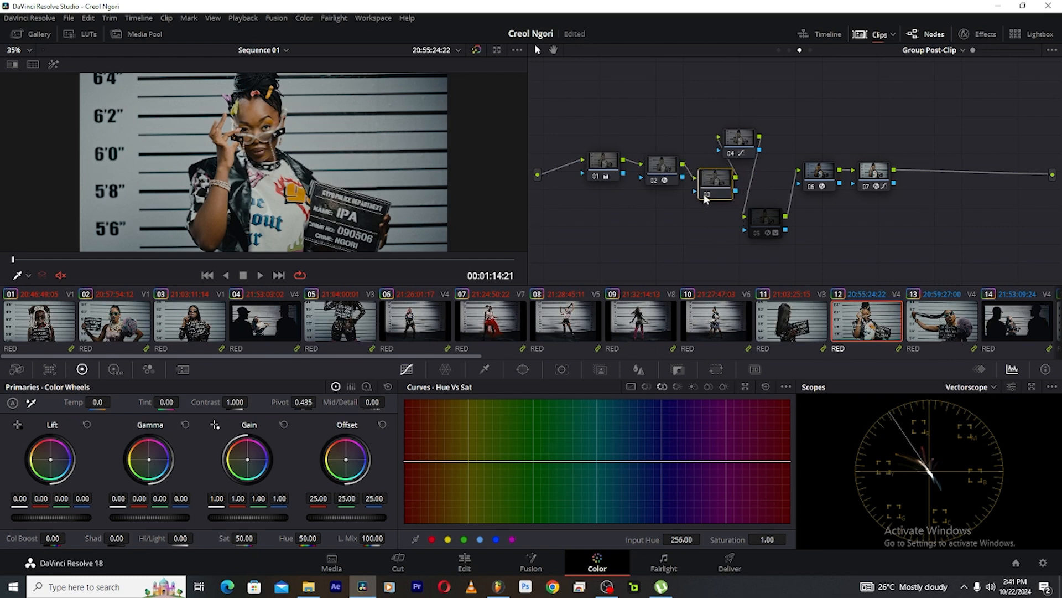
- Inspect node 03, then show node 05's Color Compressor: hue 0.532, saturation 0.422, luminance 0
left_click(767, 228)
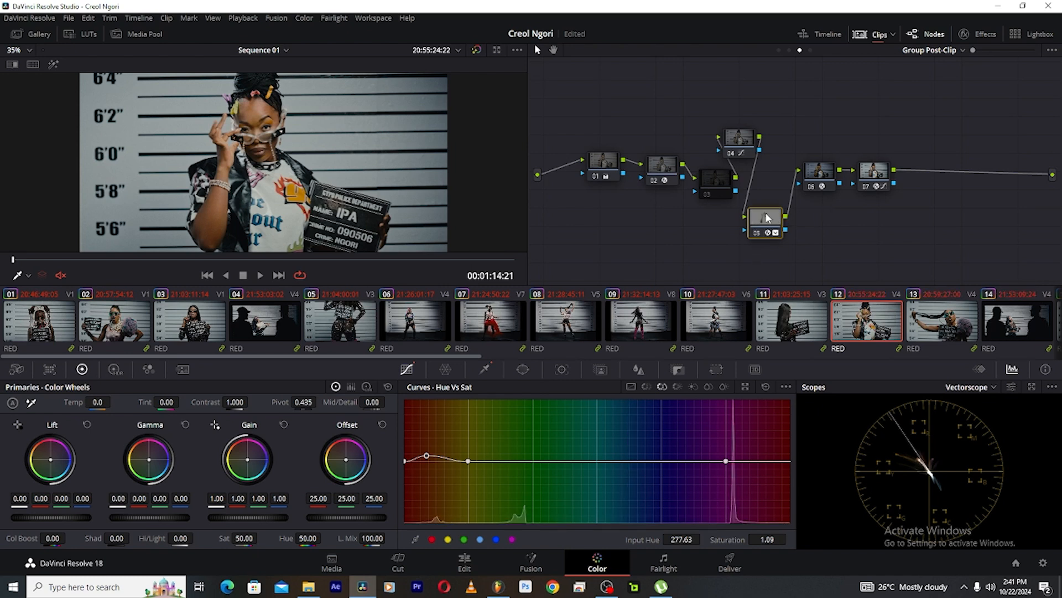
left_click(738, 141)
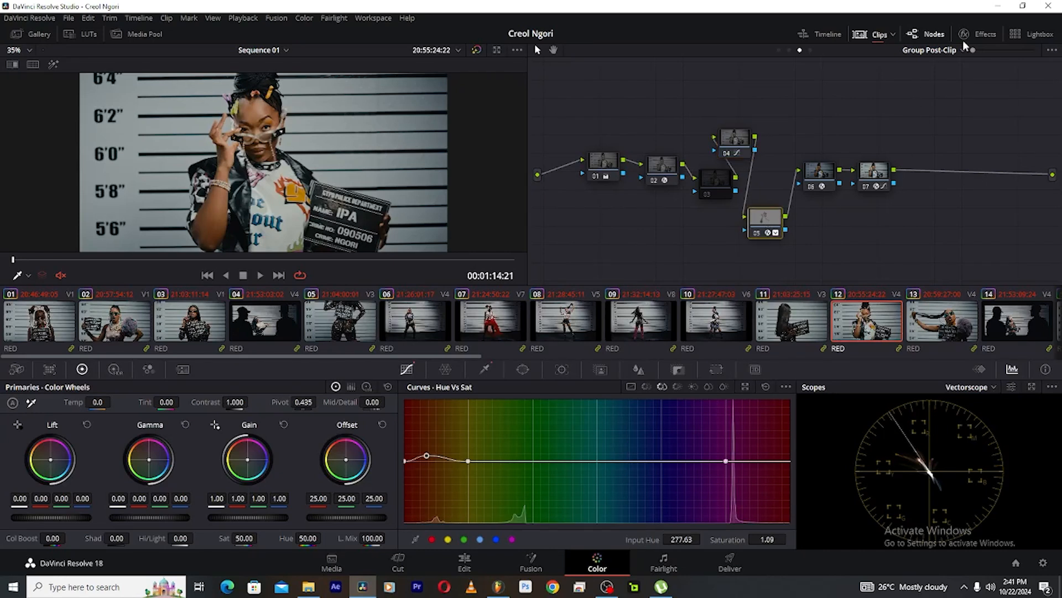
left_click(985, 34)
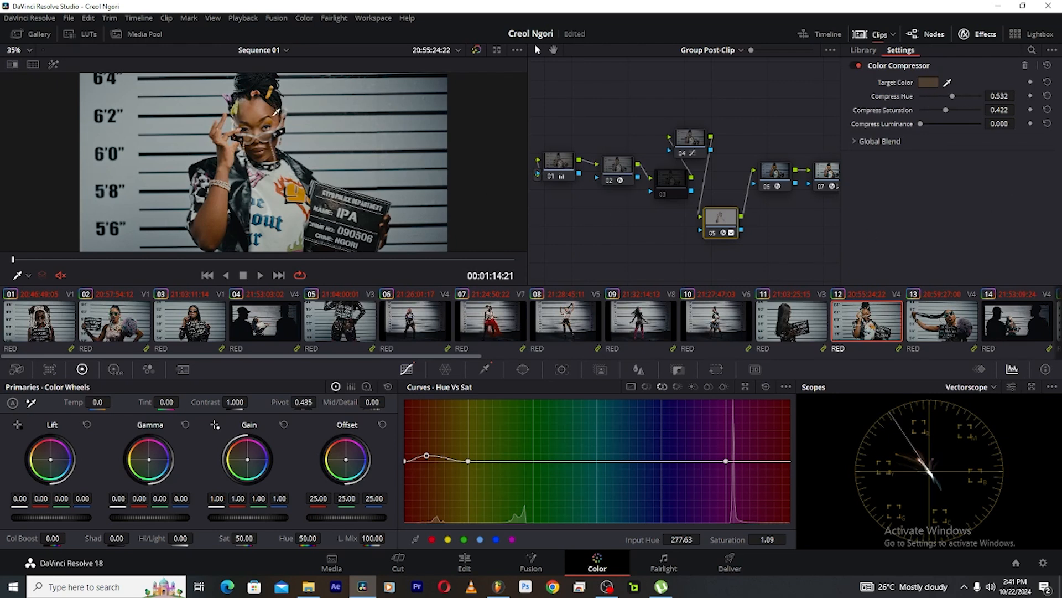
mouse_move(929, 160)
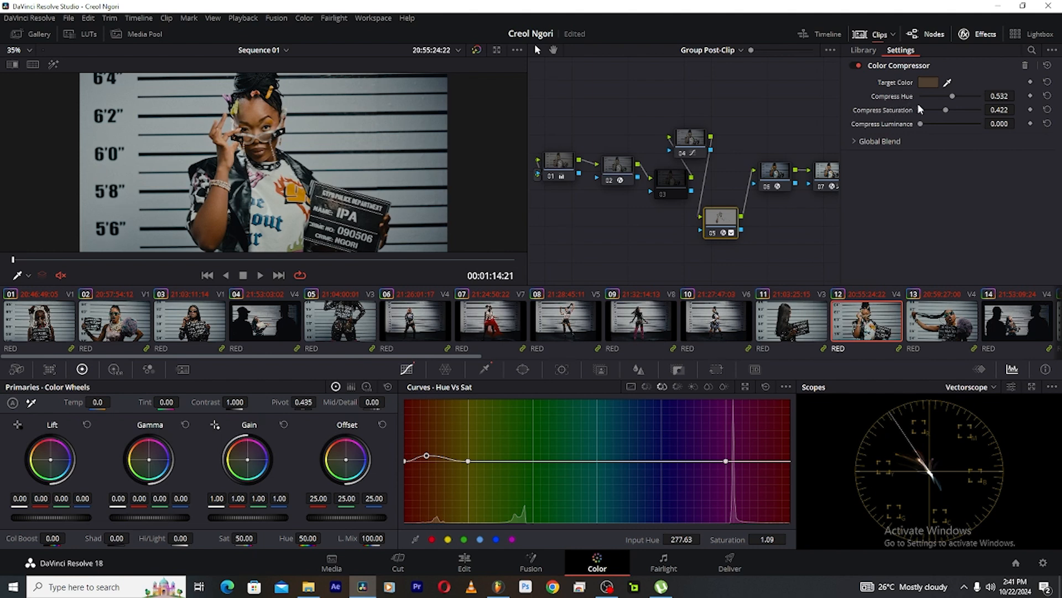
mouse_move(1042, 142)
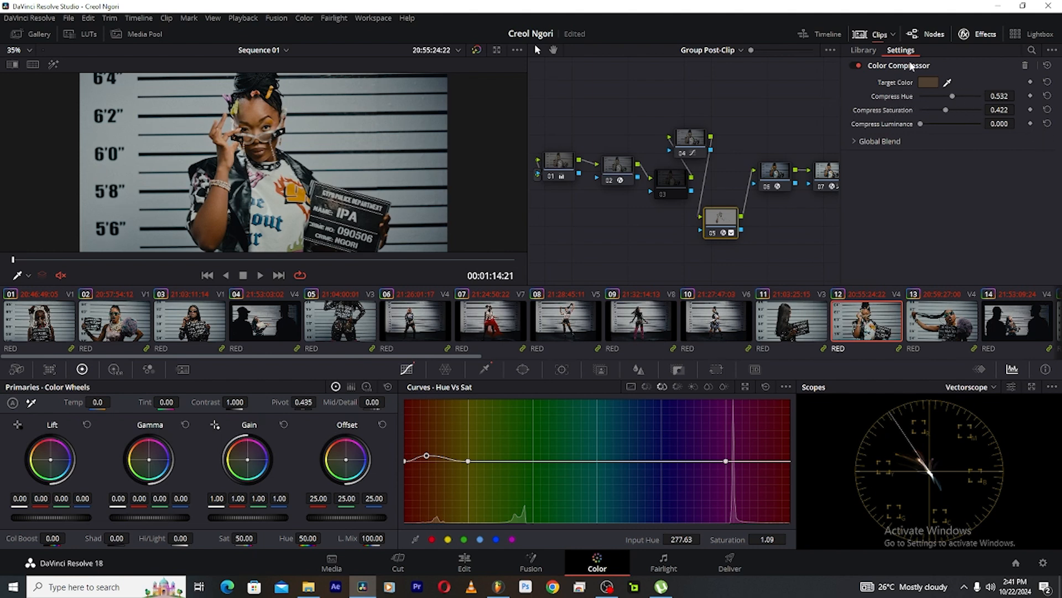
mouse_move(965, 166)
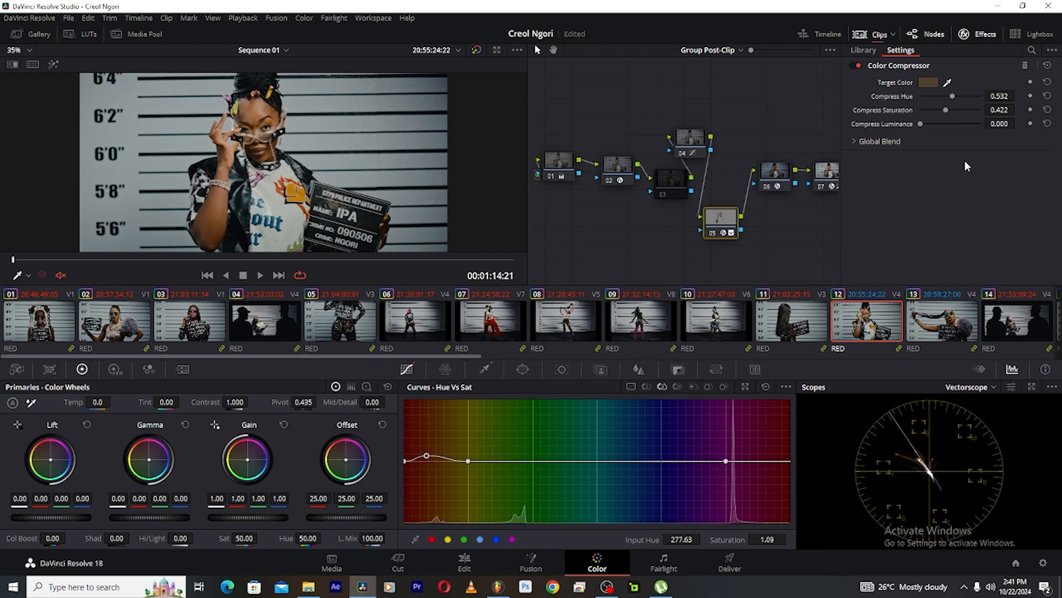
mouse_move(306, 150)
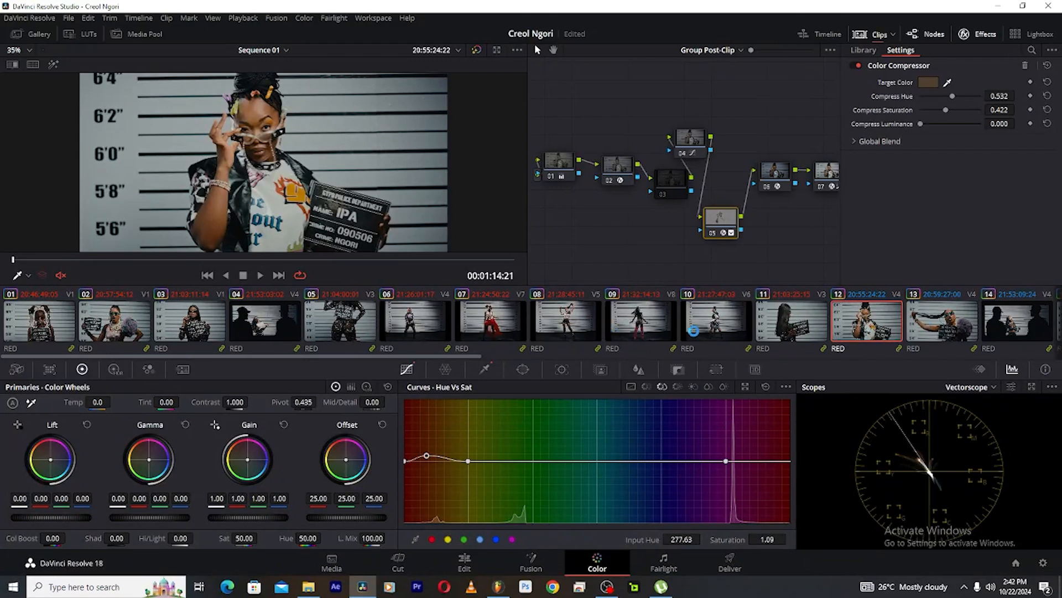
- With Effects closed, preview clips 13, 09, 07, 05, 01 and 10, ending on clip 12
left_click(943, 321)
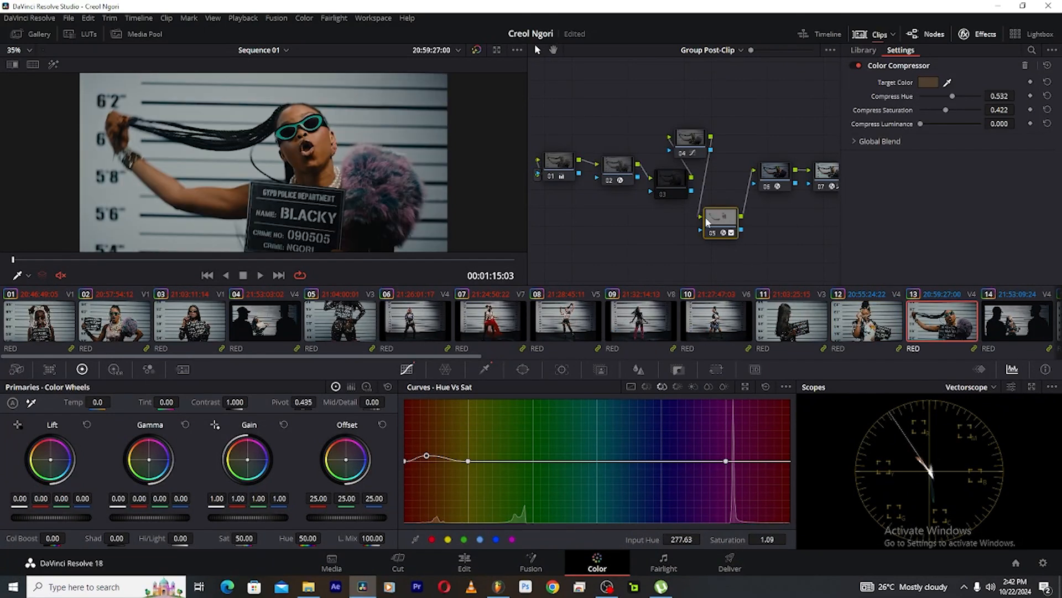
left_click(929, 34)
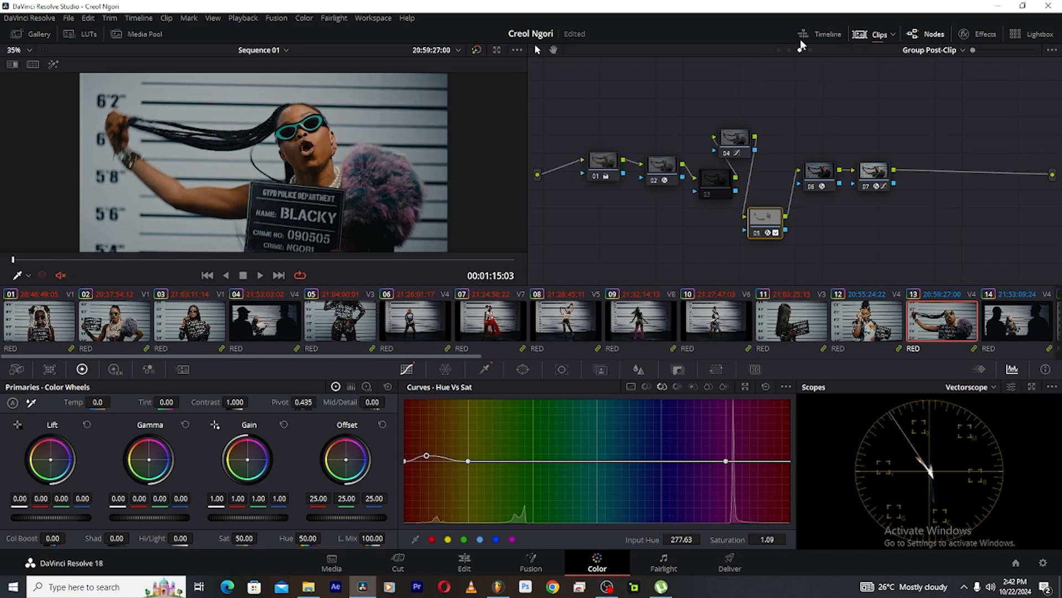
left_click(634, 326)
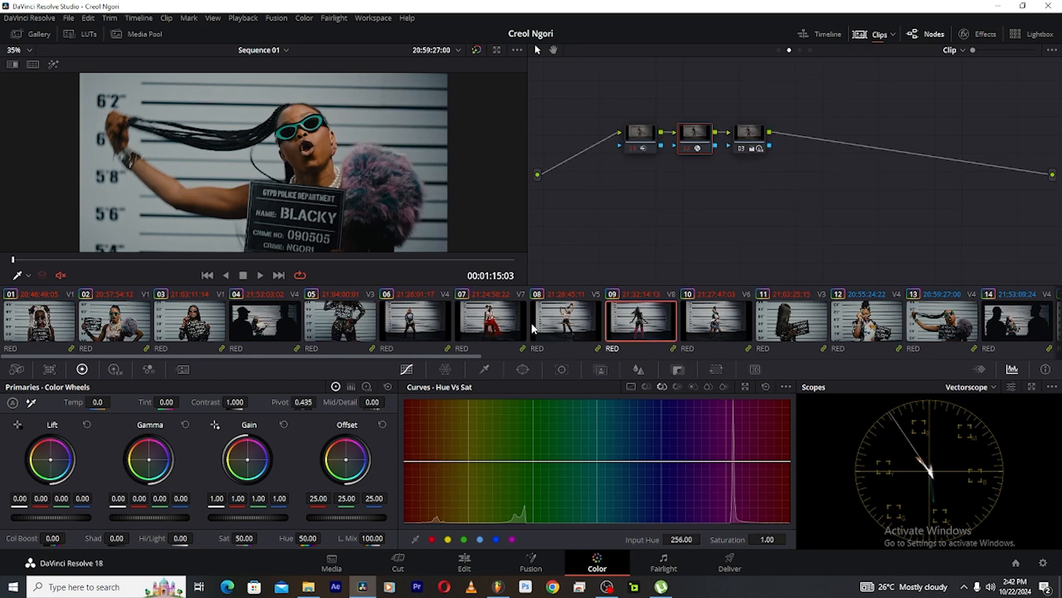
left_click(489, 329)
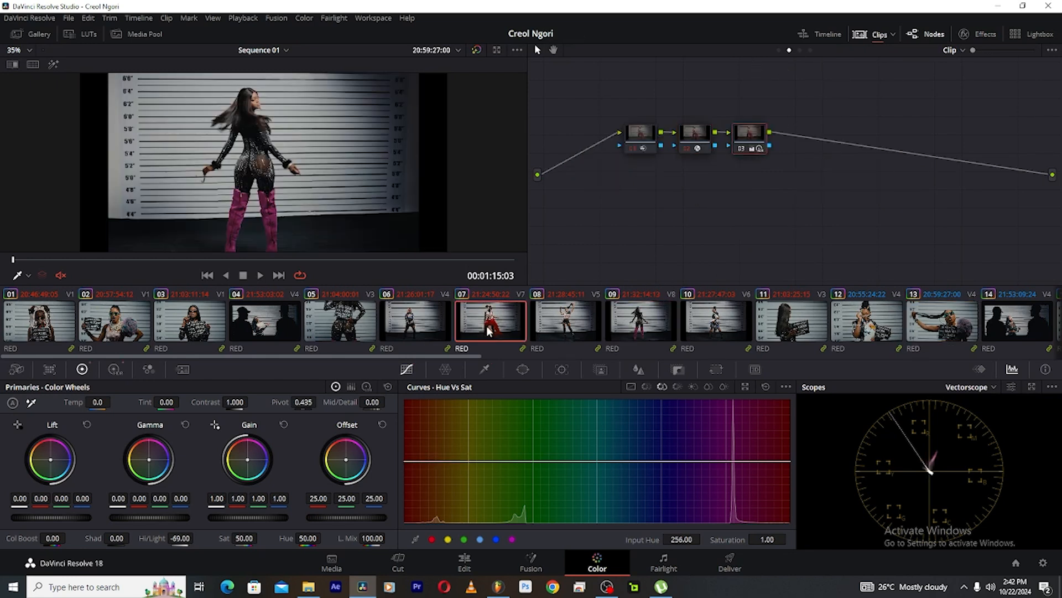
left_click(339, 320)
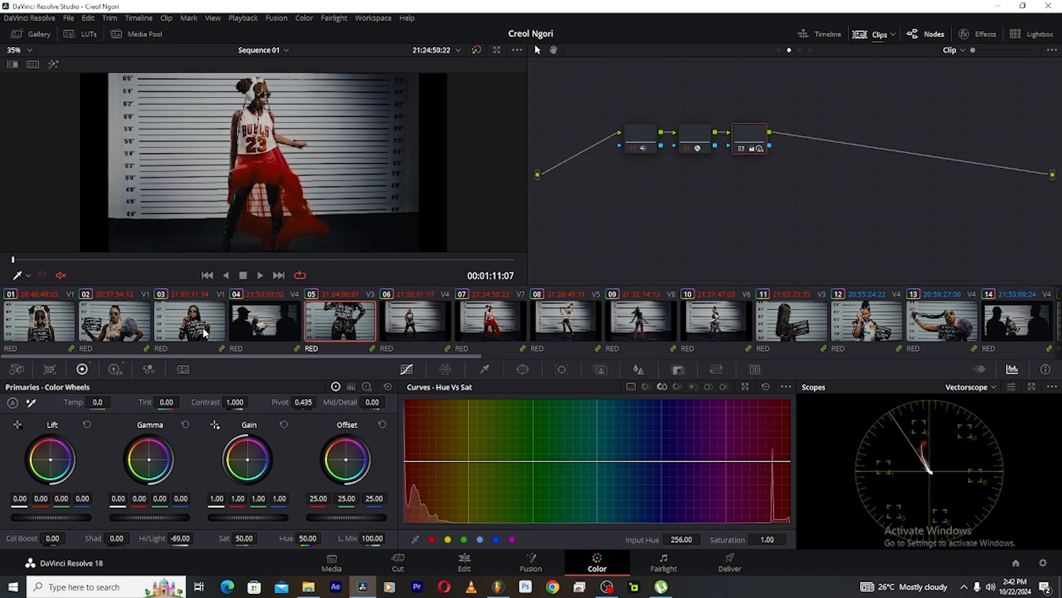
left_click(31, 332)
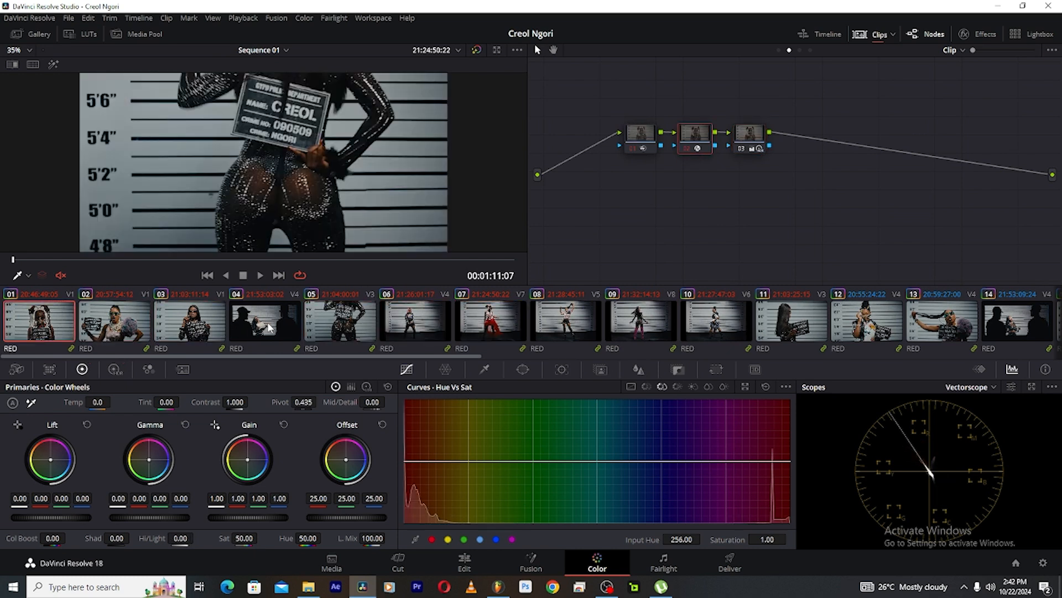
left_click(638, 324)
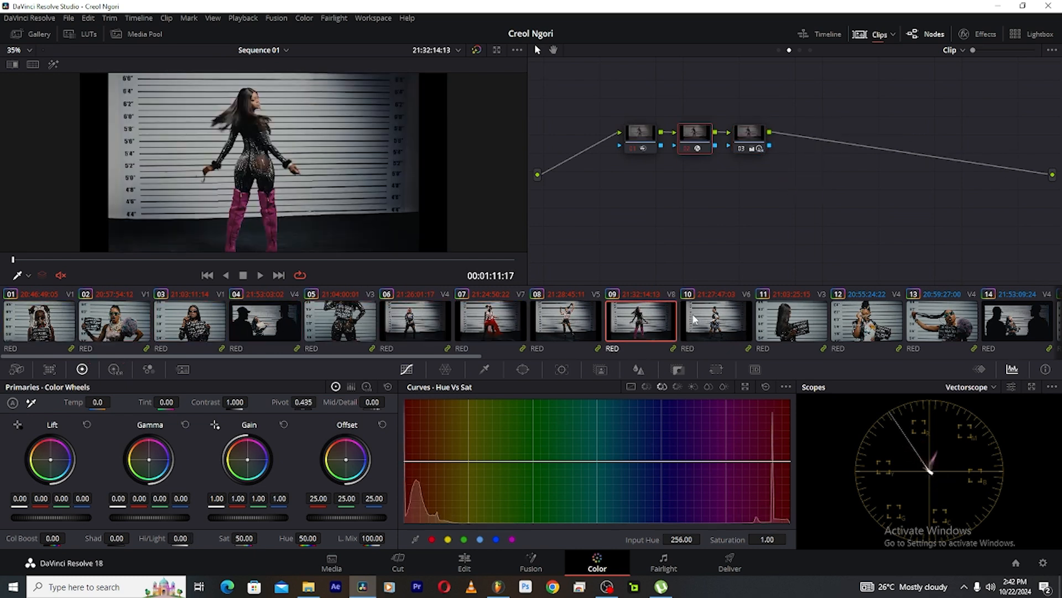
left_click(714, 324)
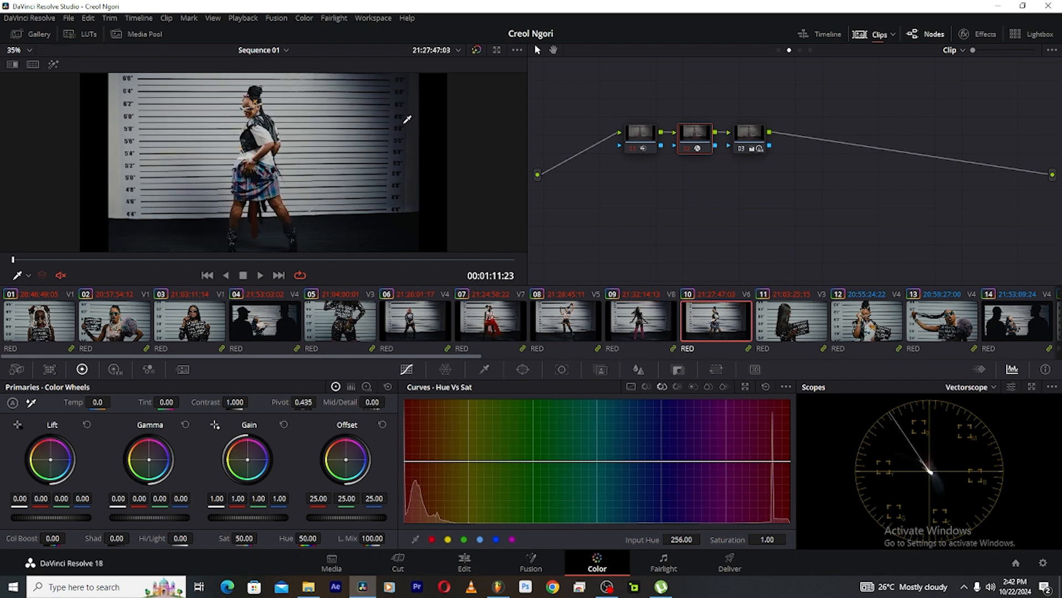
mouse_move(770, 328)
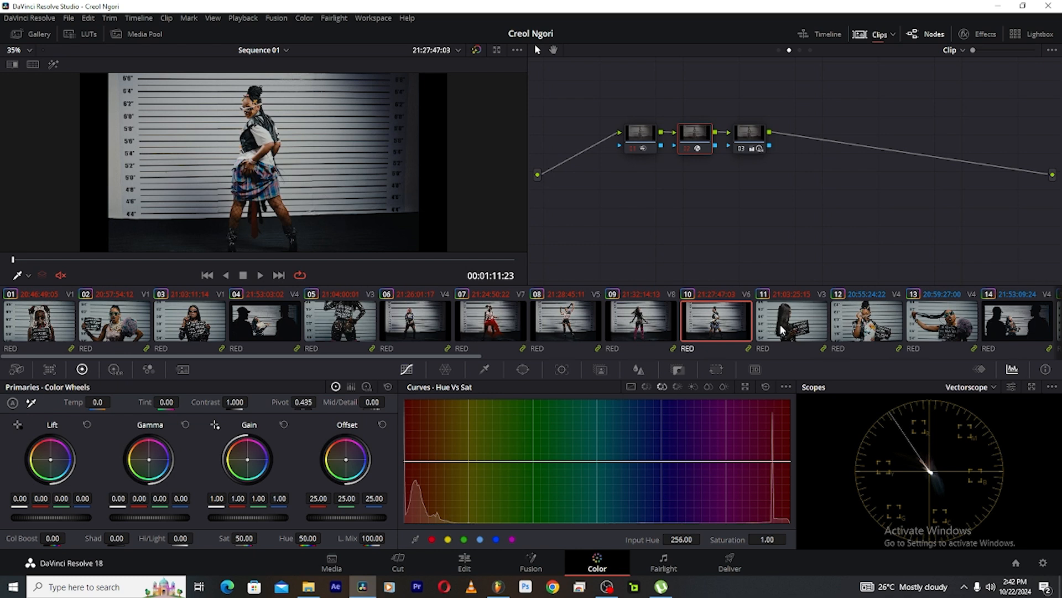
left_click(866, 320)
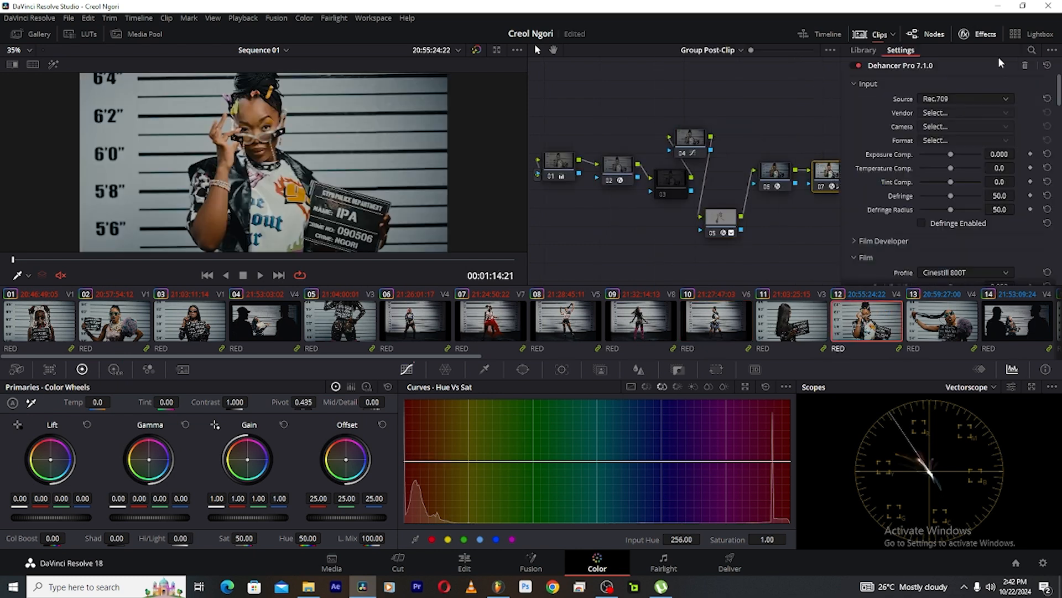
- Review clip 12's Dehancer Pro print, grain and halation settings, then show the House Party Lightbox
scroll("down", 3)
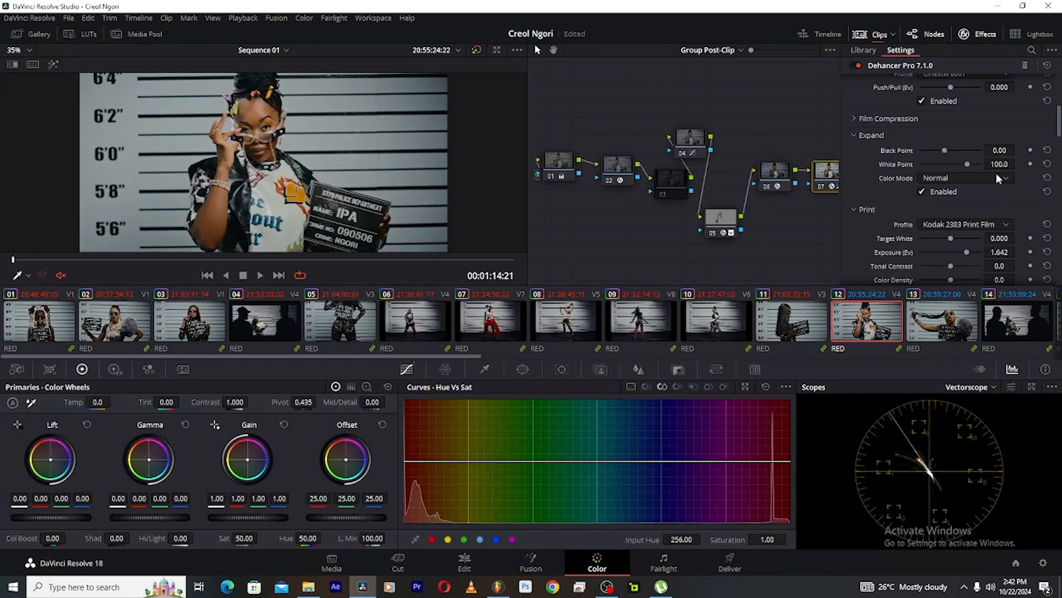
scroll("down", 3)
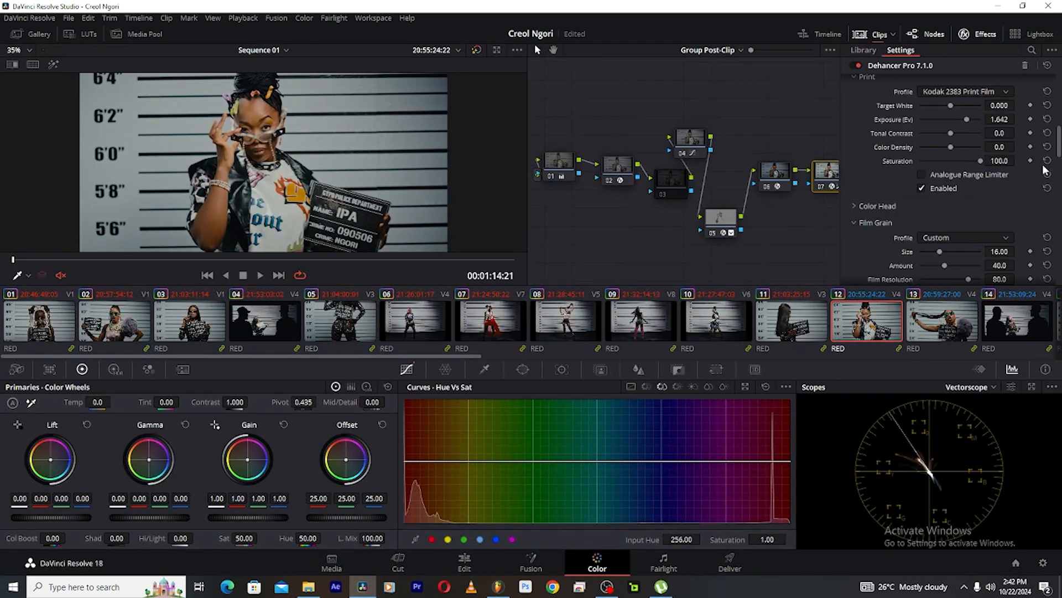
scroll("down", 3)
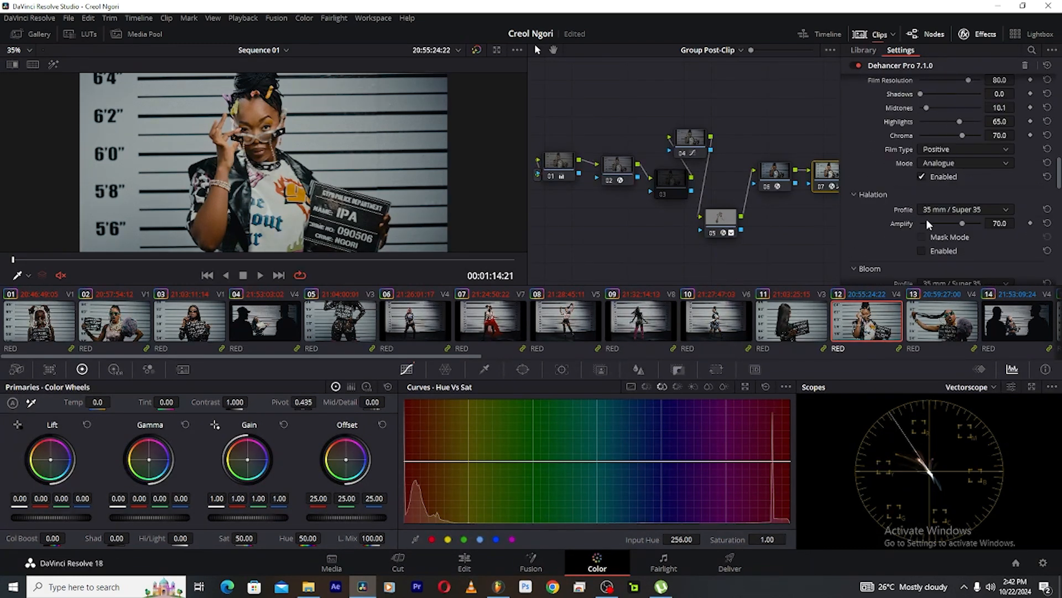
scroll("down", 3)
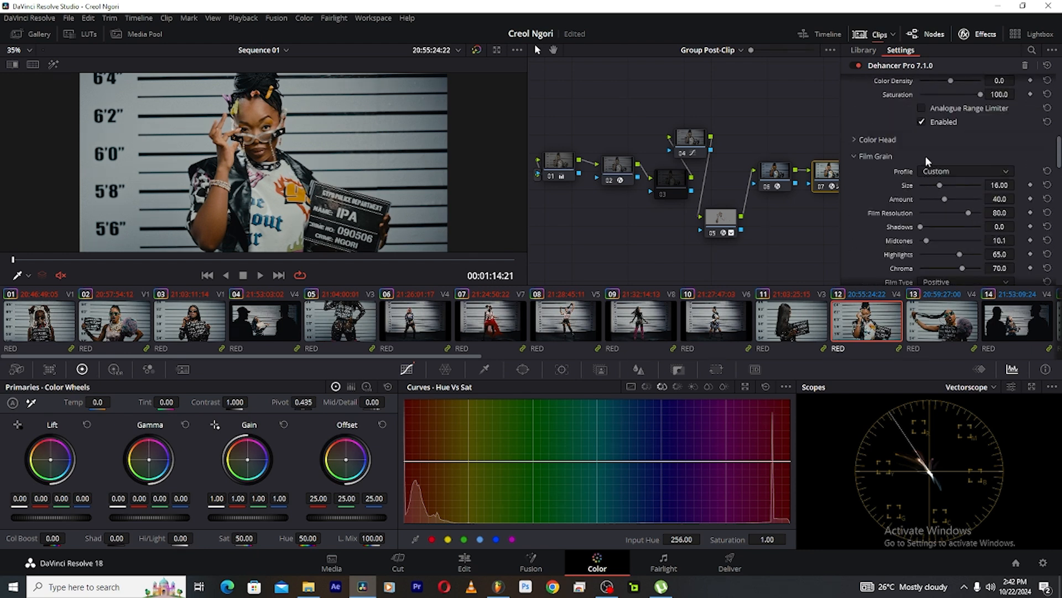
left_click(1017, 33)
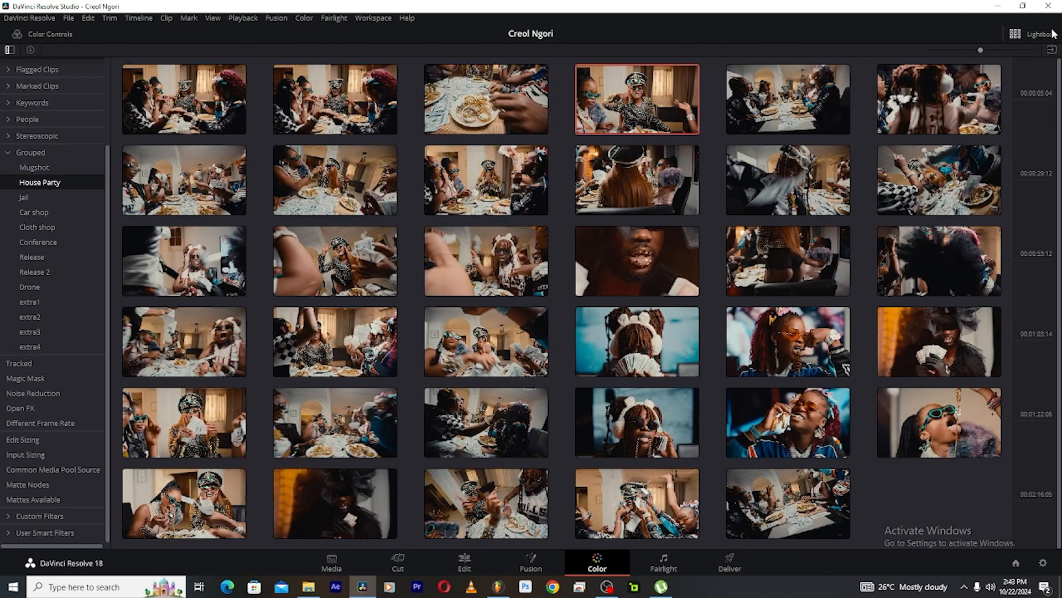
- Open House Party clip 04 and select node 02 to show its Hue vs Sat curve
left_click(1013, 35)
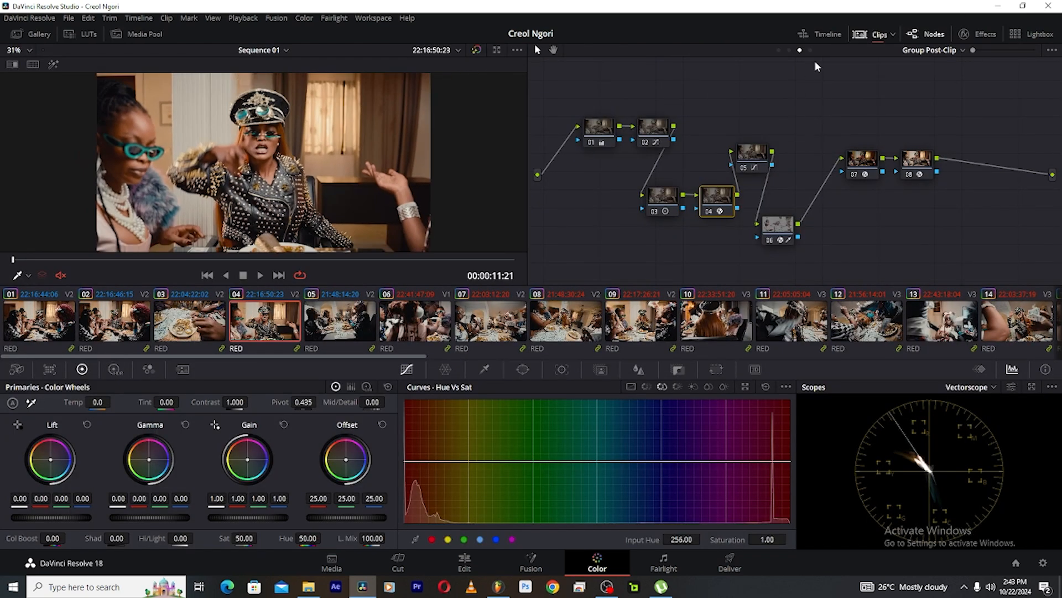
left_click(751, 155)
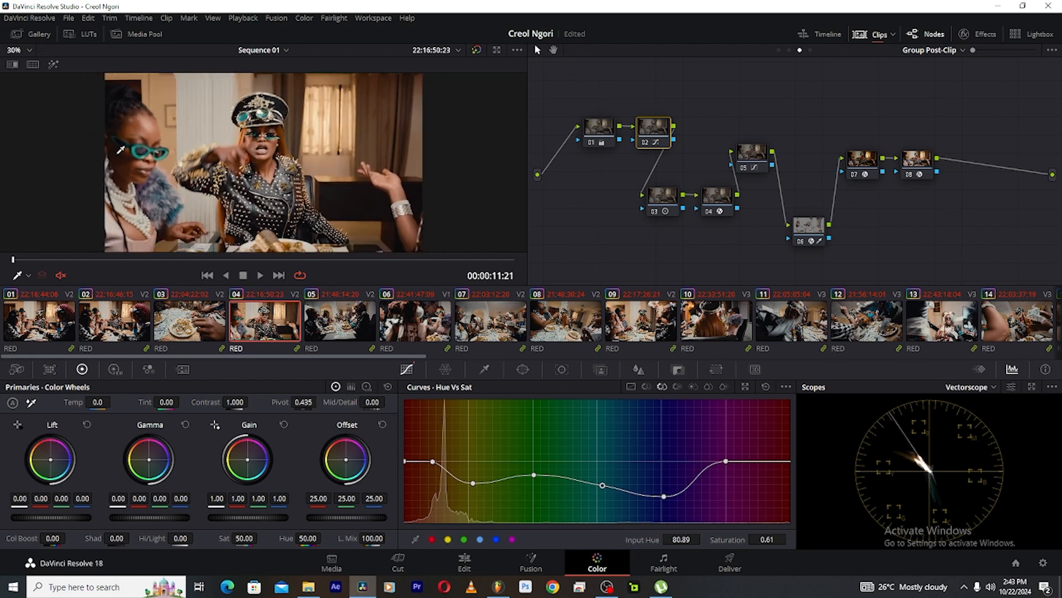
mouse_move(671, 442)
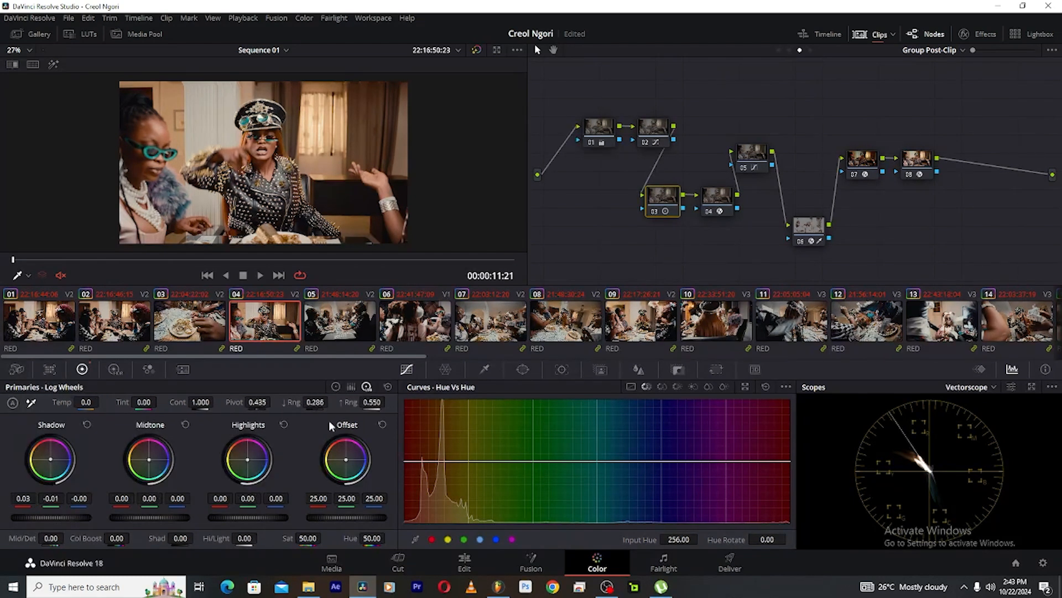
mouse_move(682, 210)
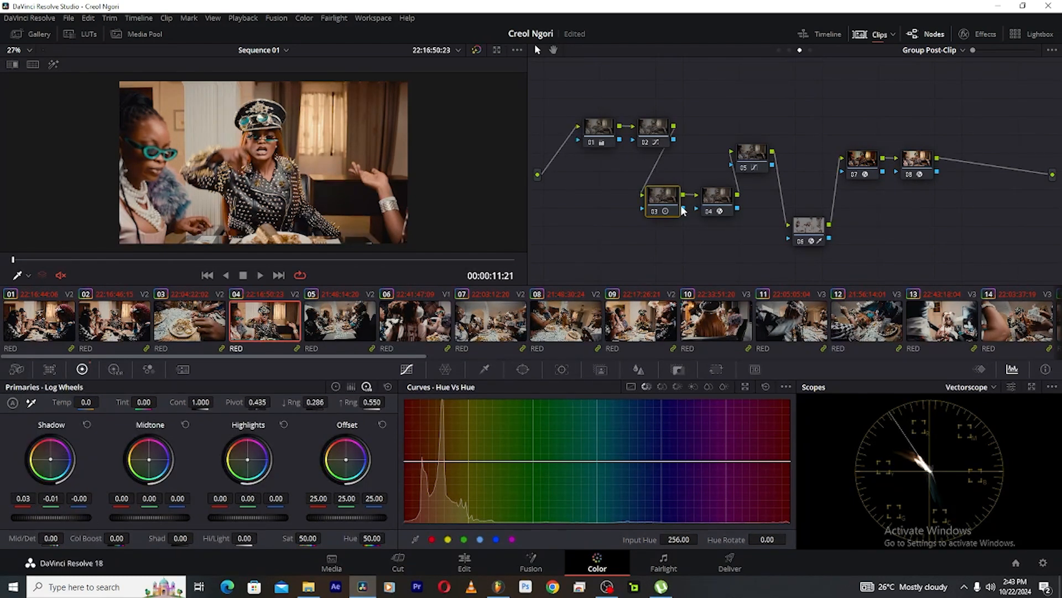
mouse_move(397, 409)
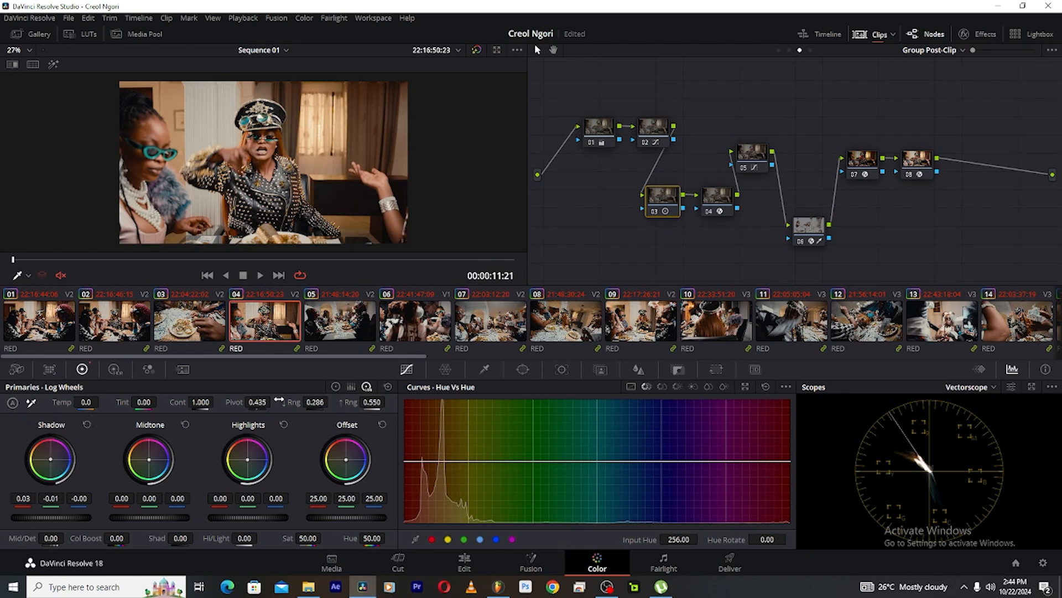
mouse_move(592, 198)
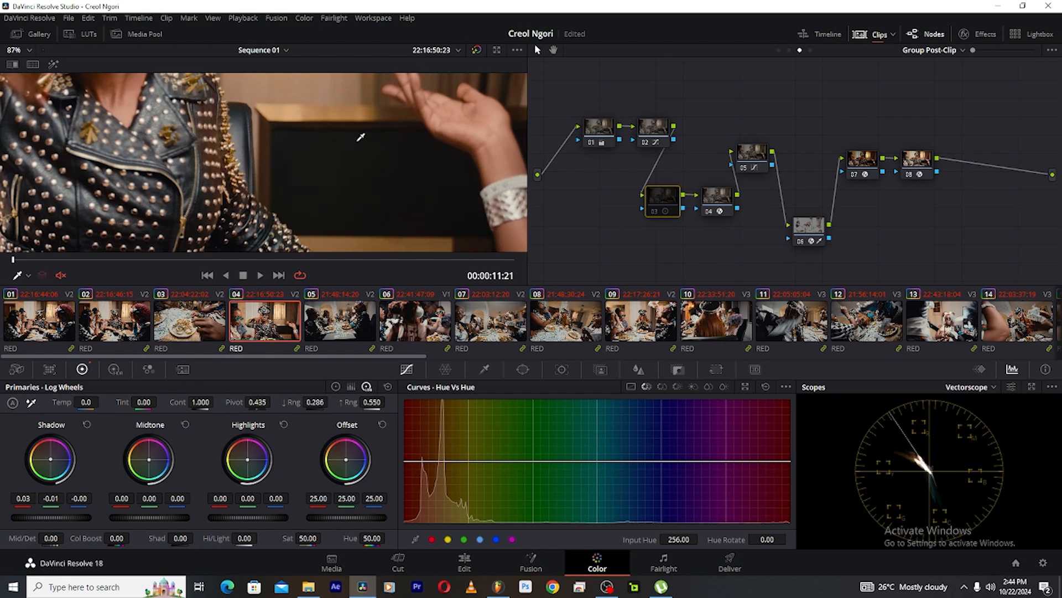
mouse_move(659, 216)
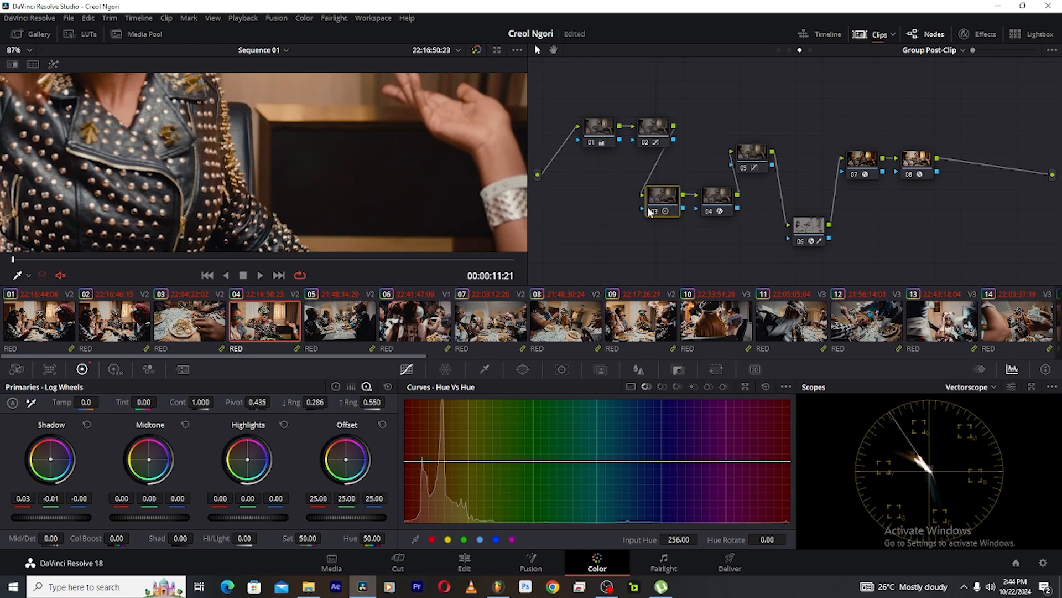
mouse_move(659, 218)
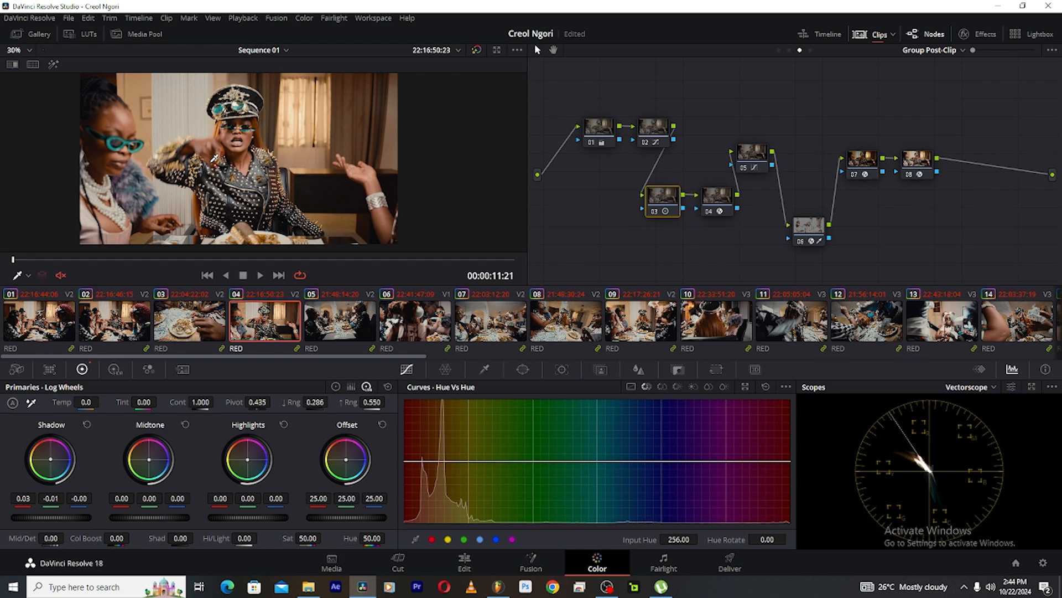
mouse_move(451, 330)
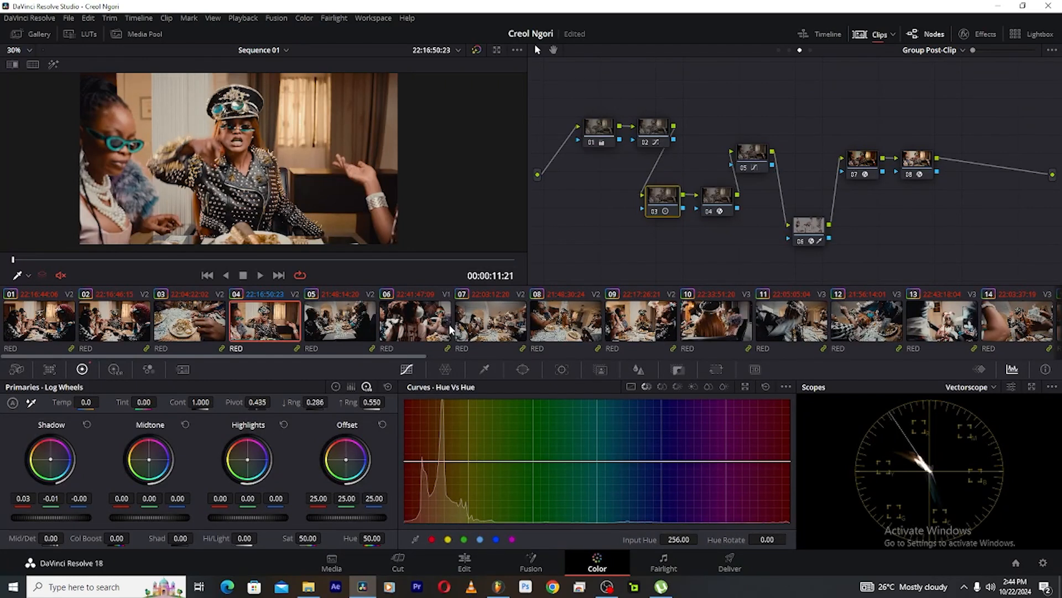
mouse_move(456, 357)
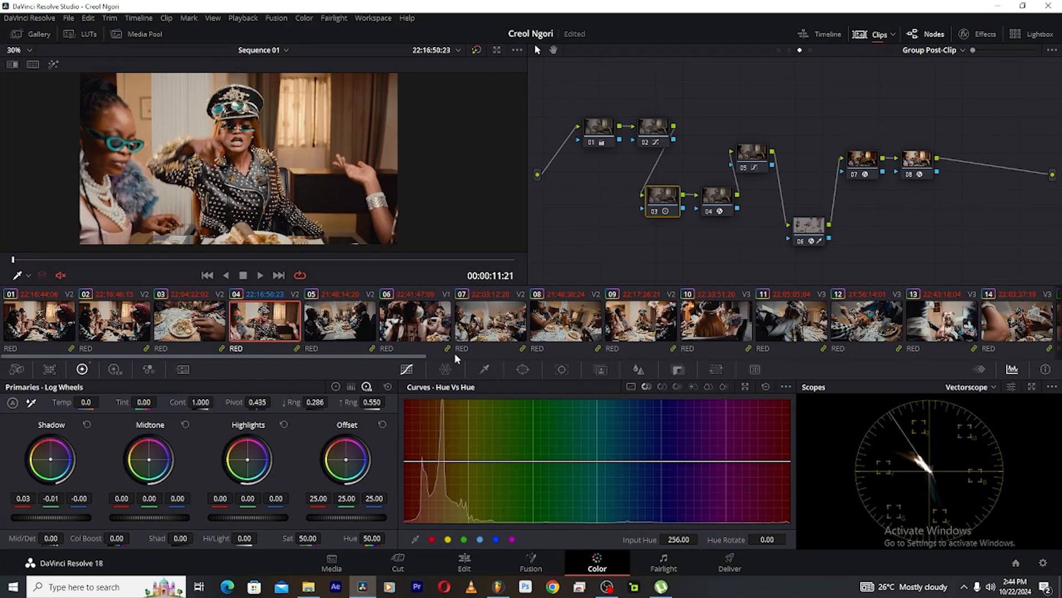
mouse_move(539, 330)
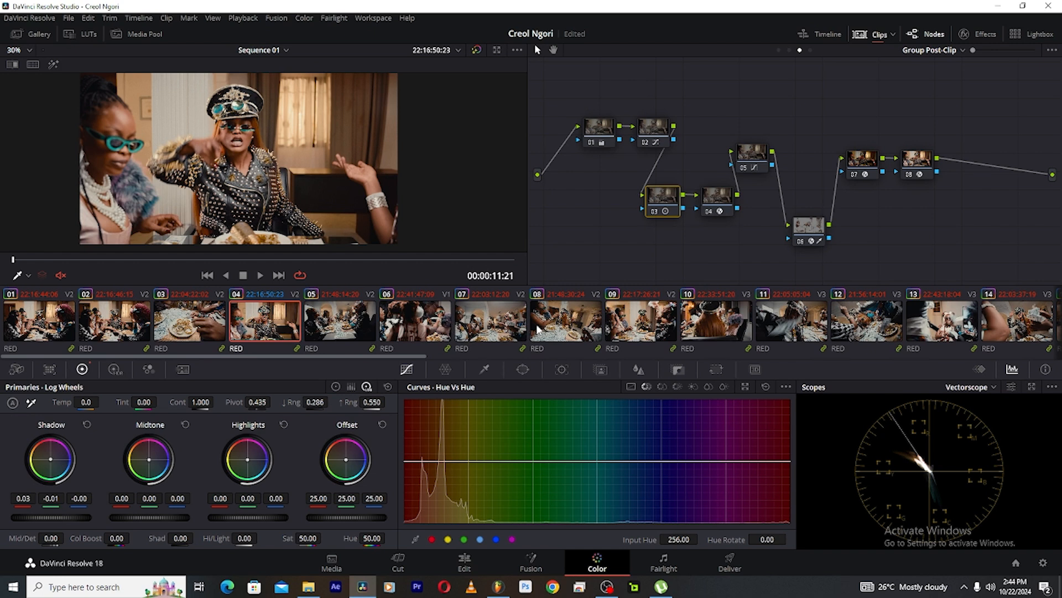
mouse_move(557, 301)
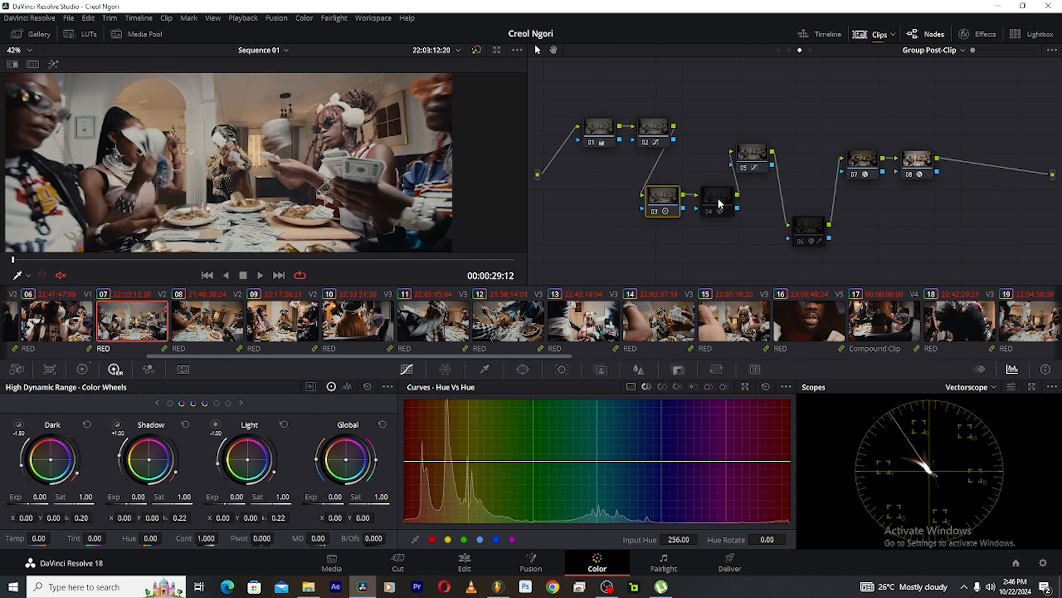
- View node 04's KH SubSatCMY DCTL on clip 07: Master 1.078, Cyan 1.339
left_click(716, 198)
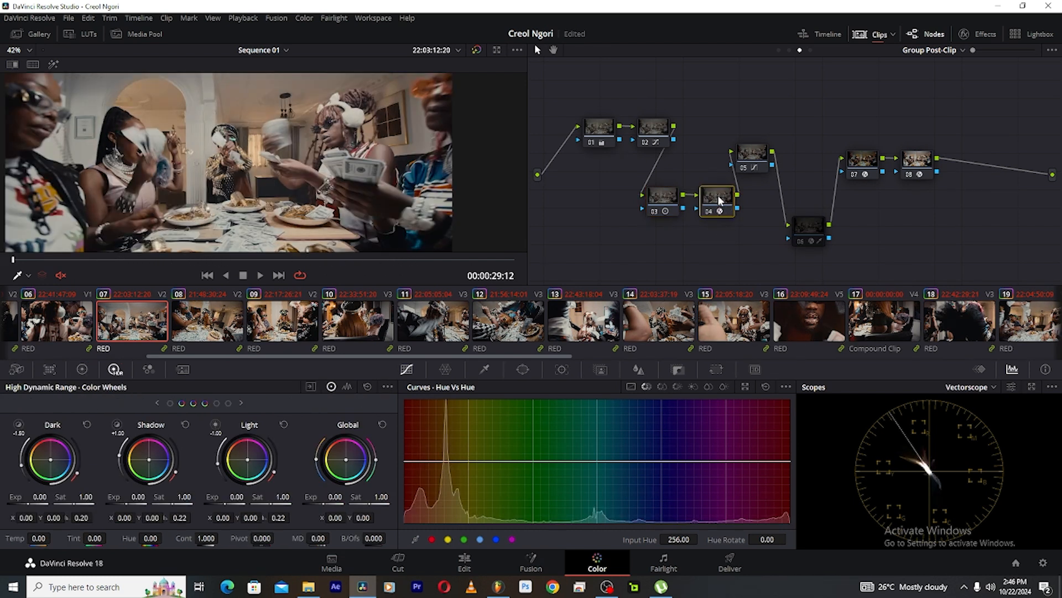
left_click(903, 50)
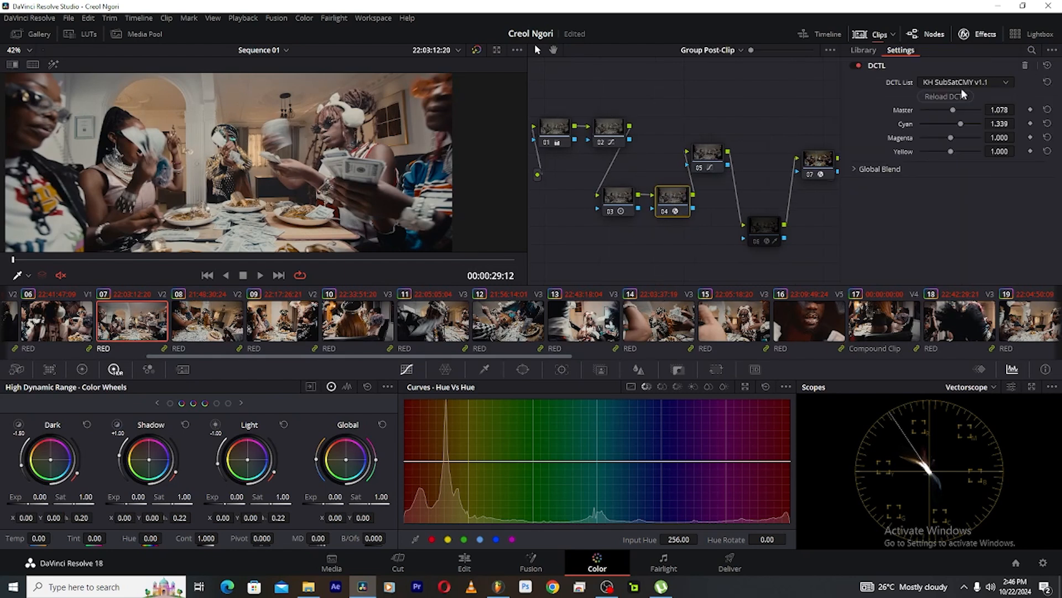
mouse_move(839, 146)
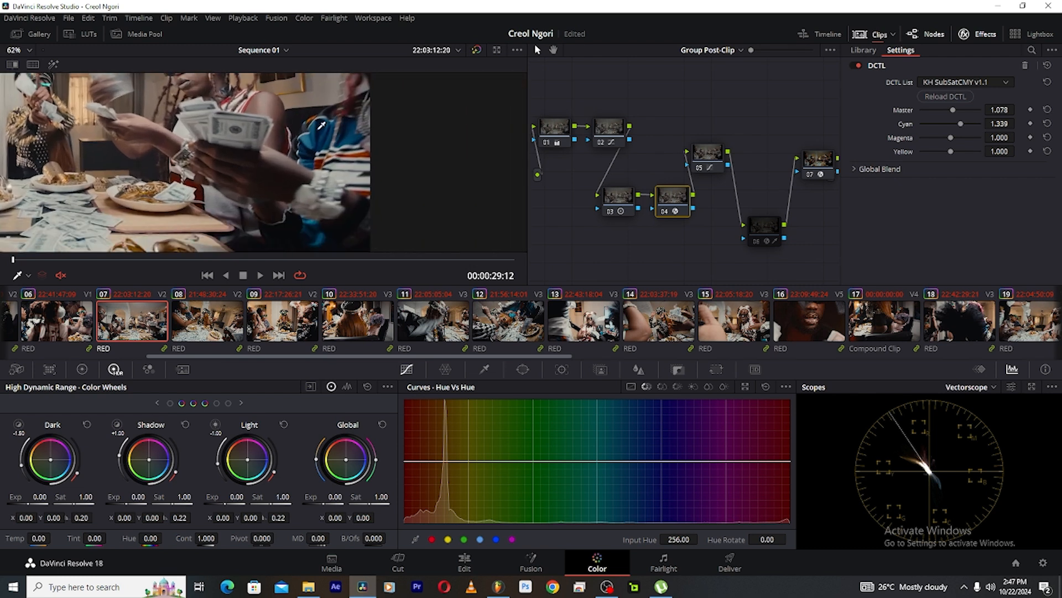
mouse_move(666, 216)
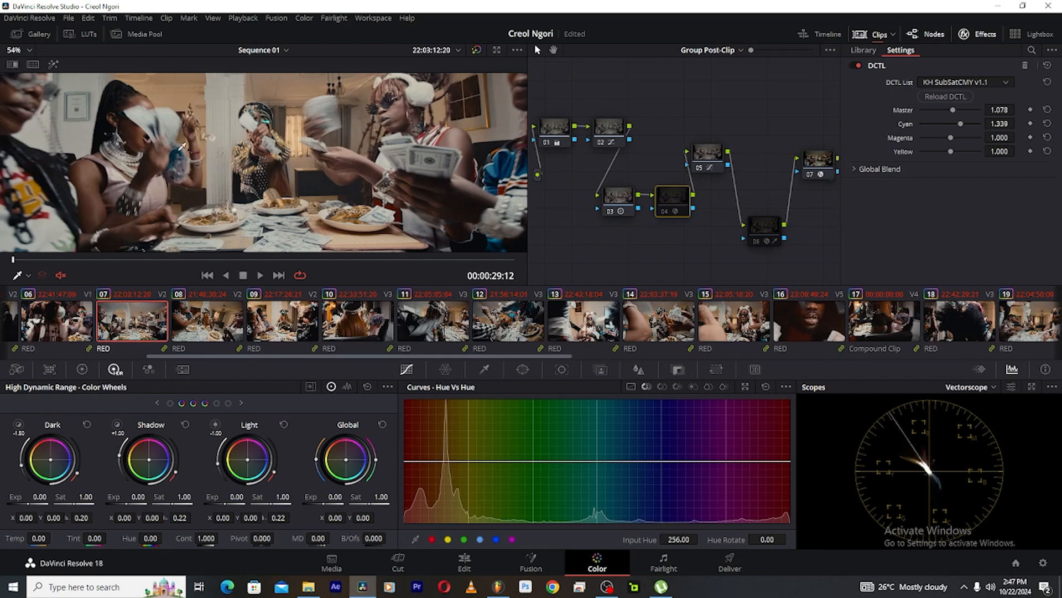
mouse_move(681, 223)
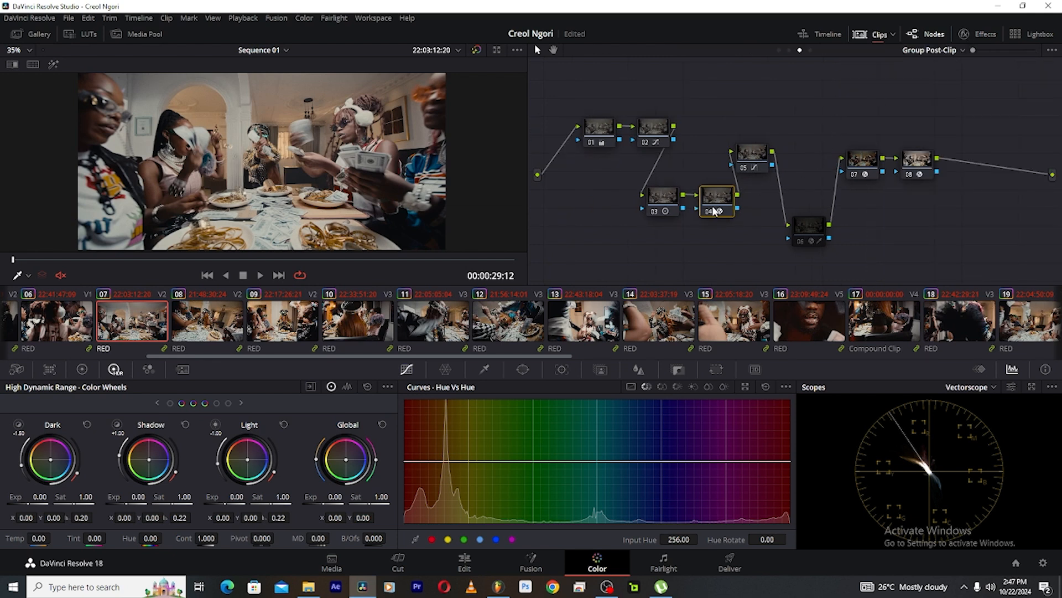
mouse_move(720, 207)
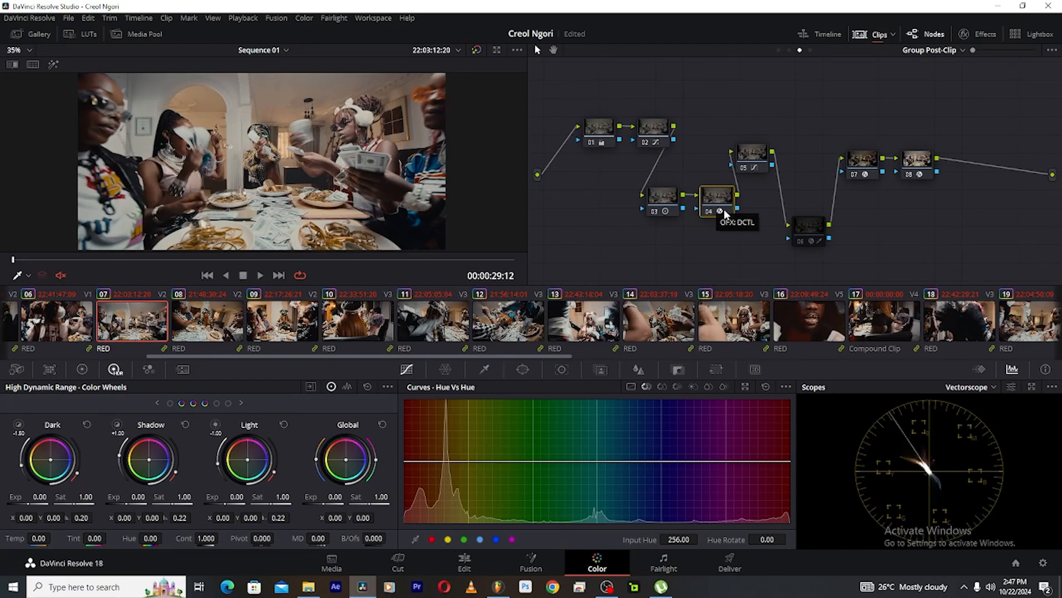
mouse_move(726, 198)
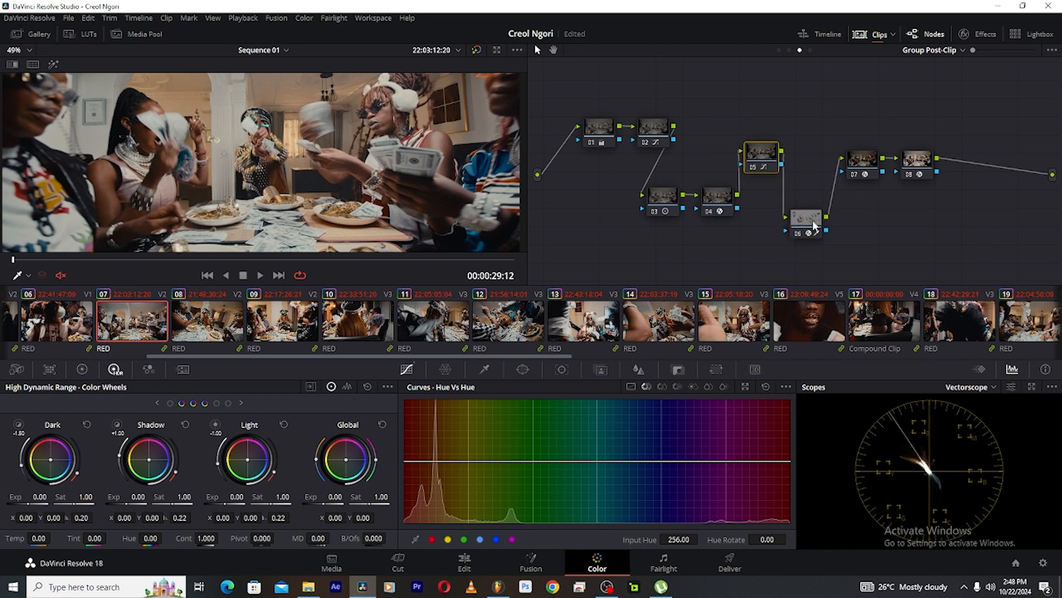
- Review node 06's Dehancer Pro settings on clip 07, set to Kodak 2383 Print Film
left_click(808, 222)
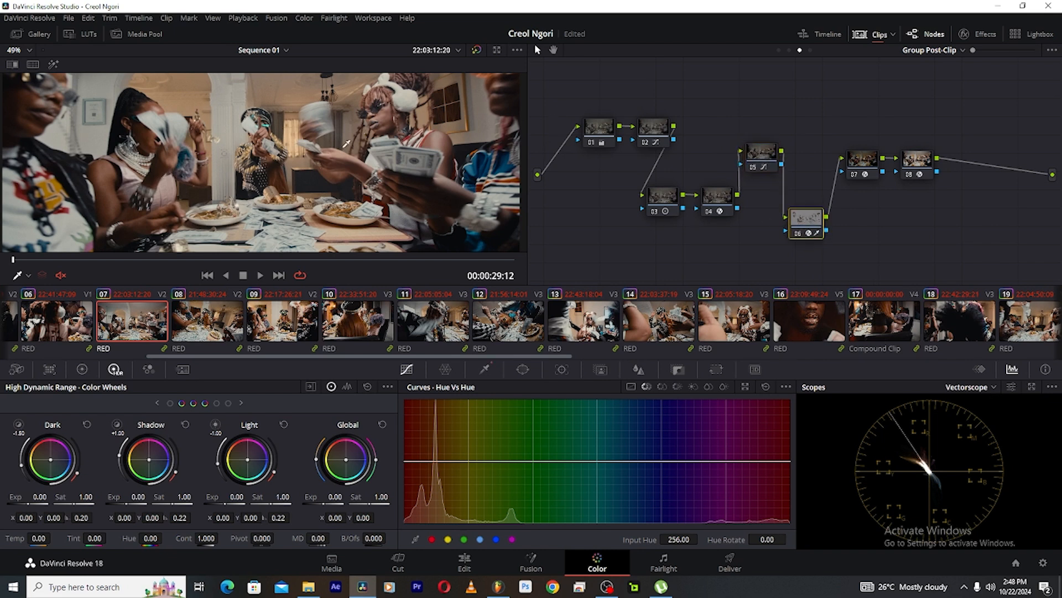
left_click(15, 51)
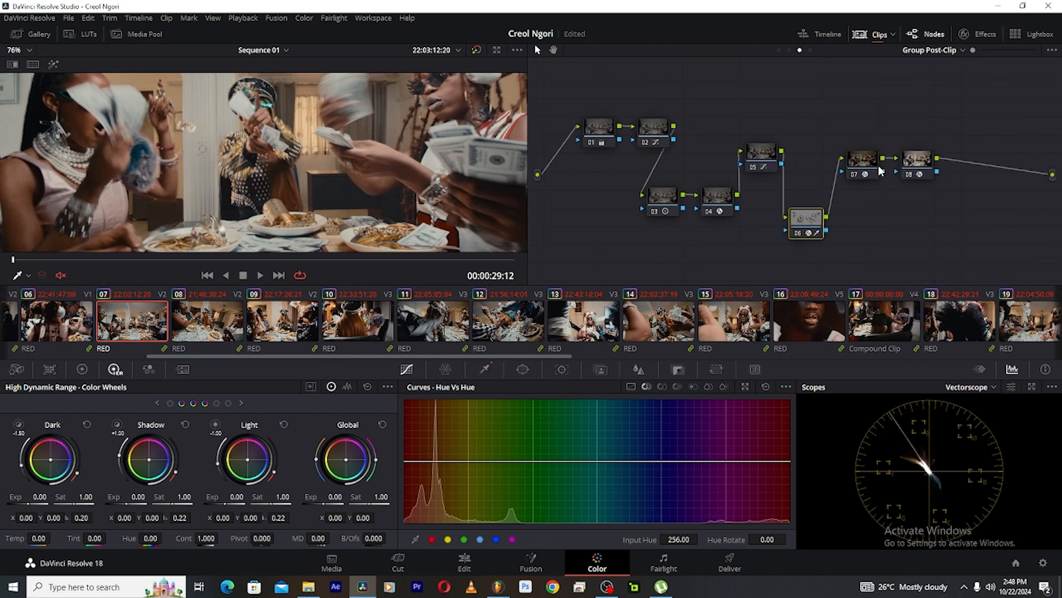
left_click(915, 160)
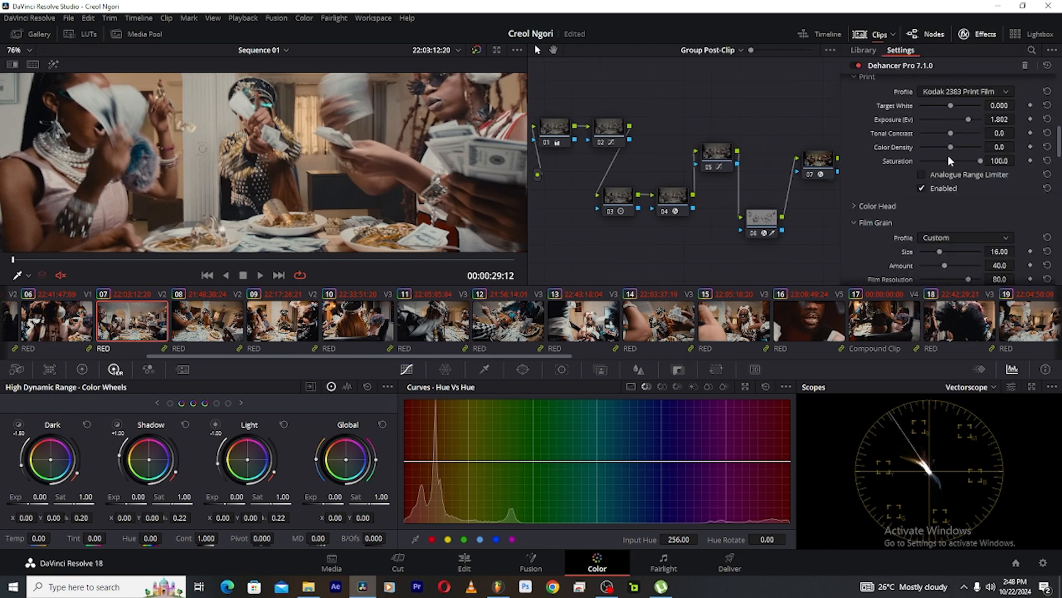
scroll("down", 3)
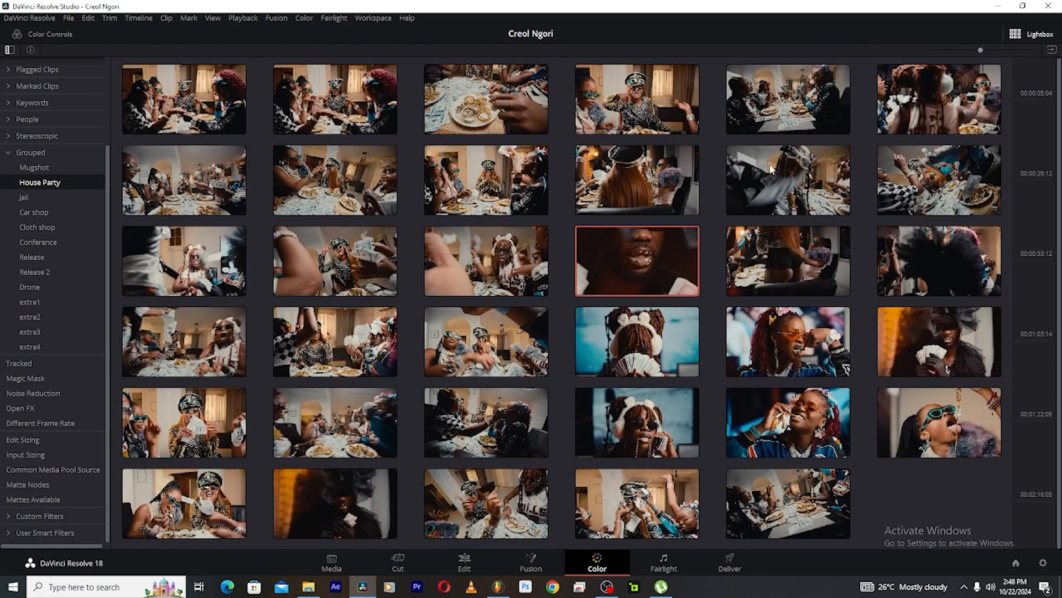
- Browse the Release and Drone groups in the Lightbox, ending on Conference's clips
left_click(37, 242)
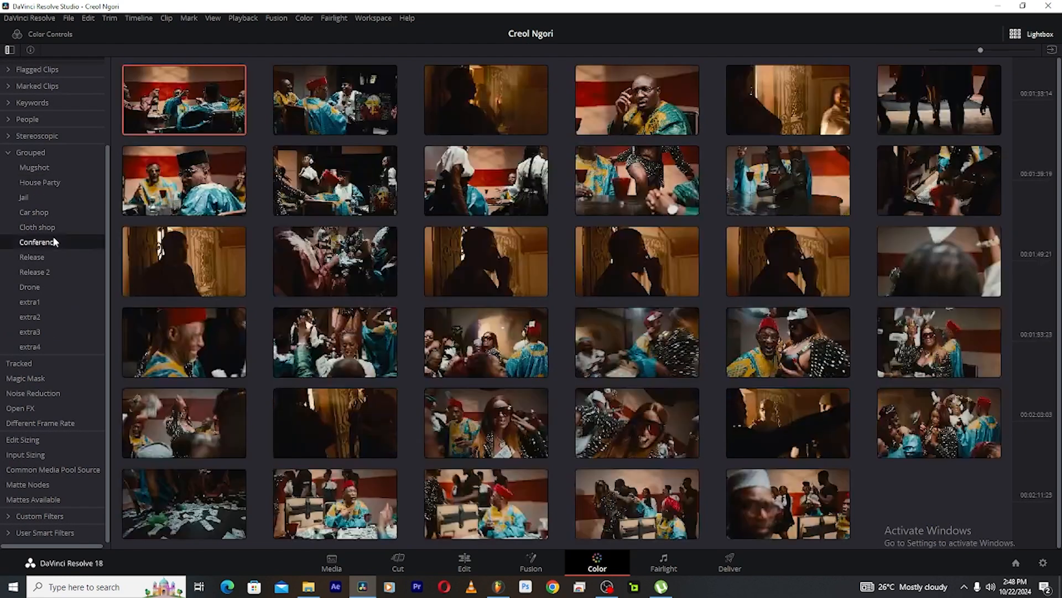
left_click(39, 242)
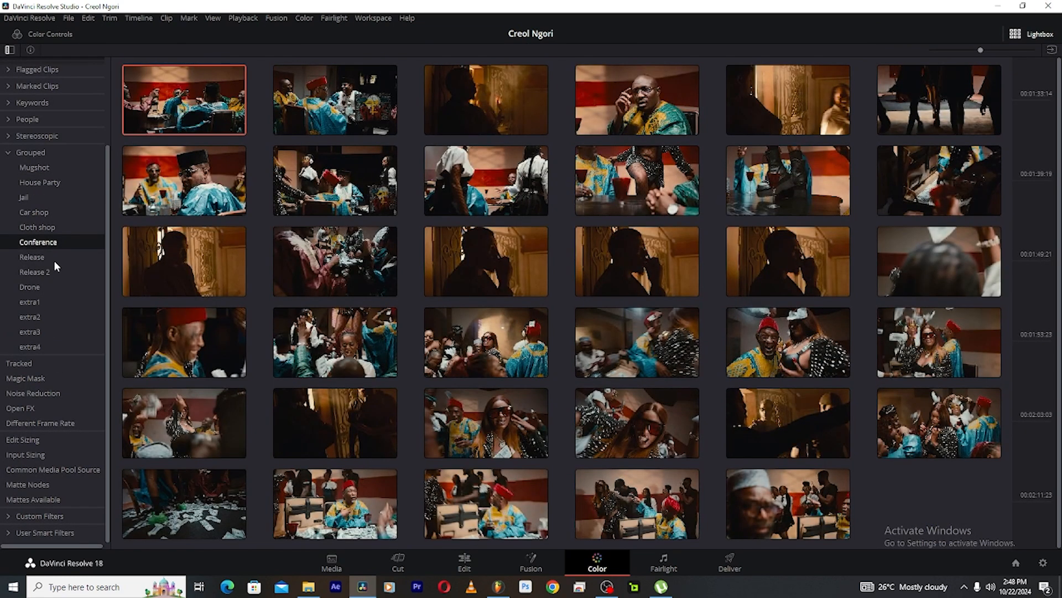
left_click(31, 257)
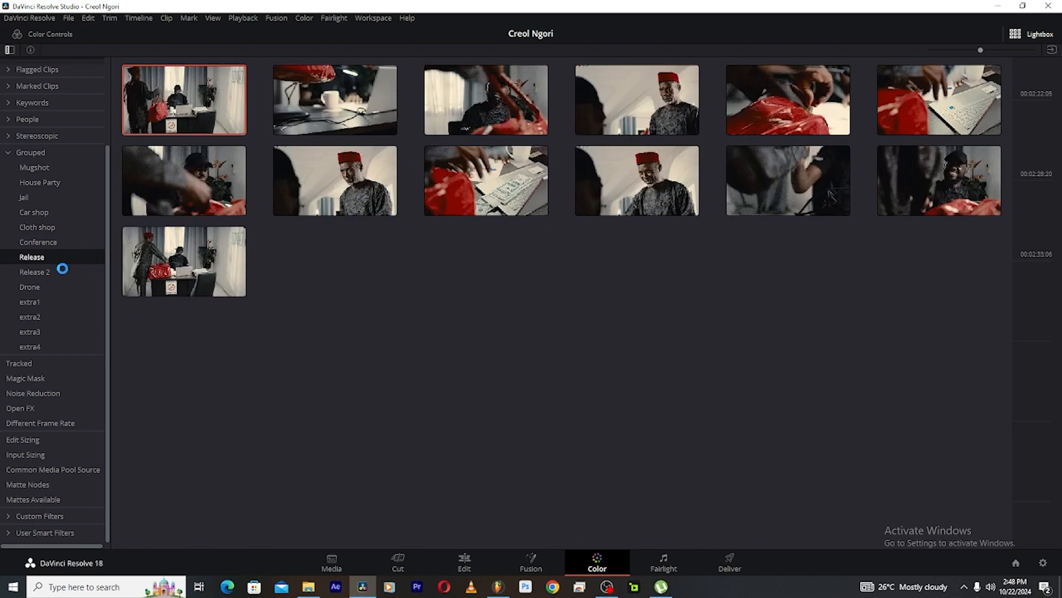
left_click(38, 242)
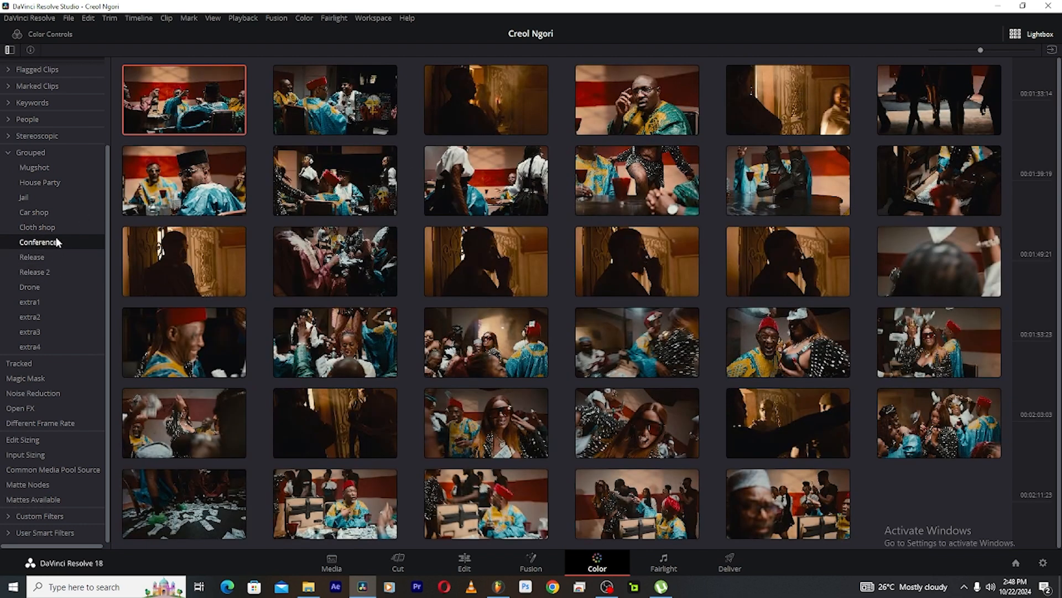
left_click(29, 287)
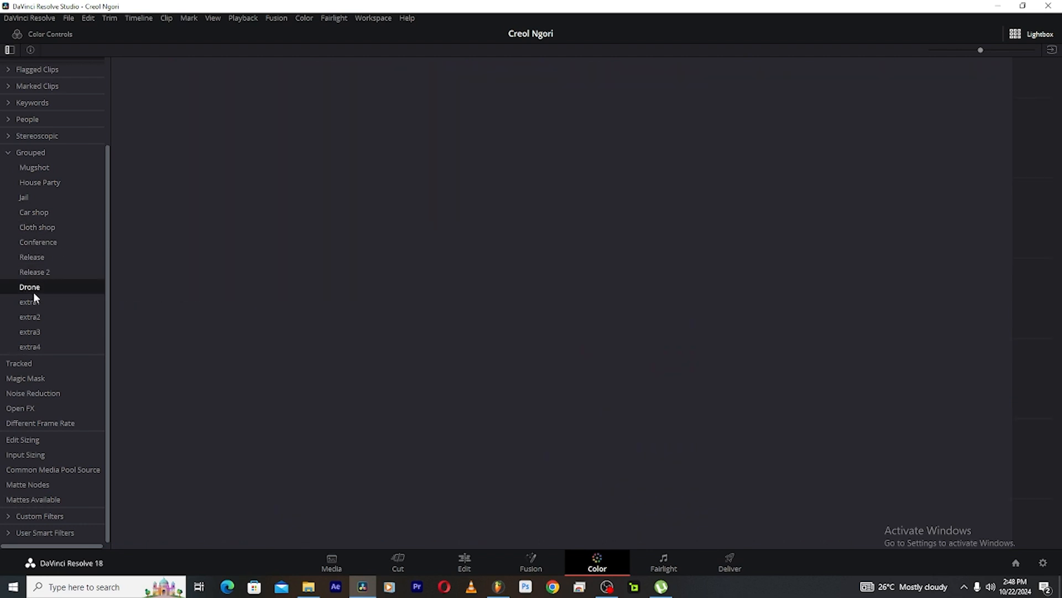
left_click(38, 242)
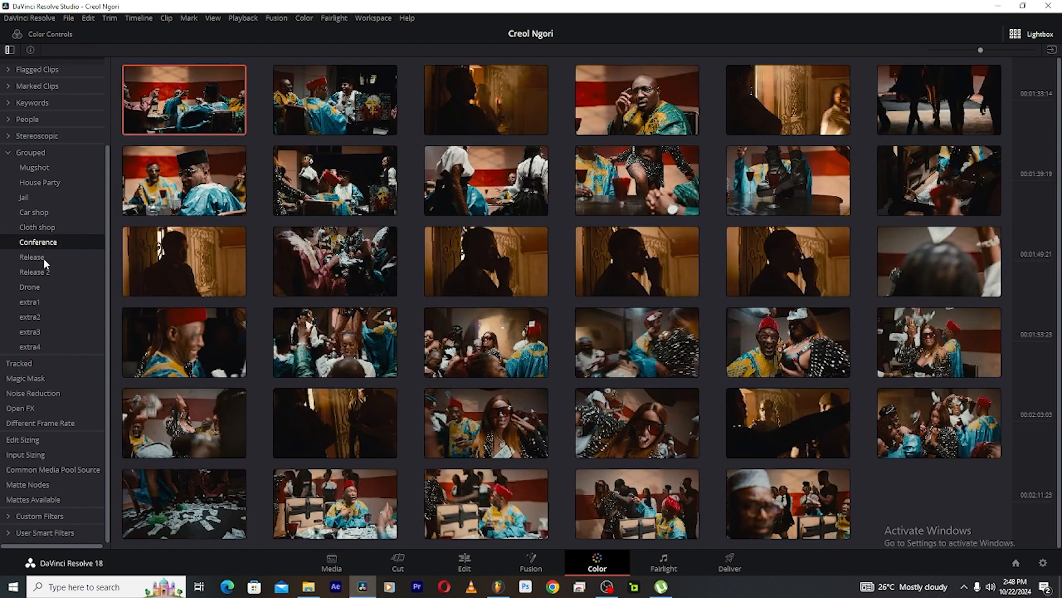